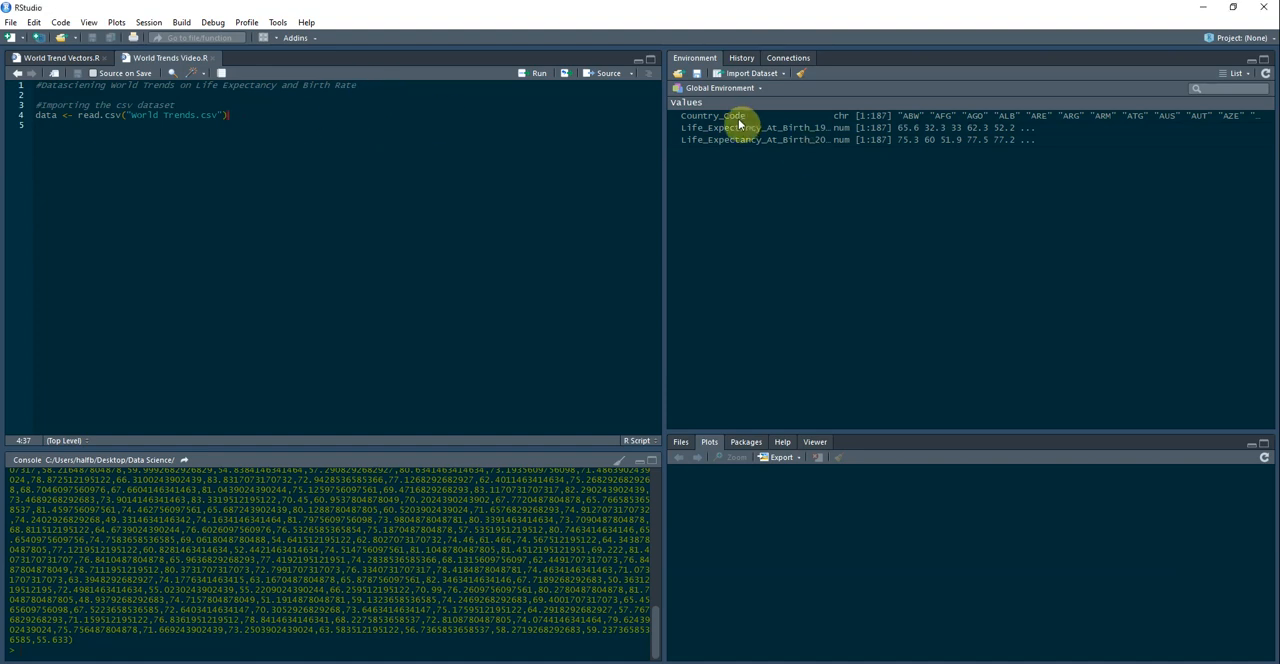
mouse_move(740, 128)
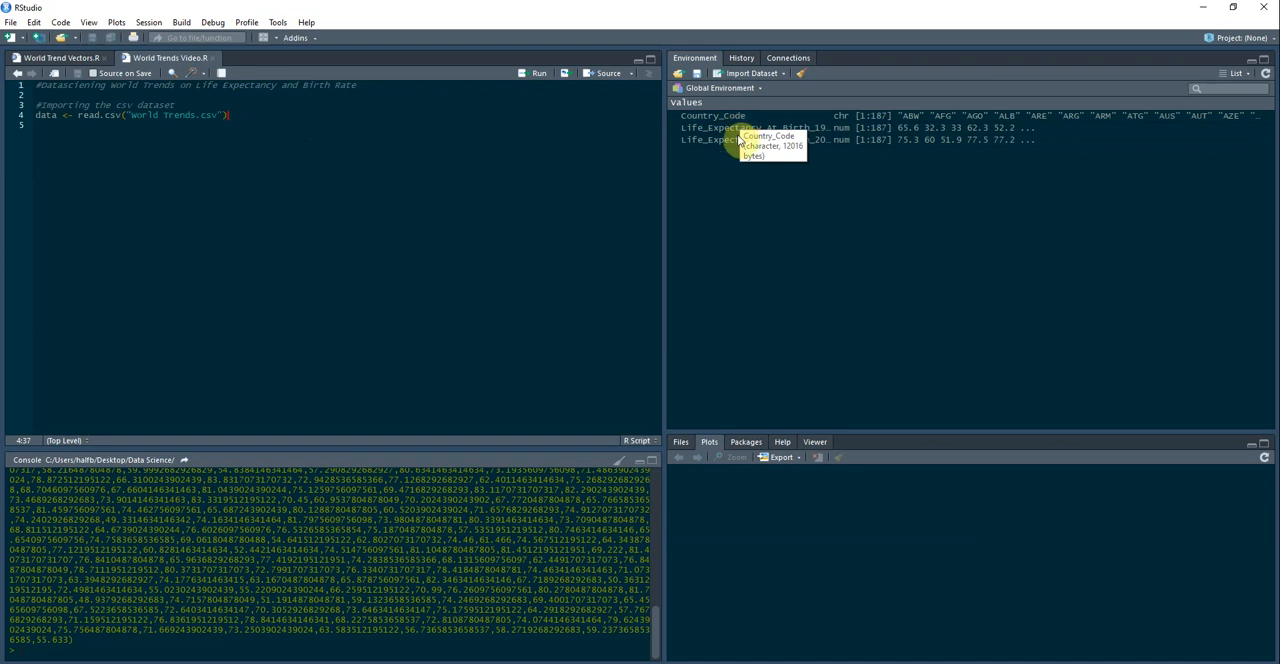
mouse_move(394, 220)
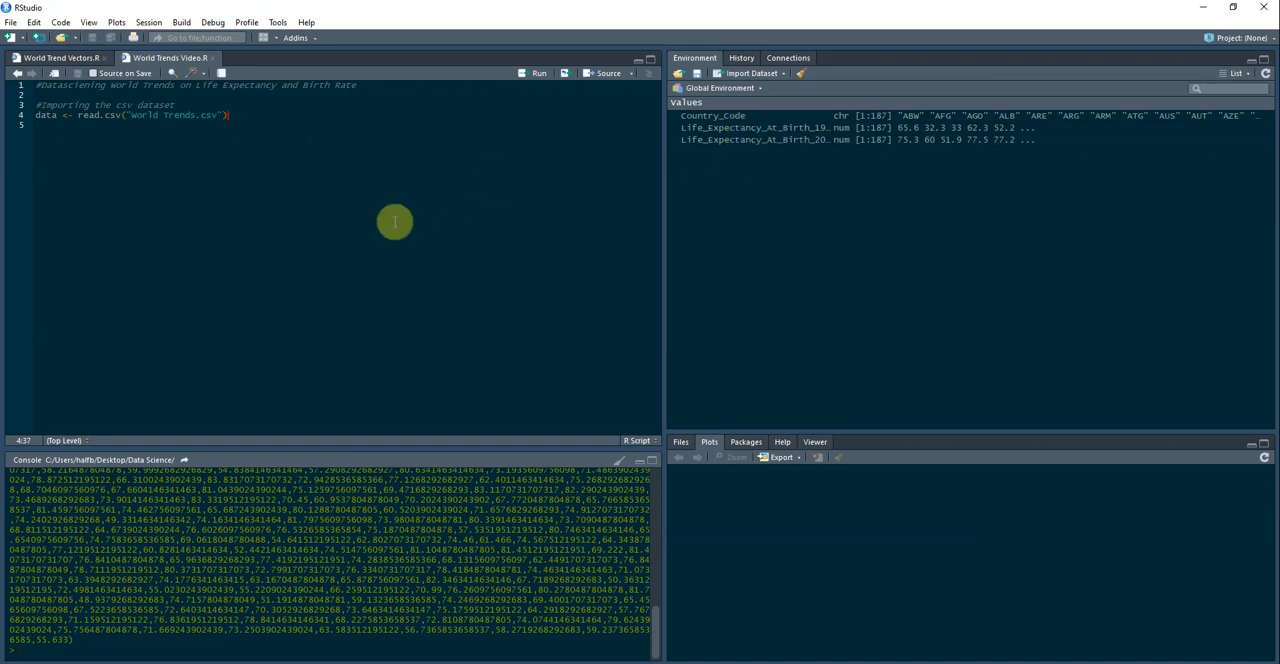
mouse_move(394, 220)
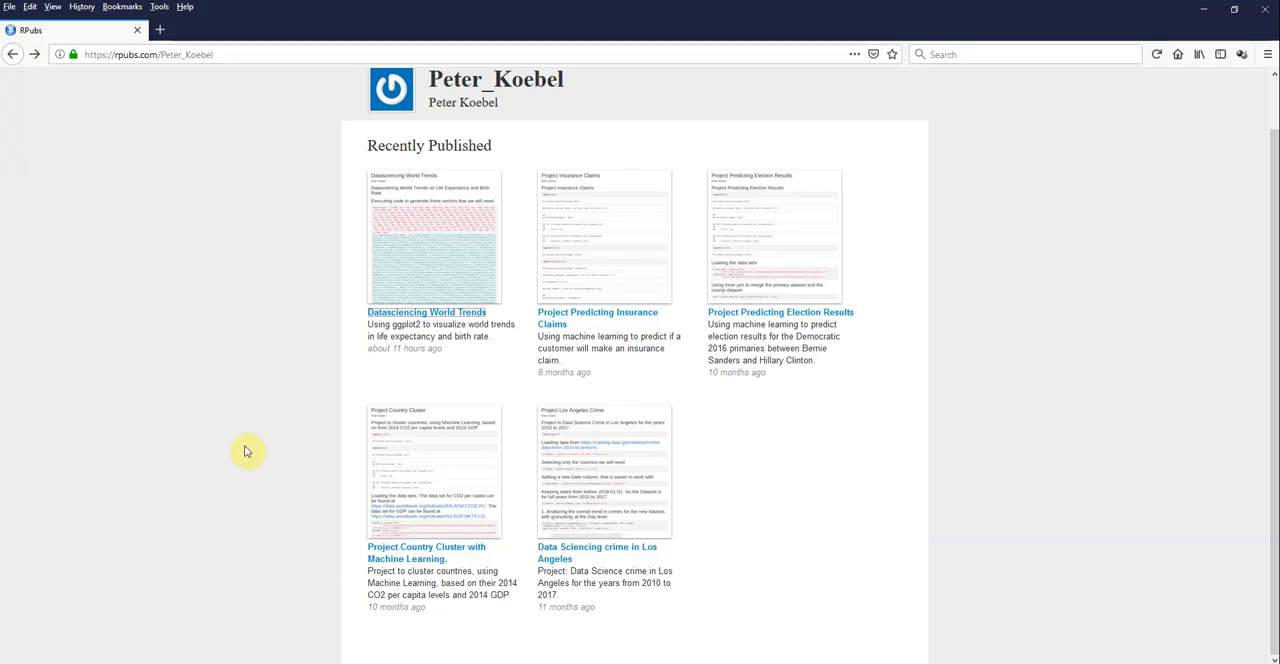
mouse_move(454, 362)
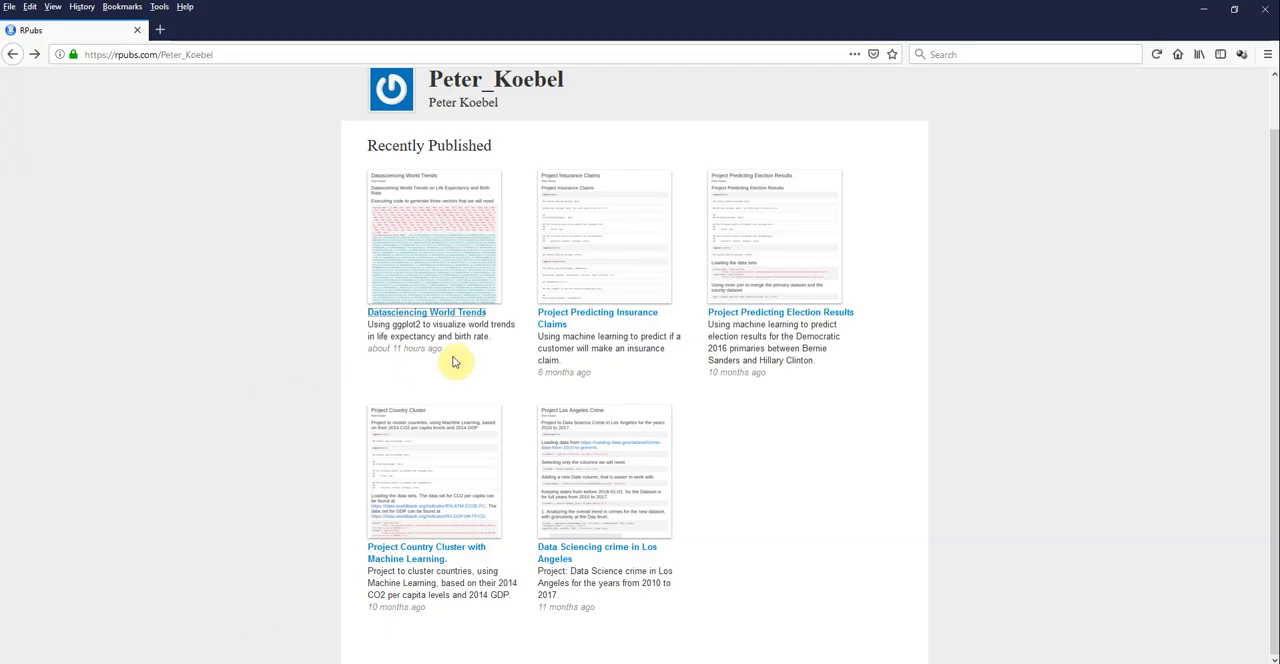
mouse_move(424, 244)
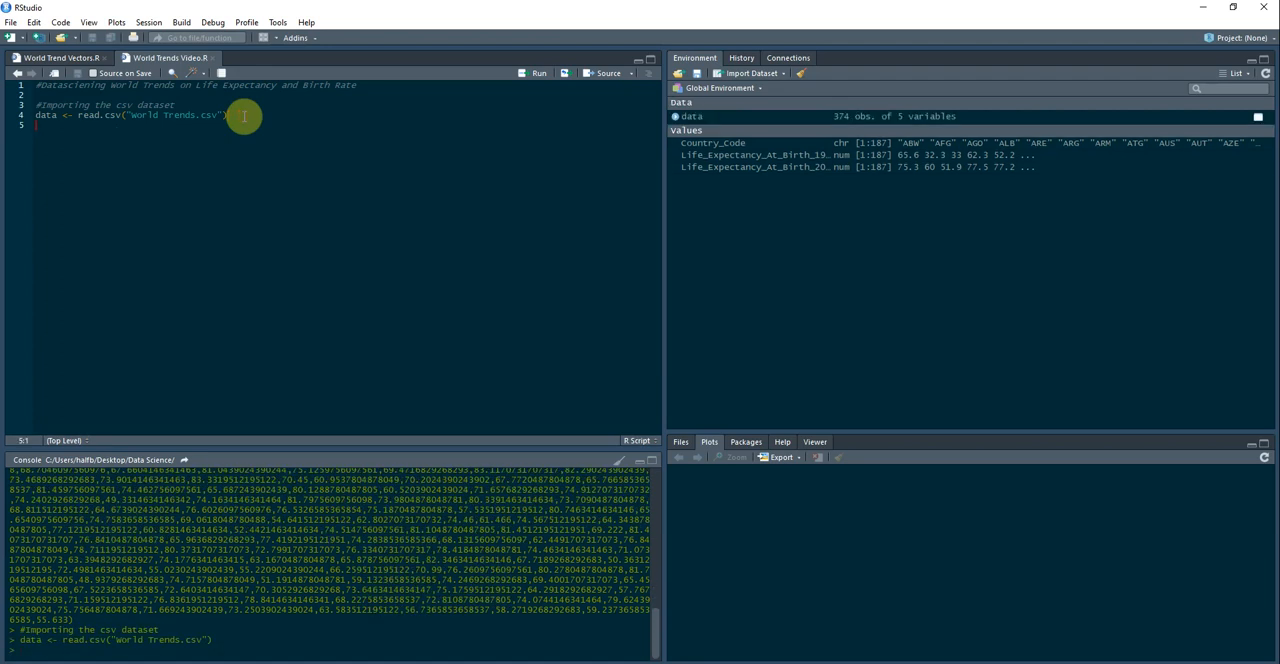
Print the full data frame under an '#Exploring the data' comment and review the console output.
key("Return")
type("#Exploring the data")
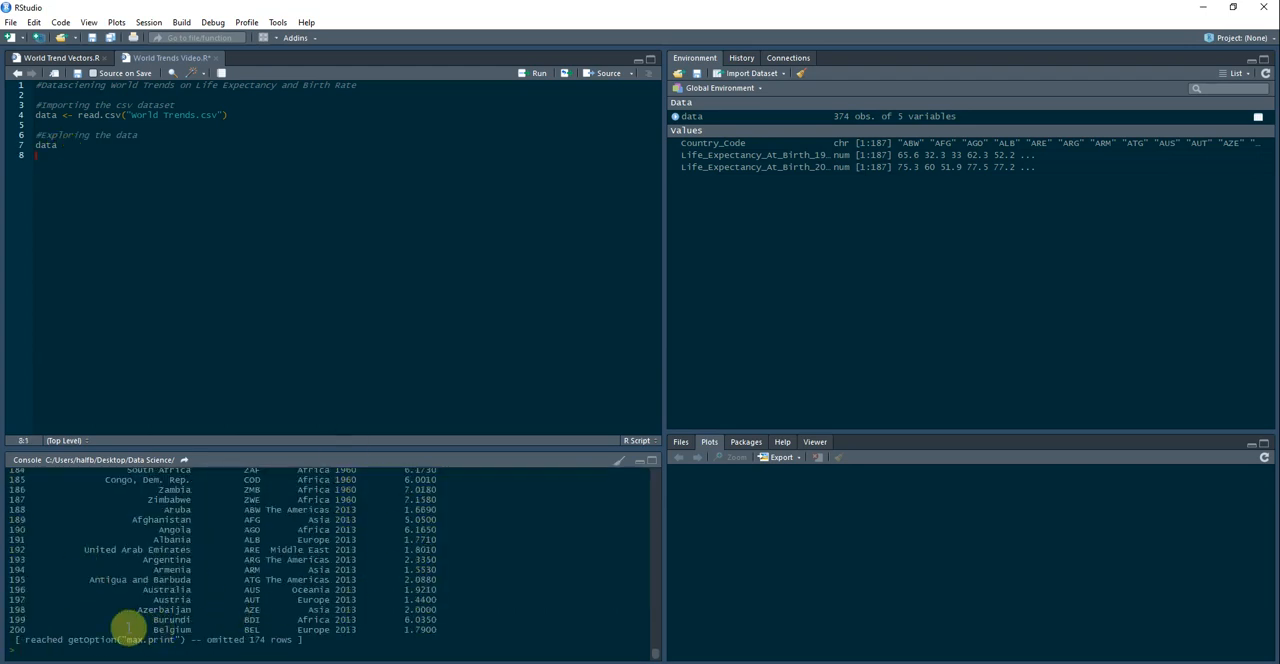
scroll("up", 3)
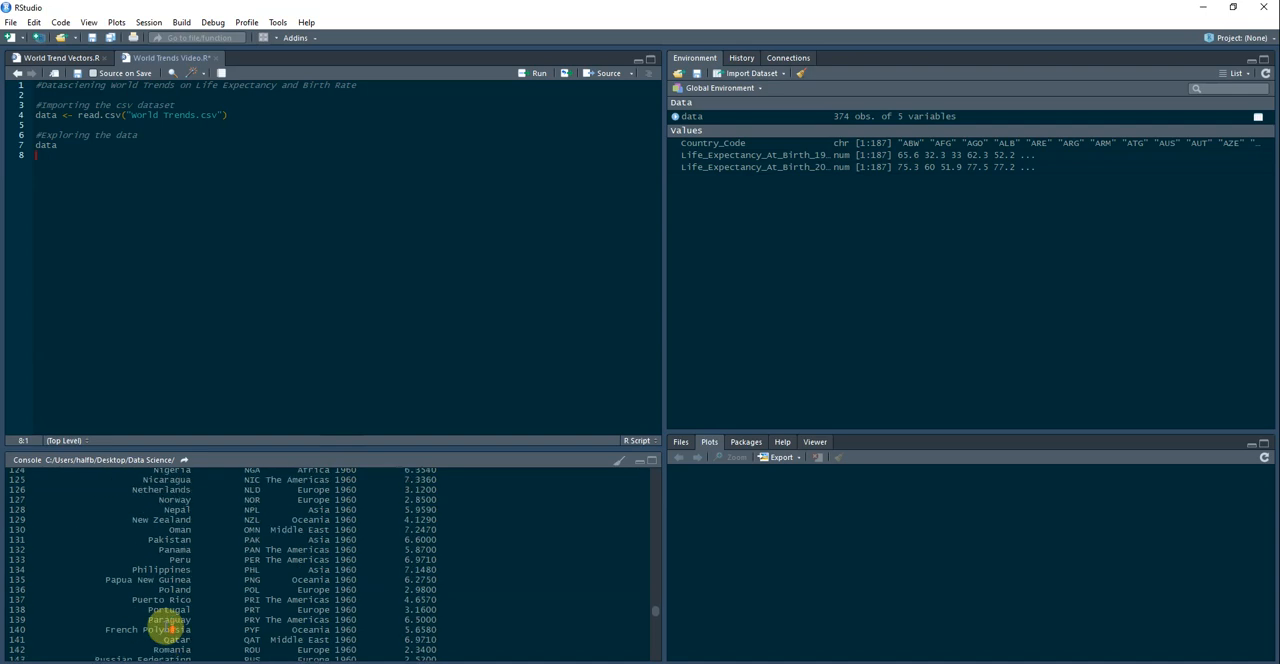
scroll("up", 3)
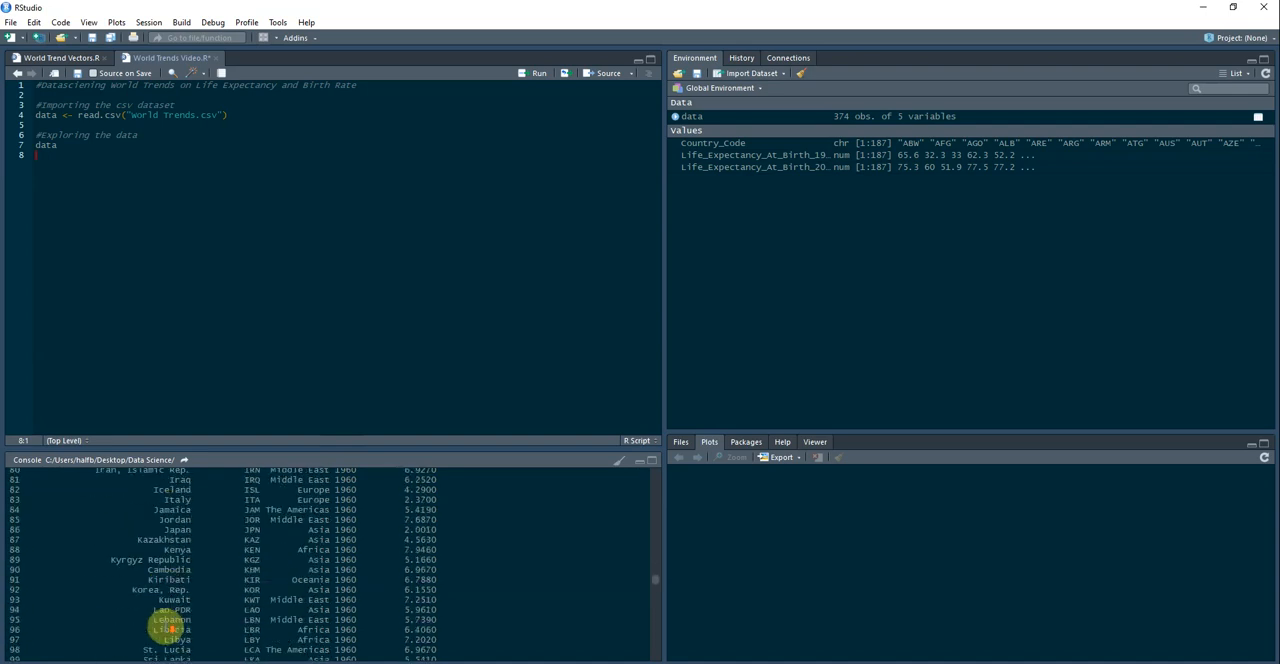
scroll("down", 3)
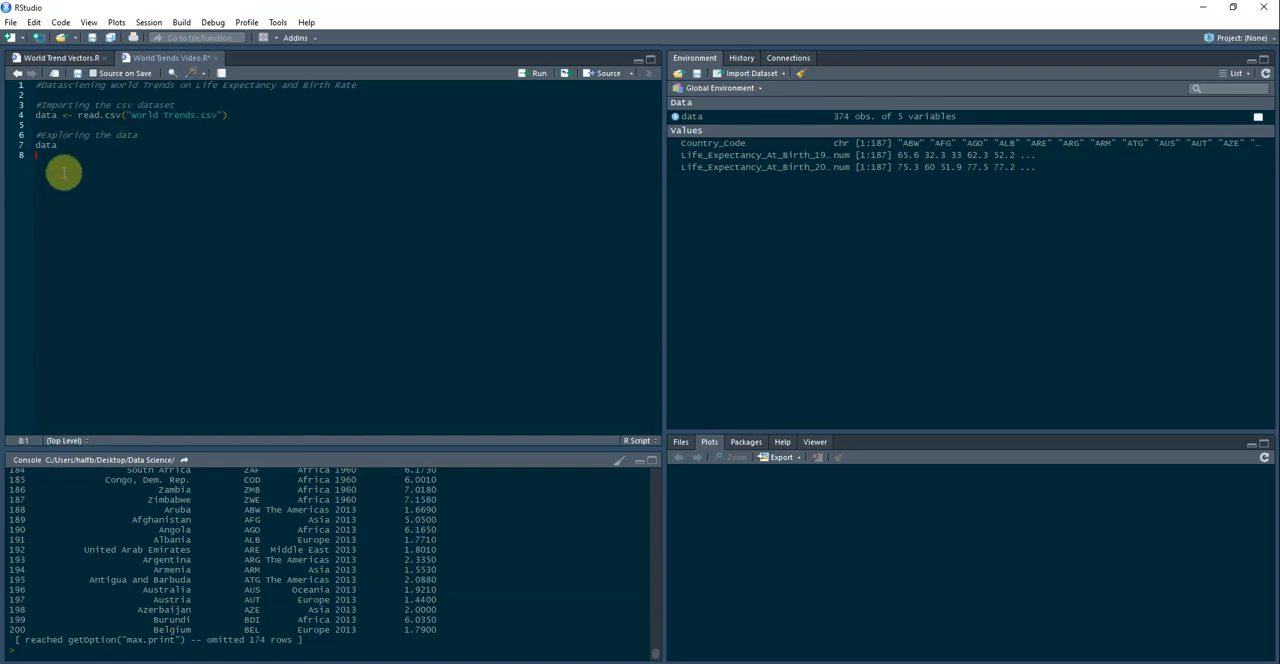
Add head(data, 8) with a comment checking the top 8 rows.
type("head(data, 8) #checking the top 8 rows")
type("tail(data, 8) #checking bottom 8 rows")
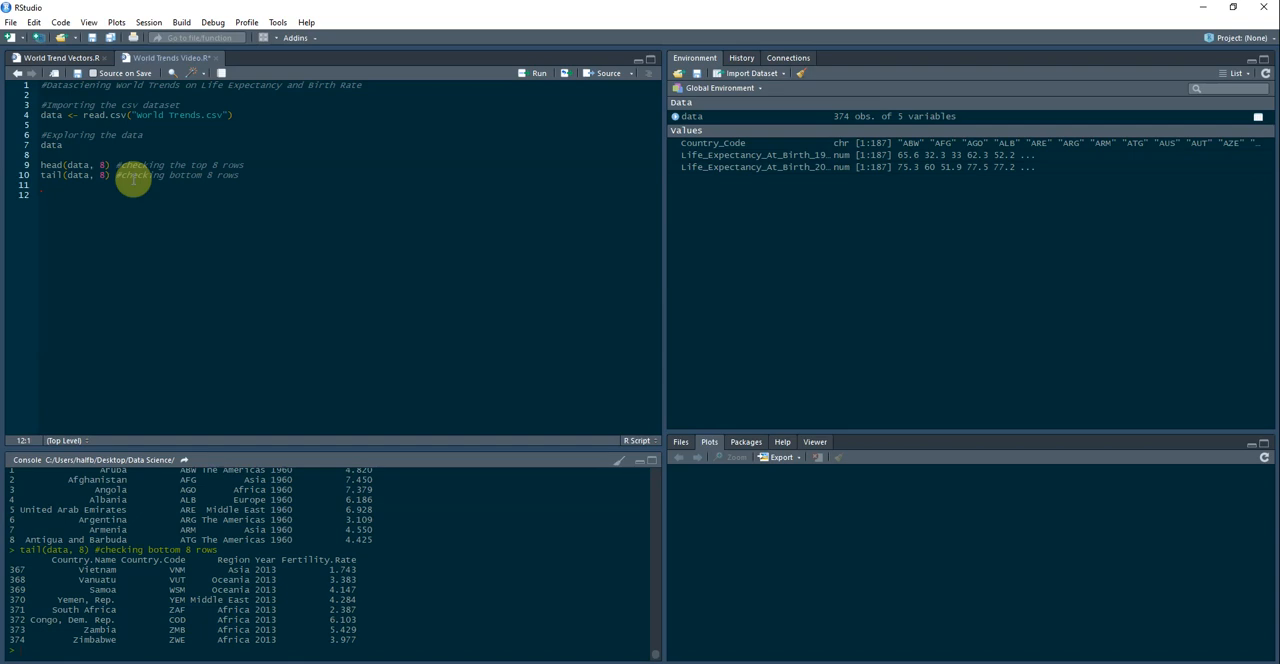
mouse_move(200, 520)
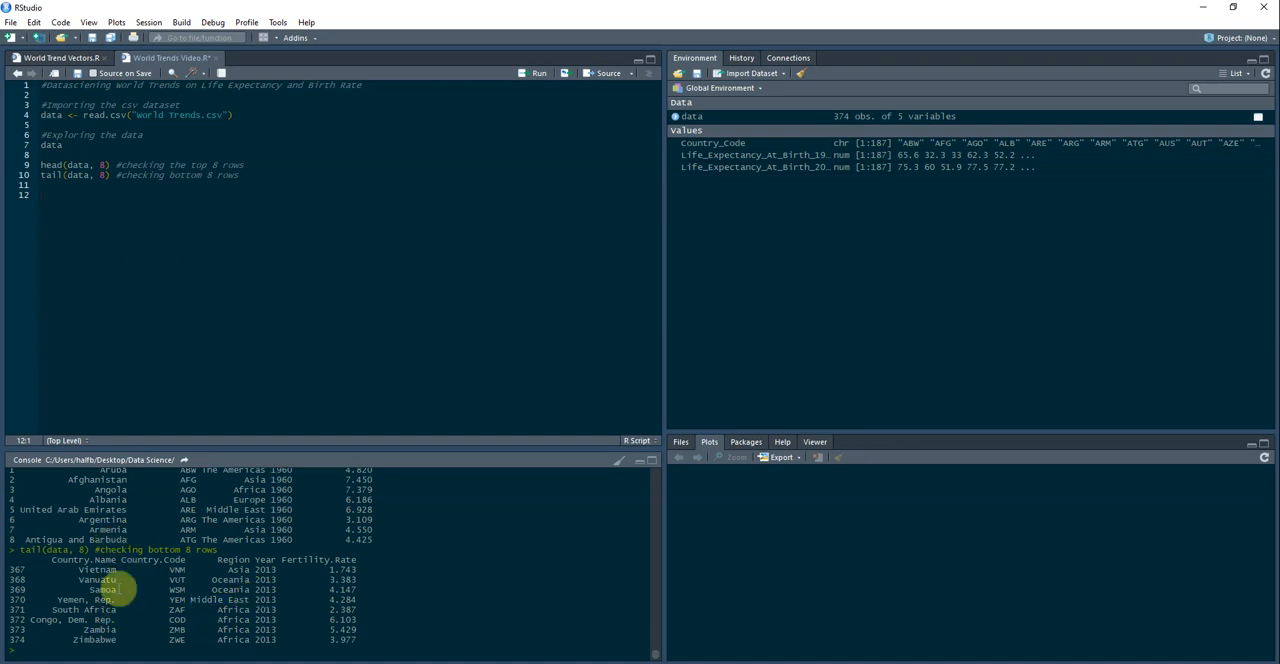
mouse_move(78, 640)
type("str(data)     #checking the structure of the data frame")
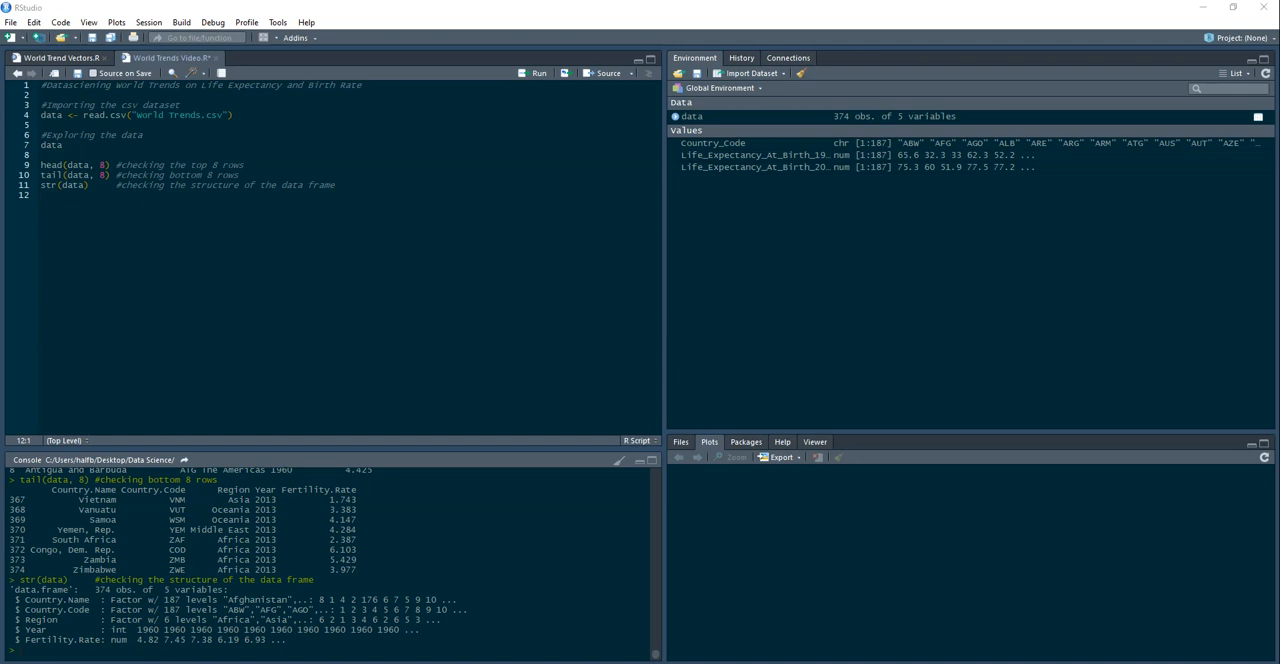
Add and run summary(data) with a comment to get summary statistics for every column.
type("summary(data) #checking the summary of the data")
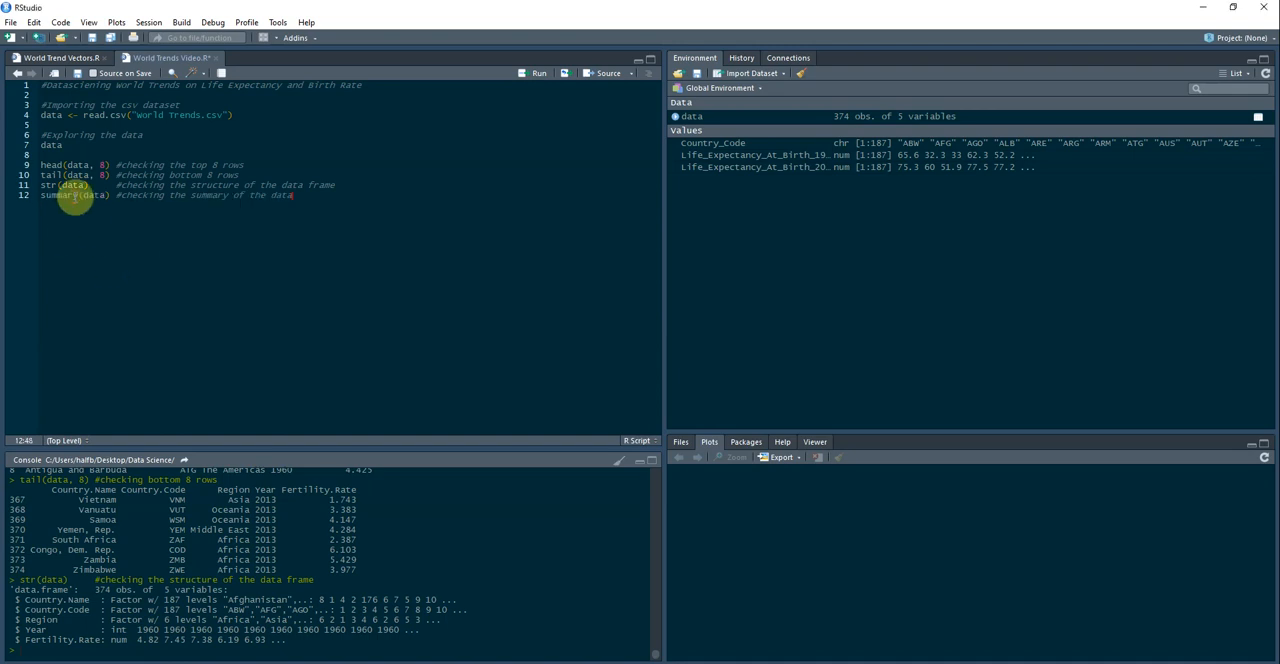
left_click(540, 72)
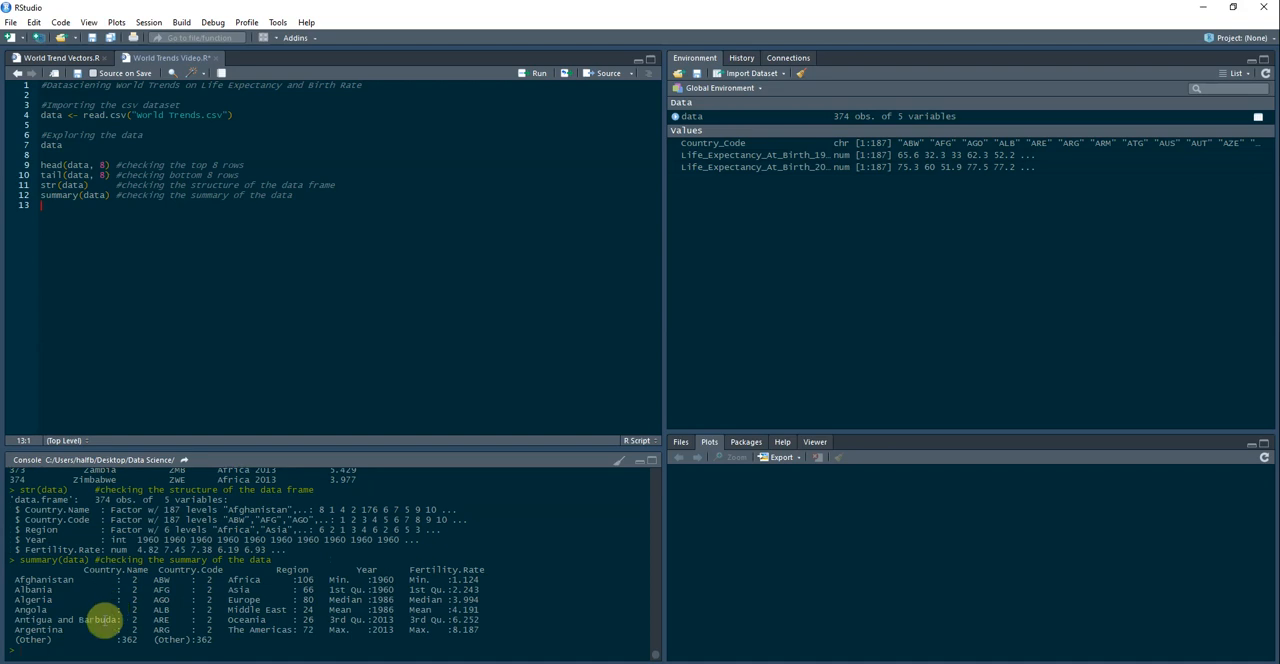
mouse_move(140, 640)
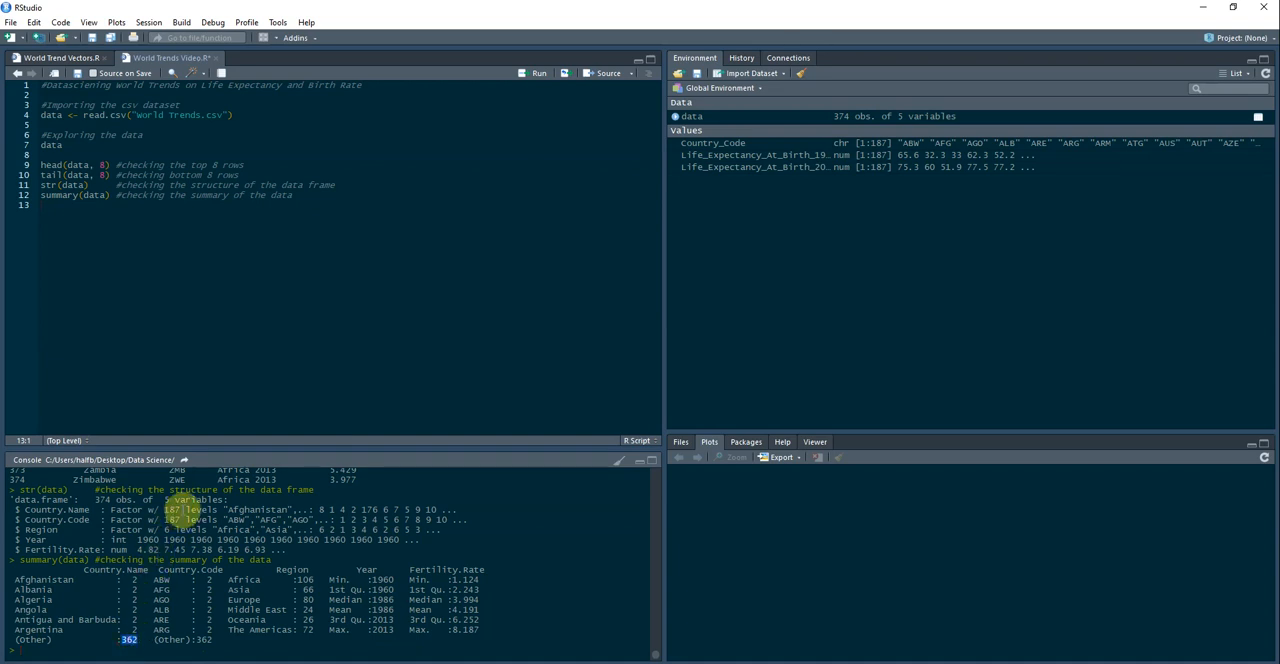
mouse_move(424, 636)
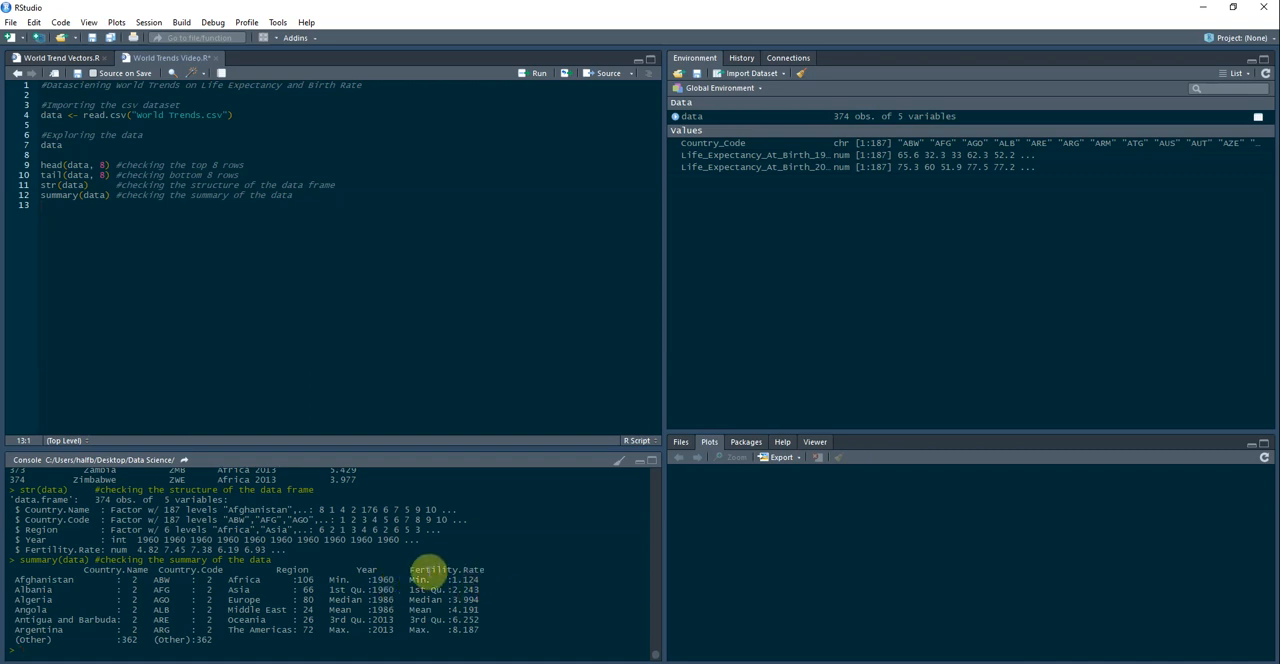
mouse_move(412, 648)
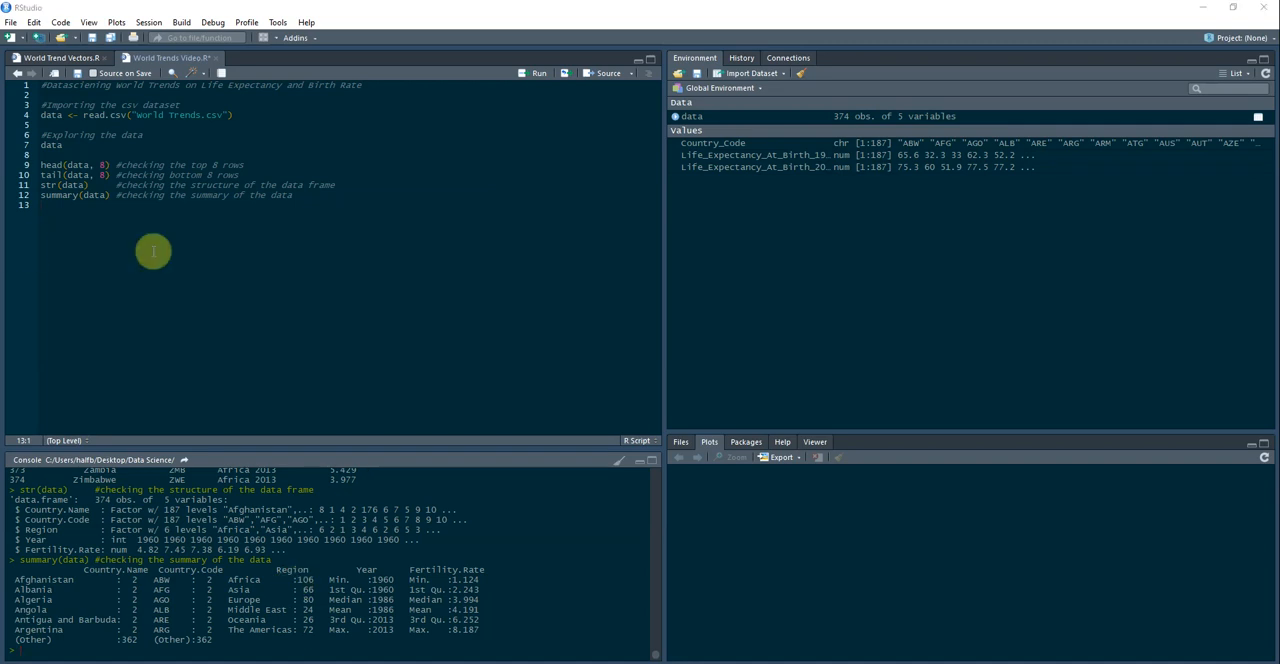
Add the comment '#Investigating how many different years are in the dataset'.
type("#Investigating how many different years are in the dataset")
type("data$Year")
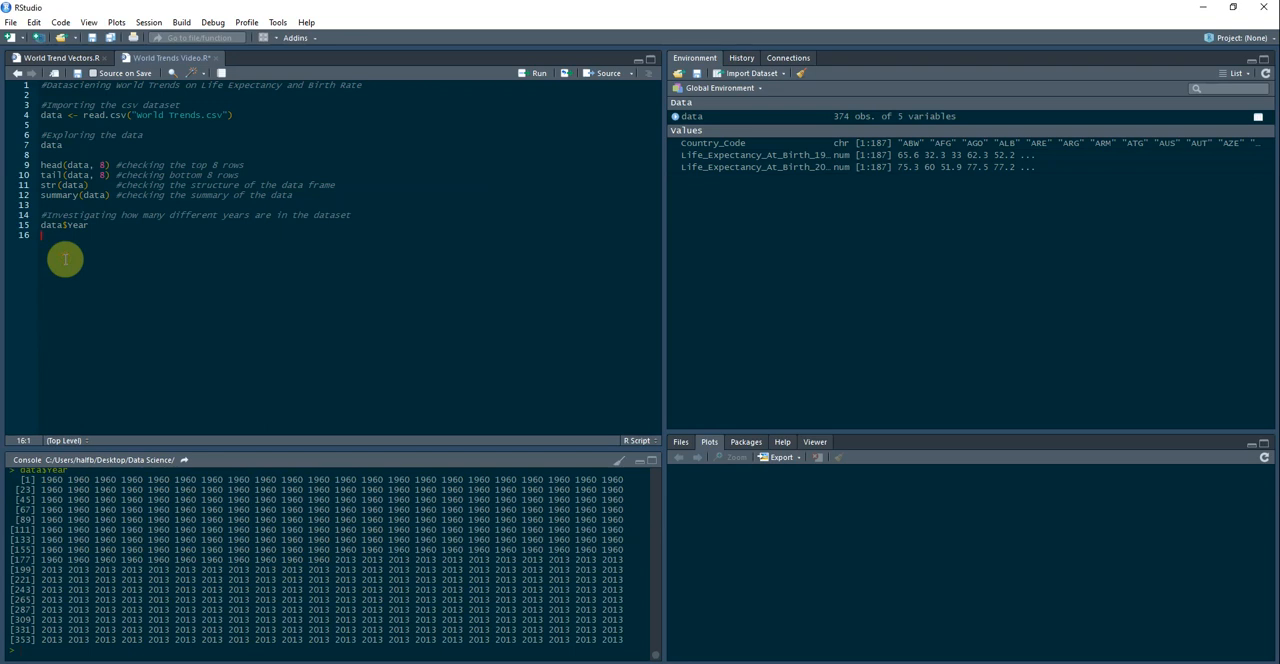
Build the data1960 and data2013 subsets by year, each with 187 observations.
key("Return")
type("data2013 <- data[data$Year==2013,]")
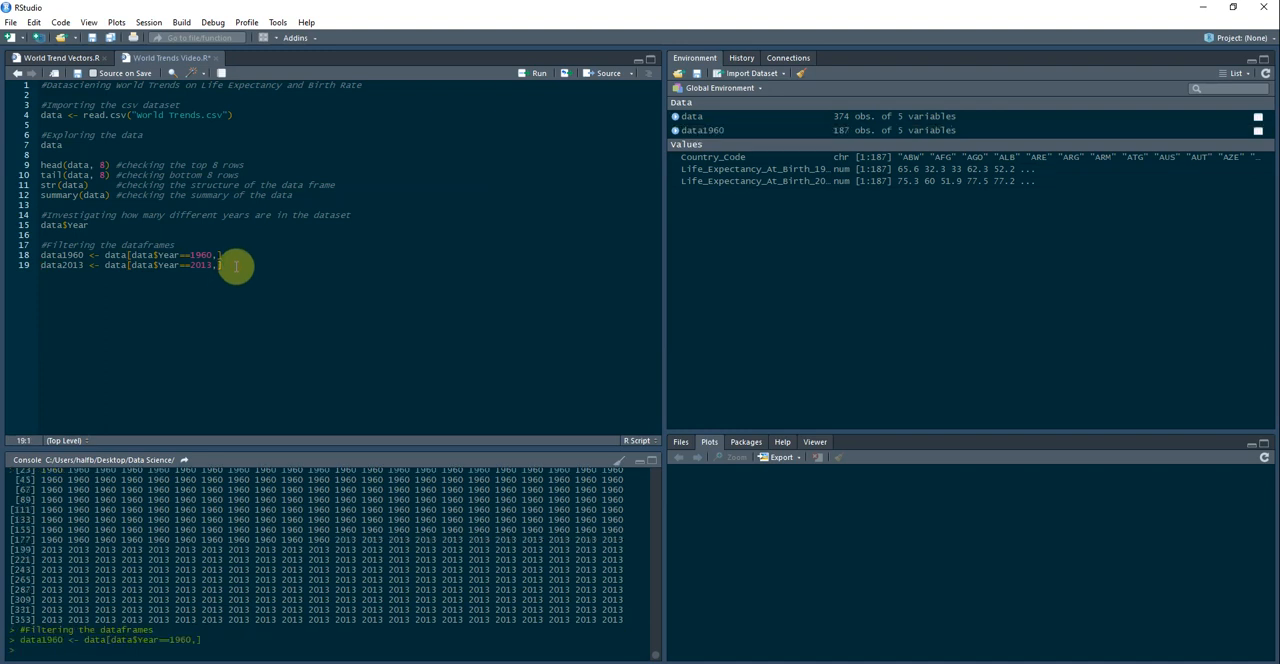
key("Return")
type("#There were 187 rows.")
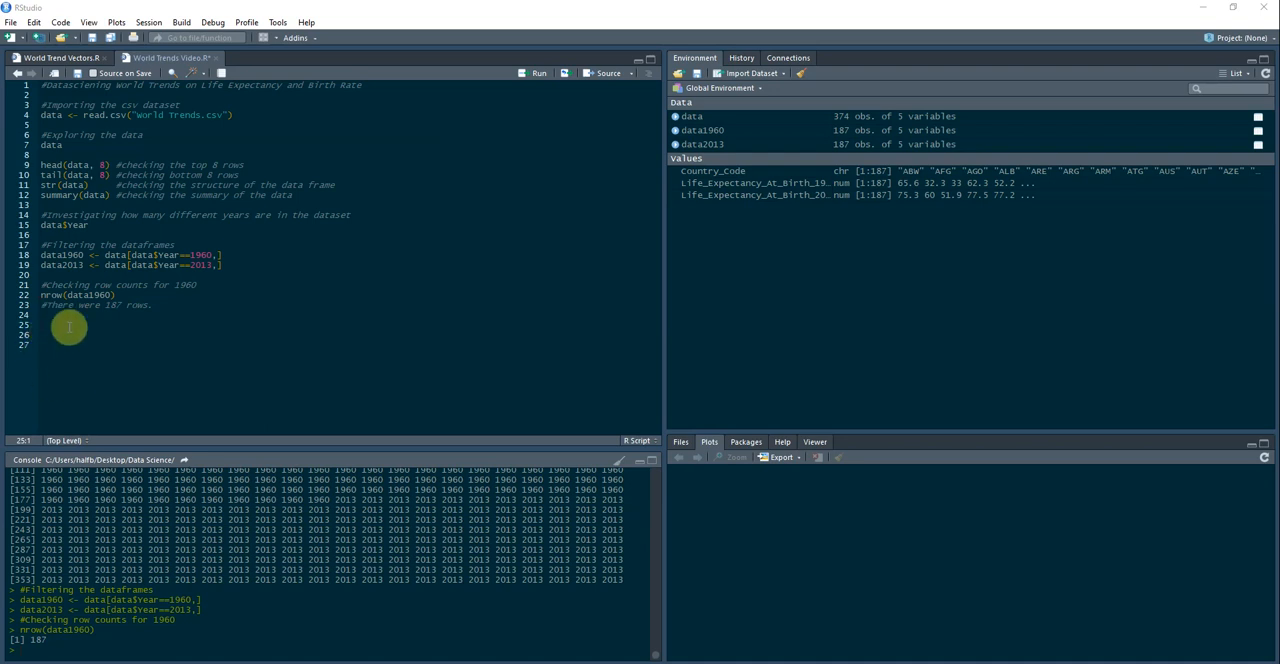
Run nrow(data2013) returning 187 and note '#187 rows each, so there is an equal split.'.
type("#Checking row counts for 2013")
left_click(350, 334)
type("nrow(data2013)")
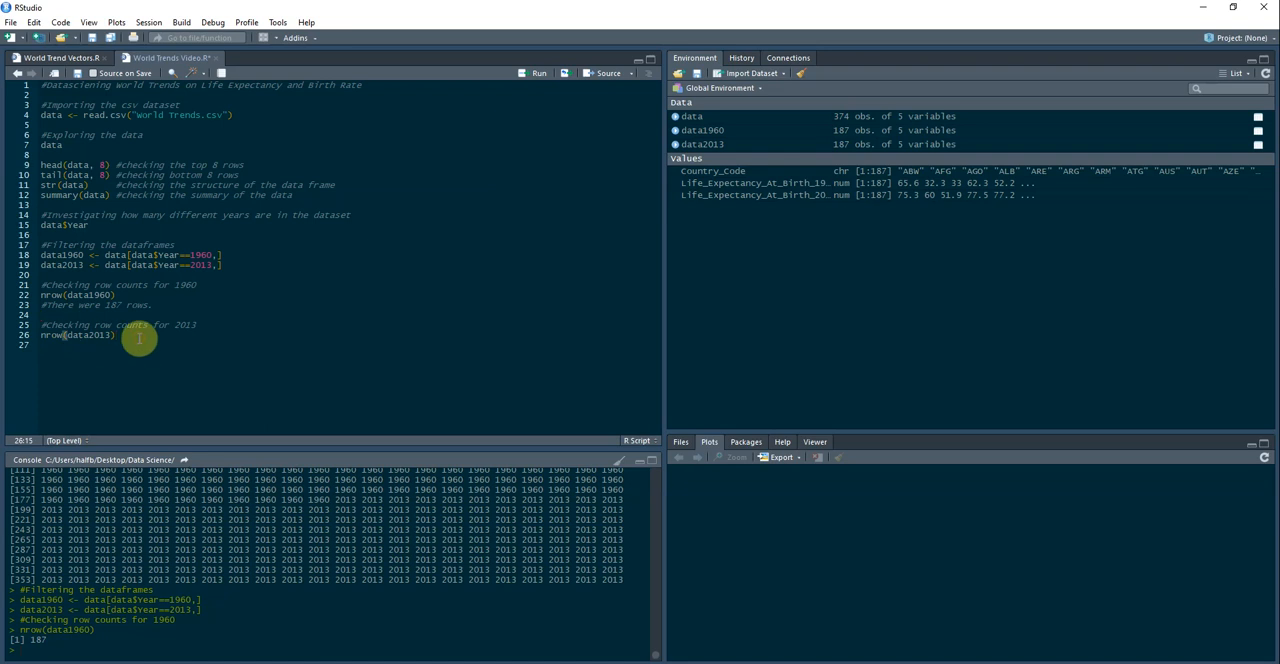
left_click(538, 72)
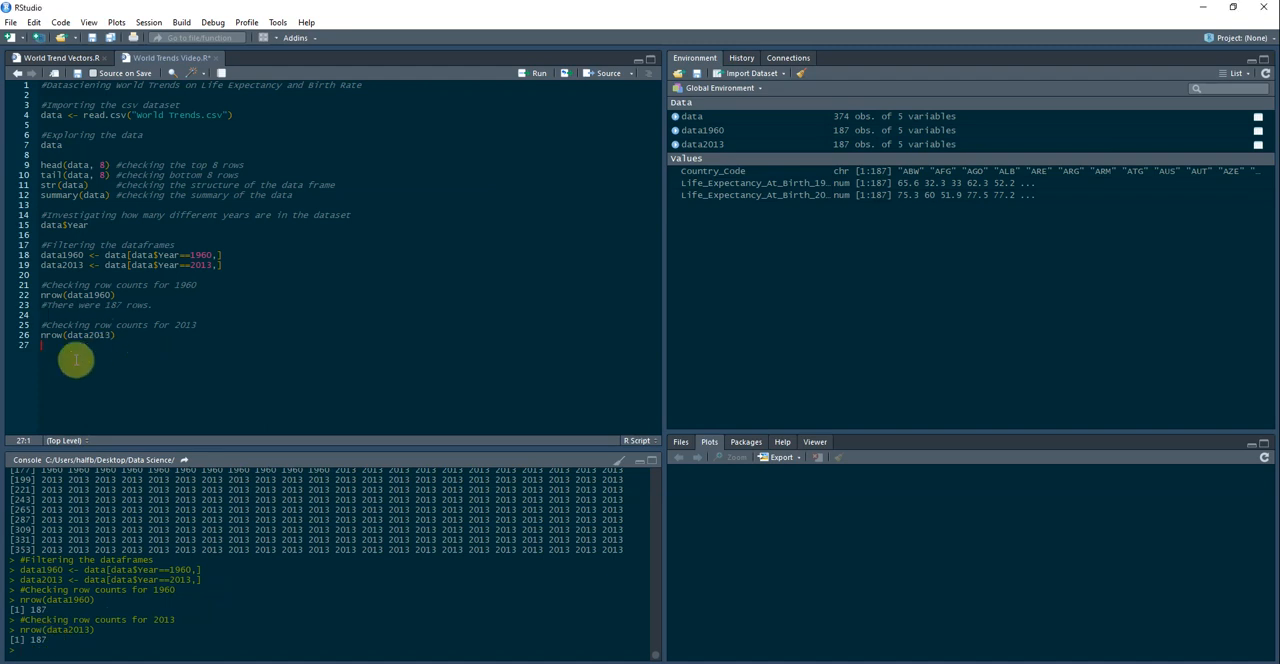
key("enter")
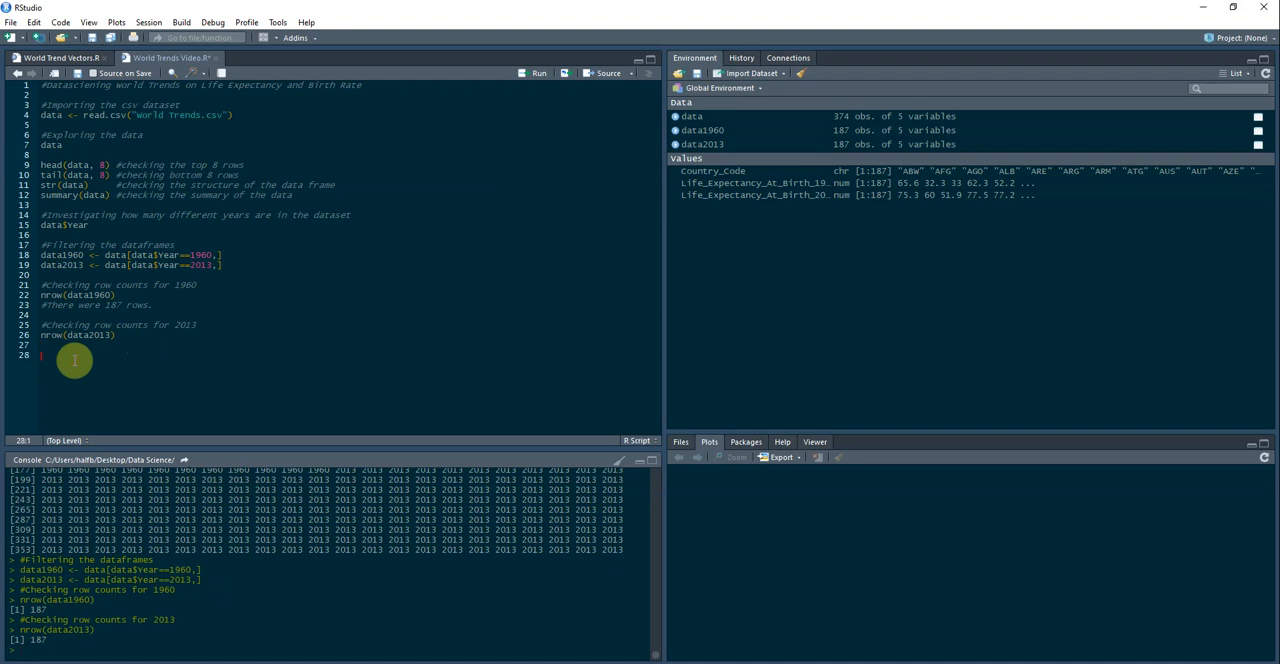
type("#187 rows each, so there is an equal split.")
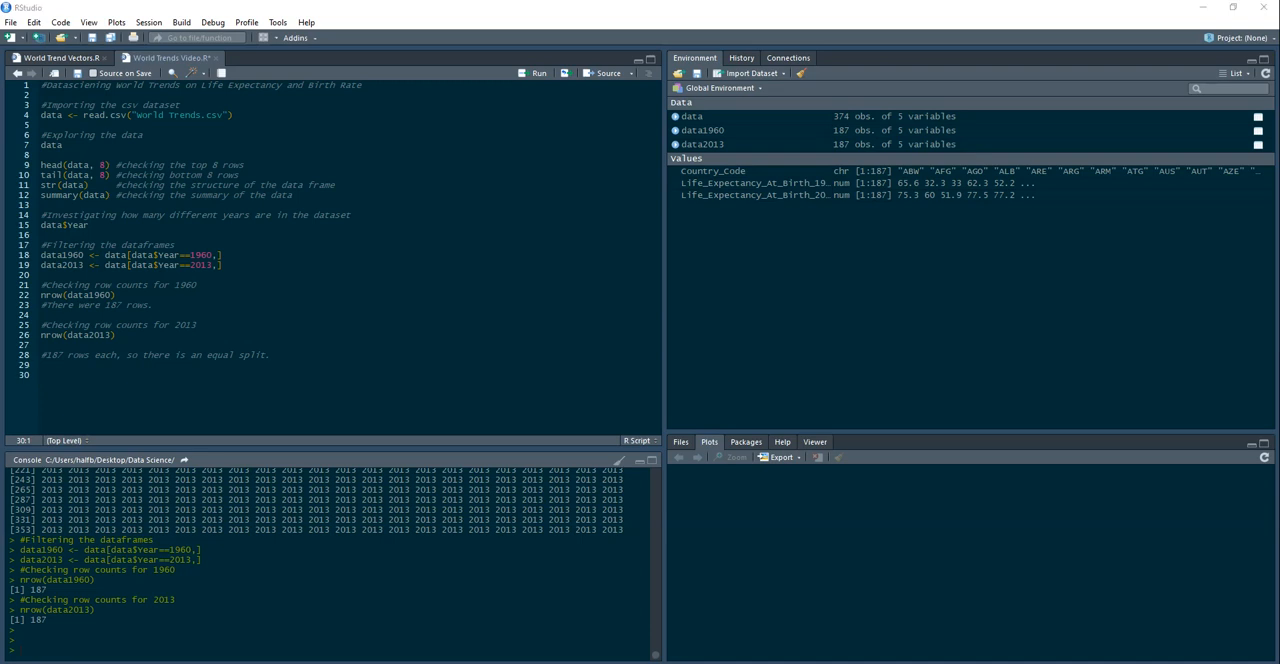
mouse_move(224, 352)
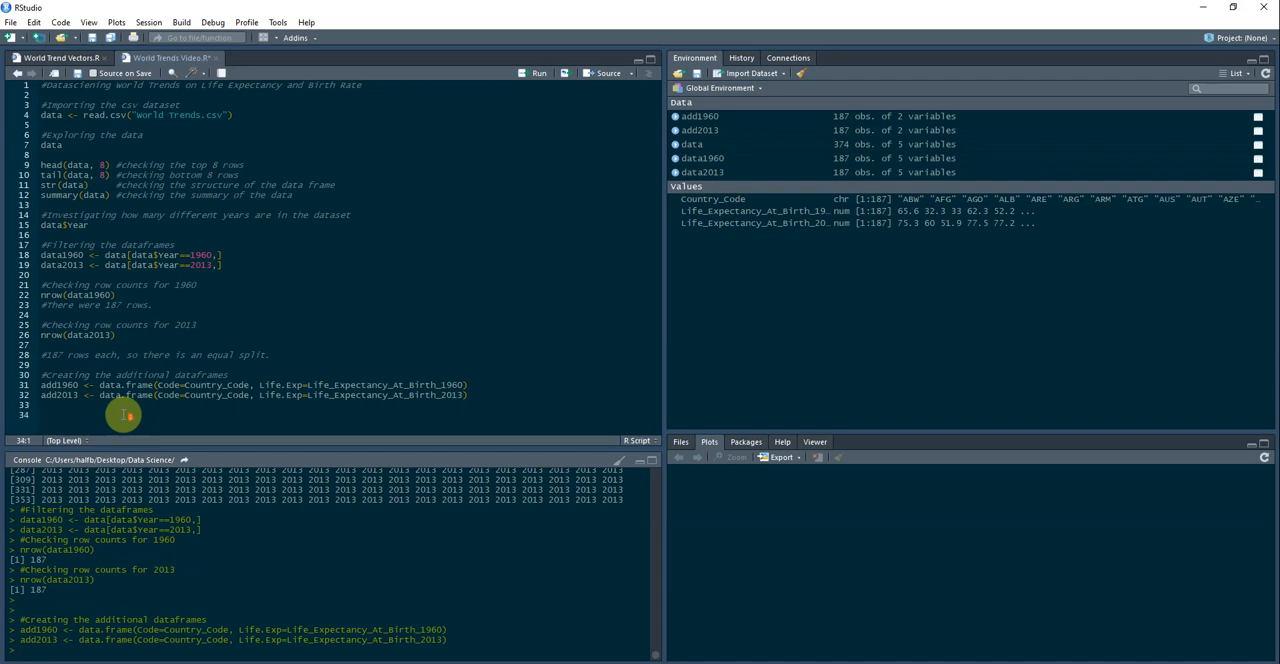
mouse_move(396, 396)
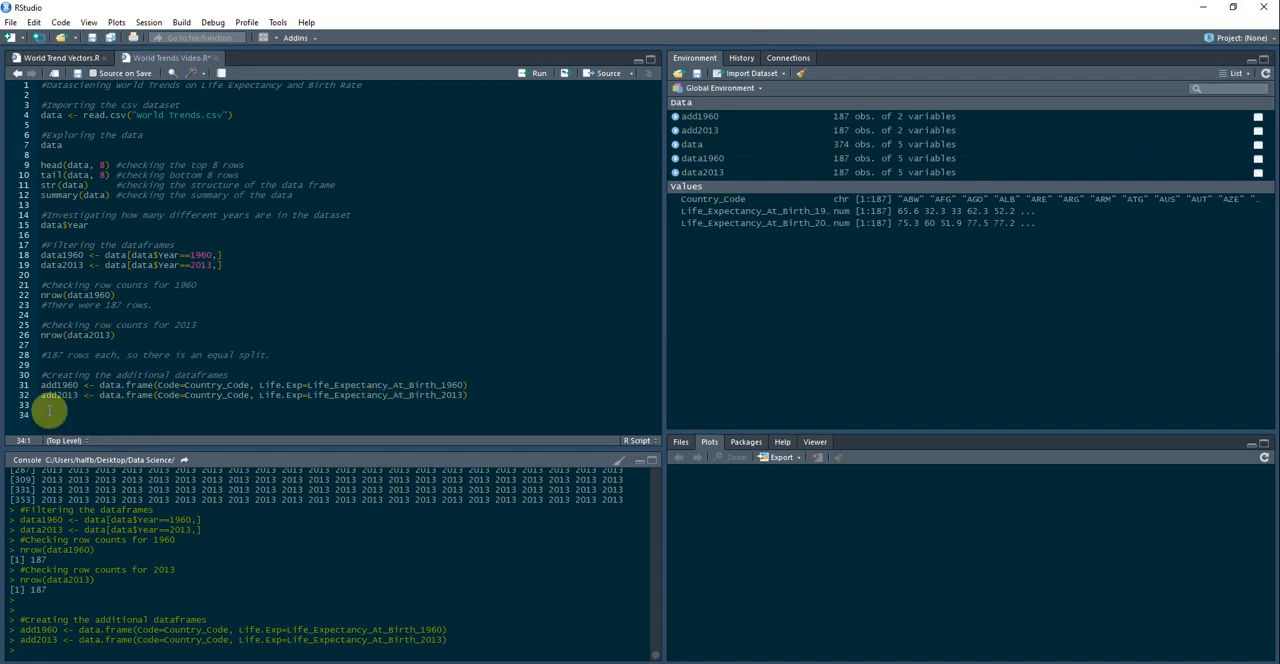
Create add1960 and add2013 data frames of country codes and life expectancies.
scroll("down", 3)
type("merged1960 <- merge(data1960, add1960, by.x=\"Country.Code\", by.y=\"Code\")")
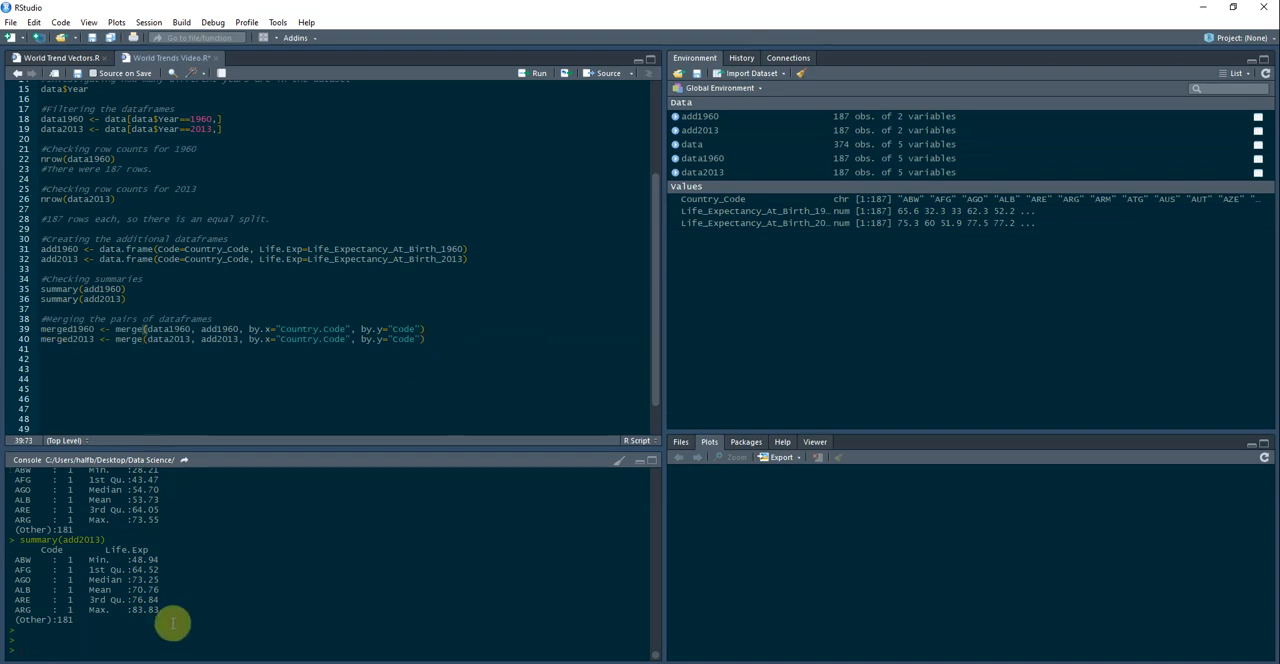
mouse_move(428, 330)
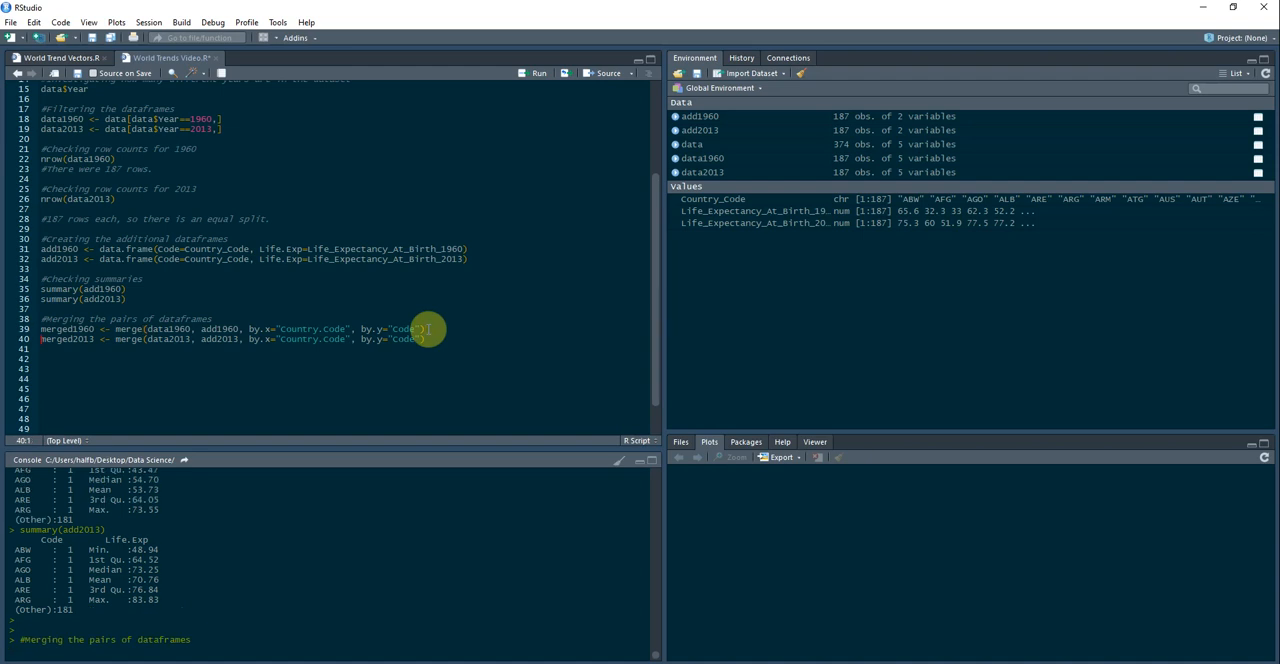
Run both merge lines by Country.Code and Code, creating merged1960 and merged2013 with 6 variables each.
left_click(540, 72)
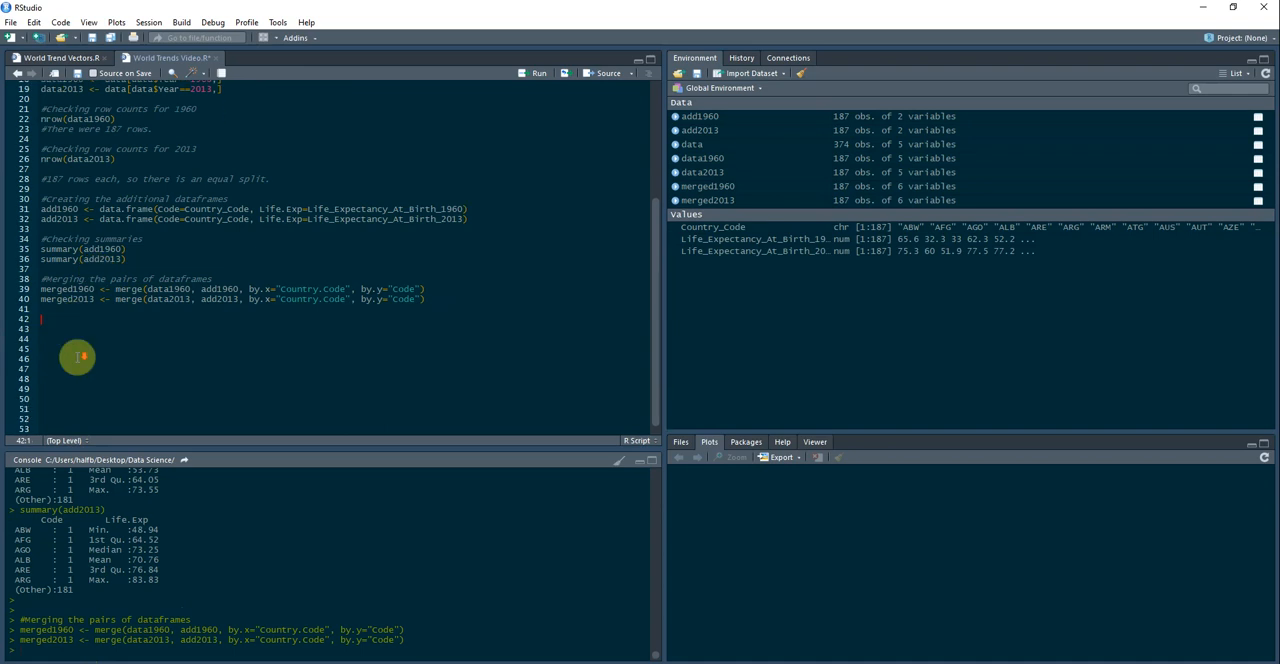
scroll("down", 3)
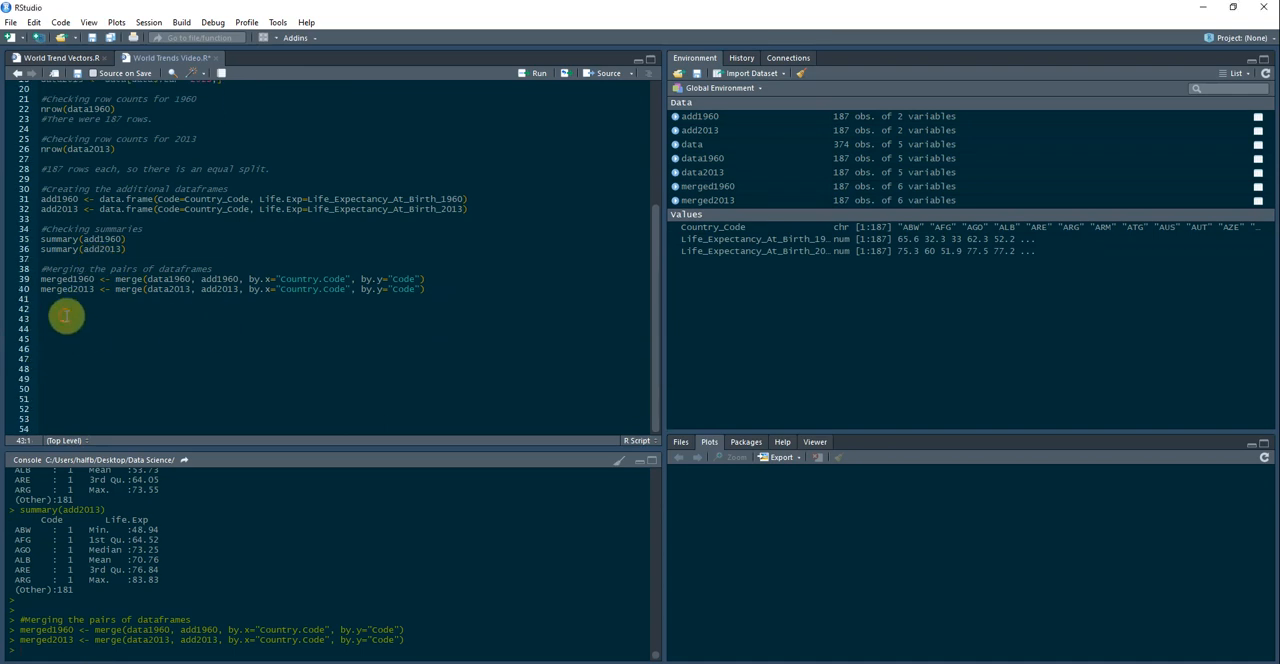
Add '#Checking the new structures' and run str() on merged1960 and merged2013.
type("#Checking the new structures")
left_click(344, 328)
type("str(merged1960)")
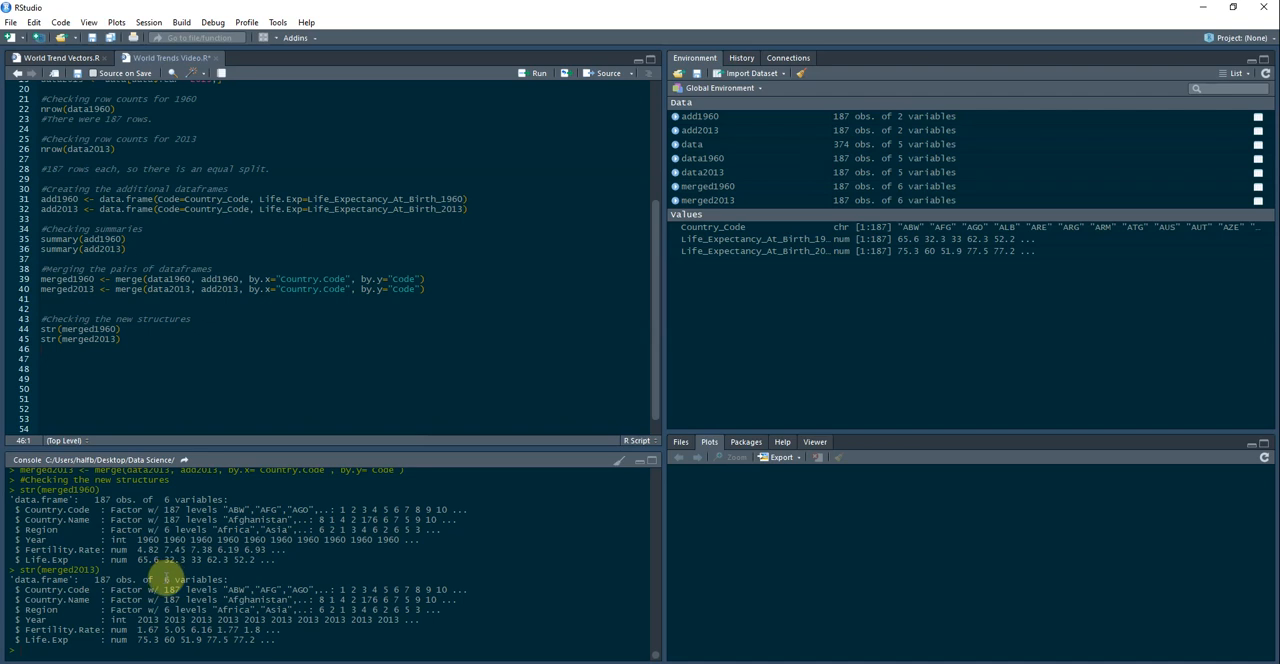
double_click(192, 580)
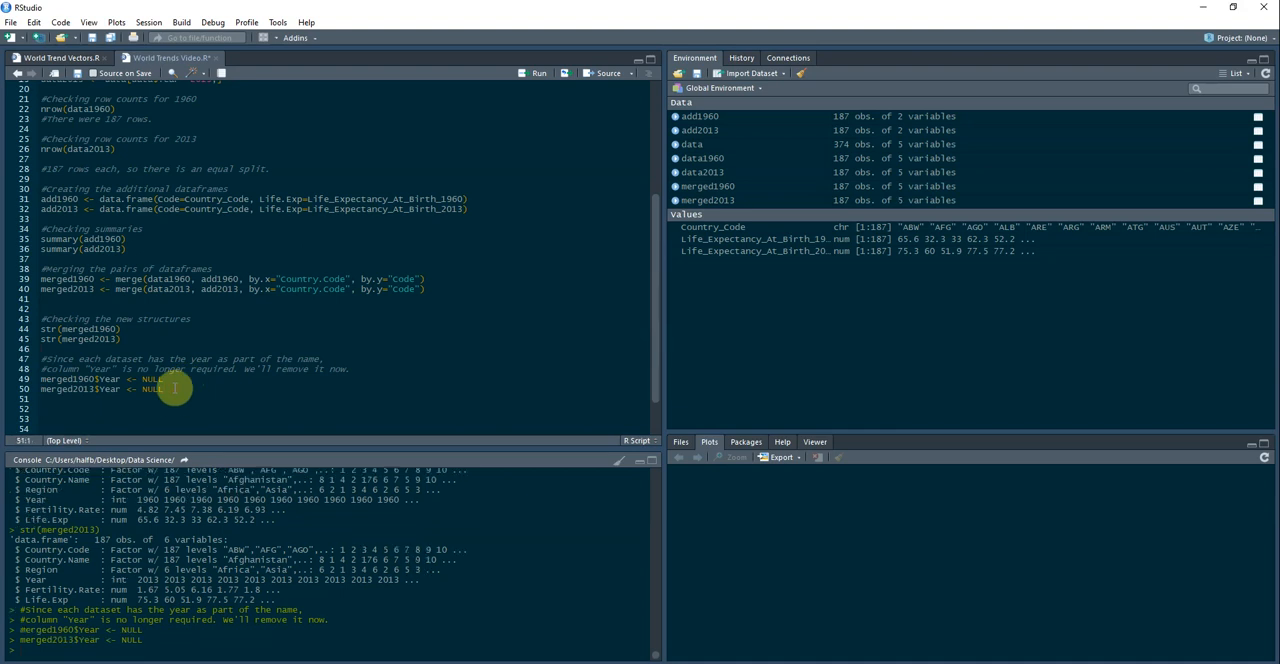
Set merged1960$Year and merged2013$Year to NULL, leaving 5 variables each.
scroll("down", 3)
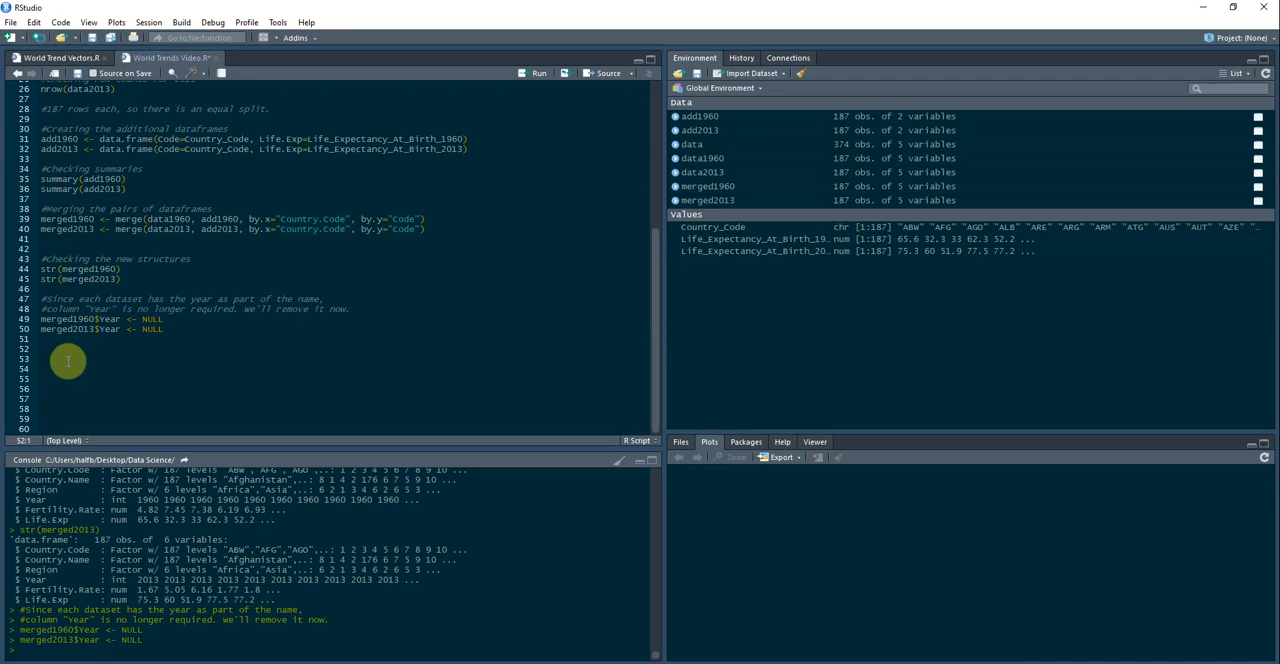
Add a 'checking the structures again' comment and rerun str() on merged1960 and merged2013.
type("#checking the structures again")
left_click(220, 358)
type("str(merged1960)")
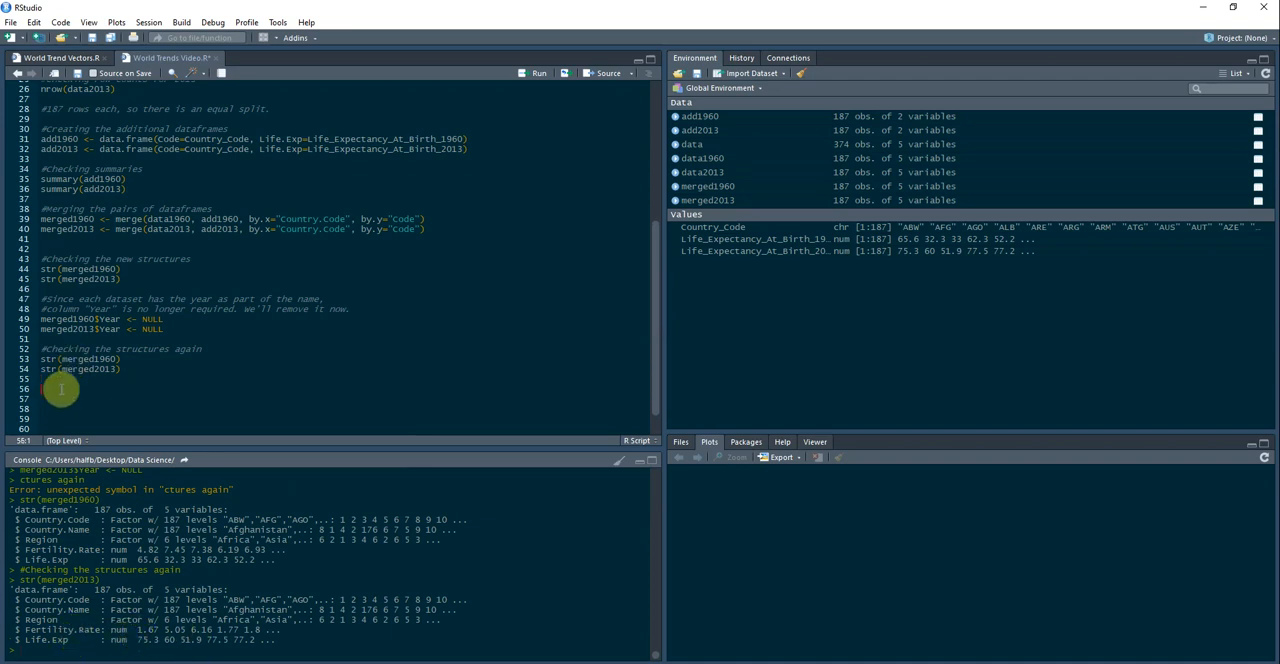
scroll("up", 3)
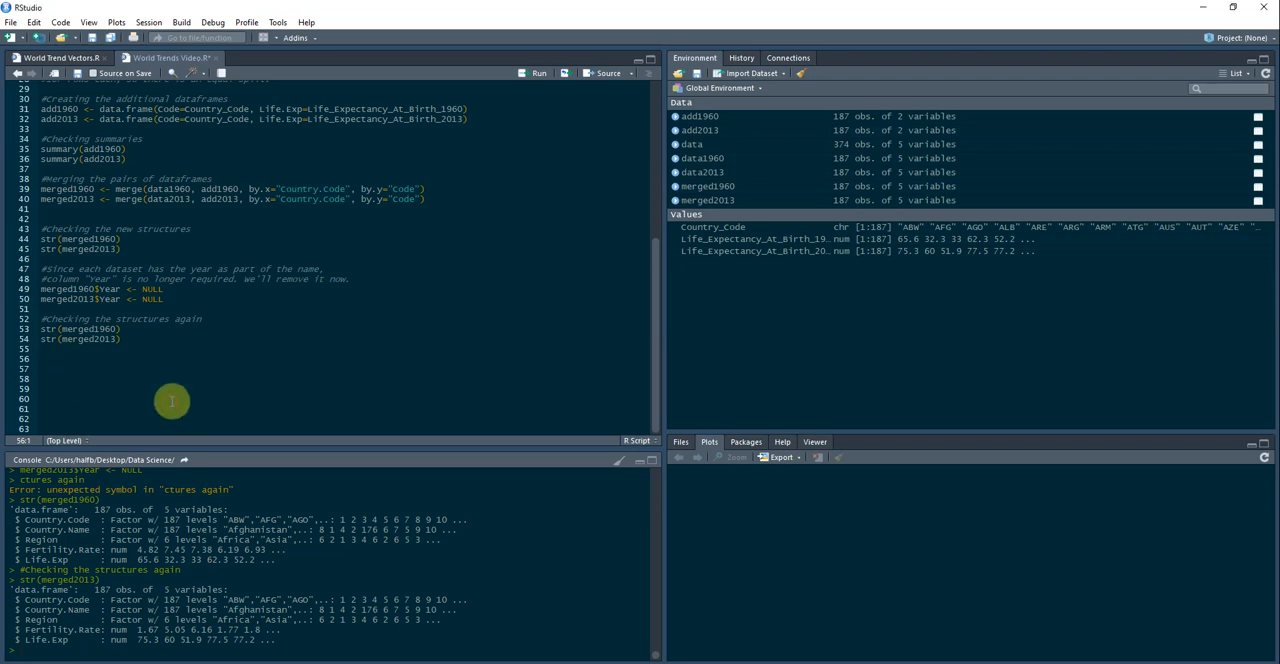
mouse_move(124, 358)
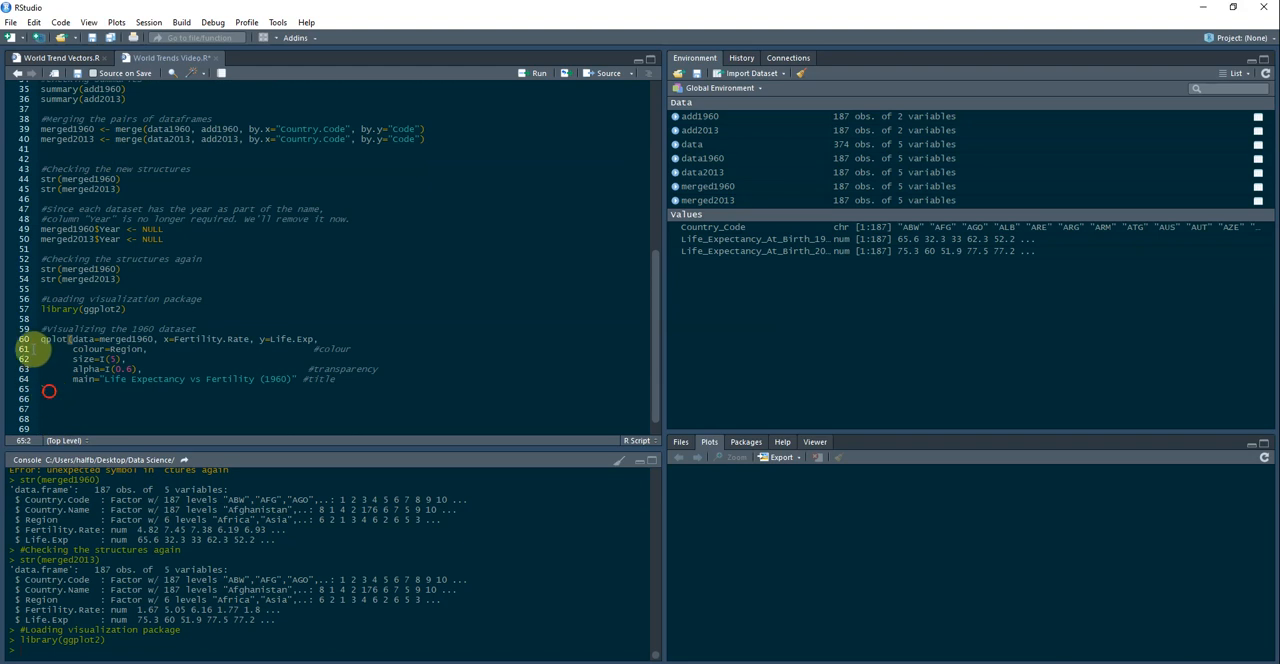
Run the qplot for merged1960 coloured by Region to render the 1960 scatter plot.
left_click(538, 72)
type("8")
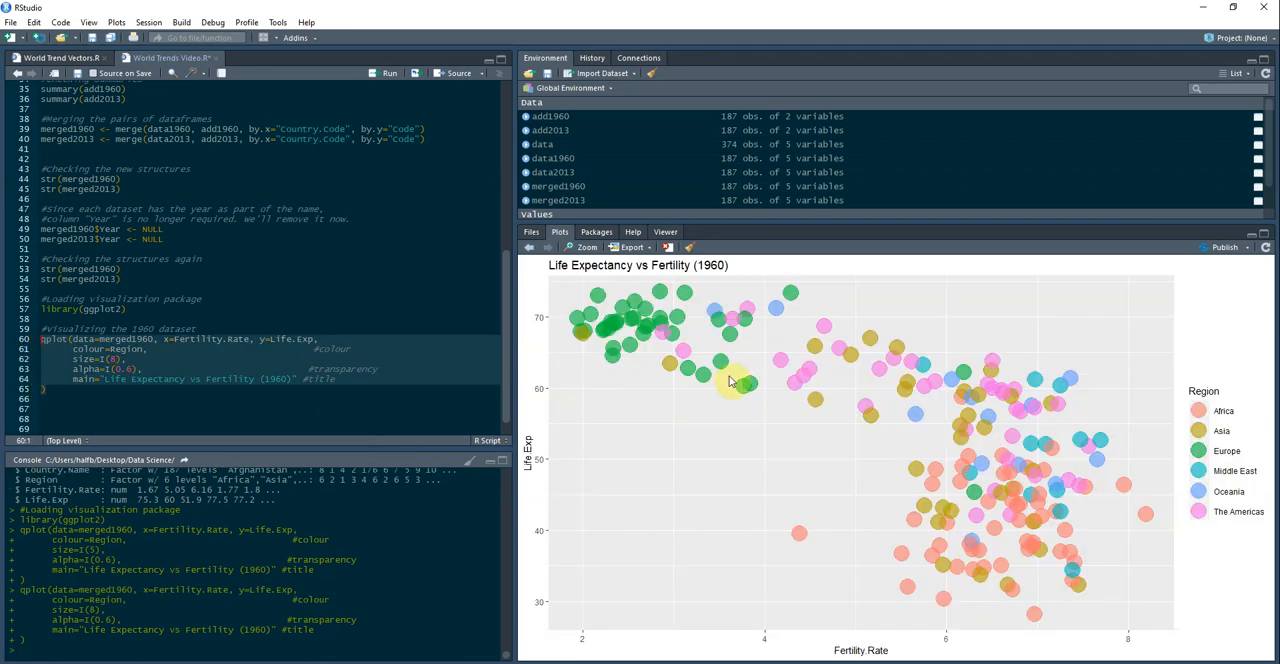
mouse_move(678, 372)
type("11")
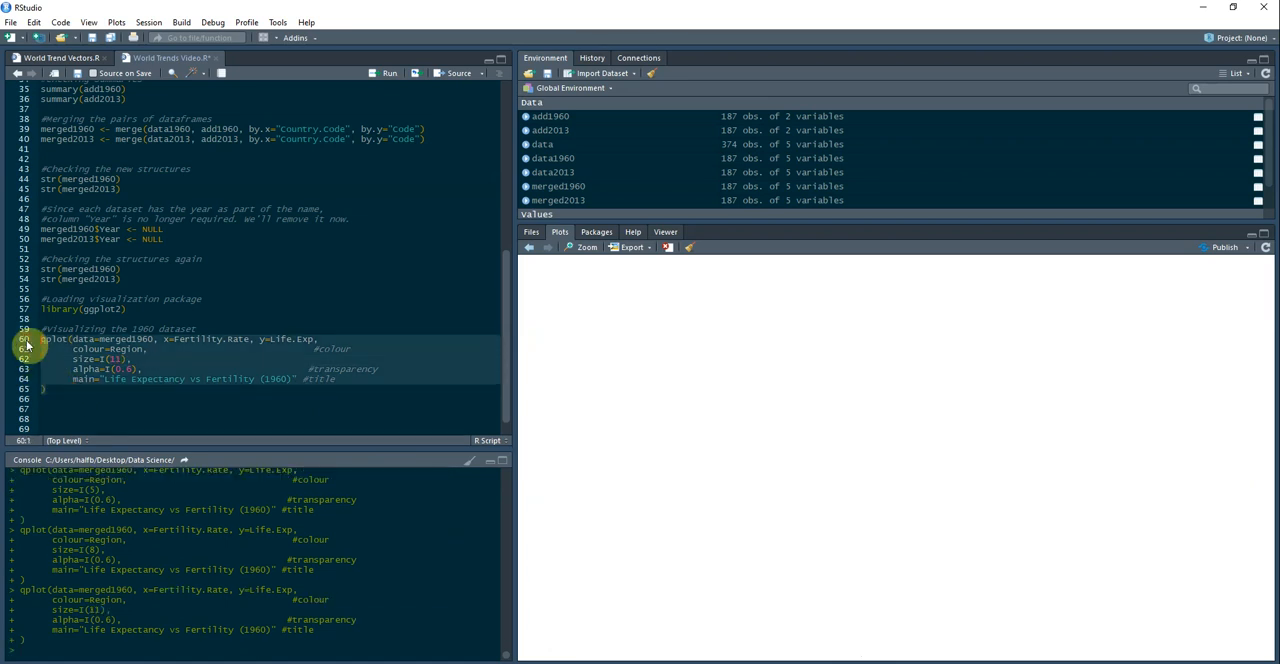
Redraw the 1960 scatter plot twice with progressively lower alpha transparency values.
left_click(388, 72)
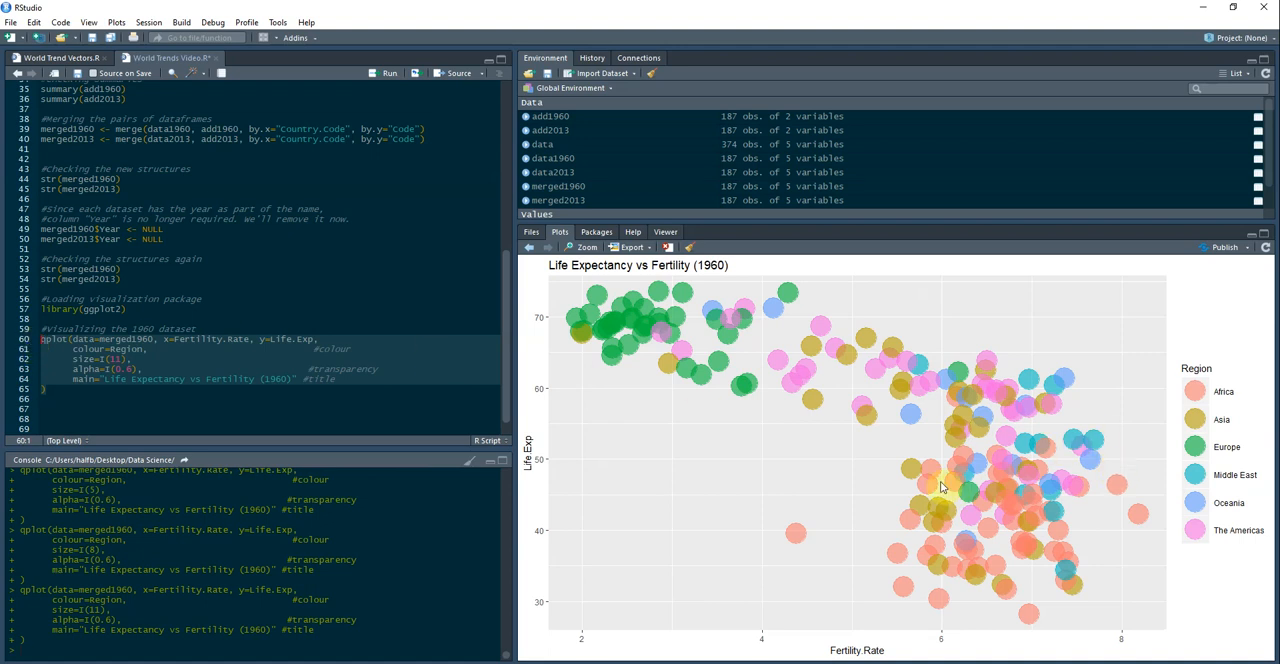
mouse_move(588, 340)
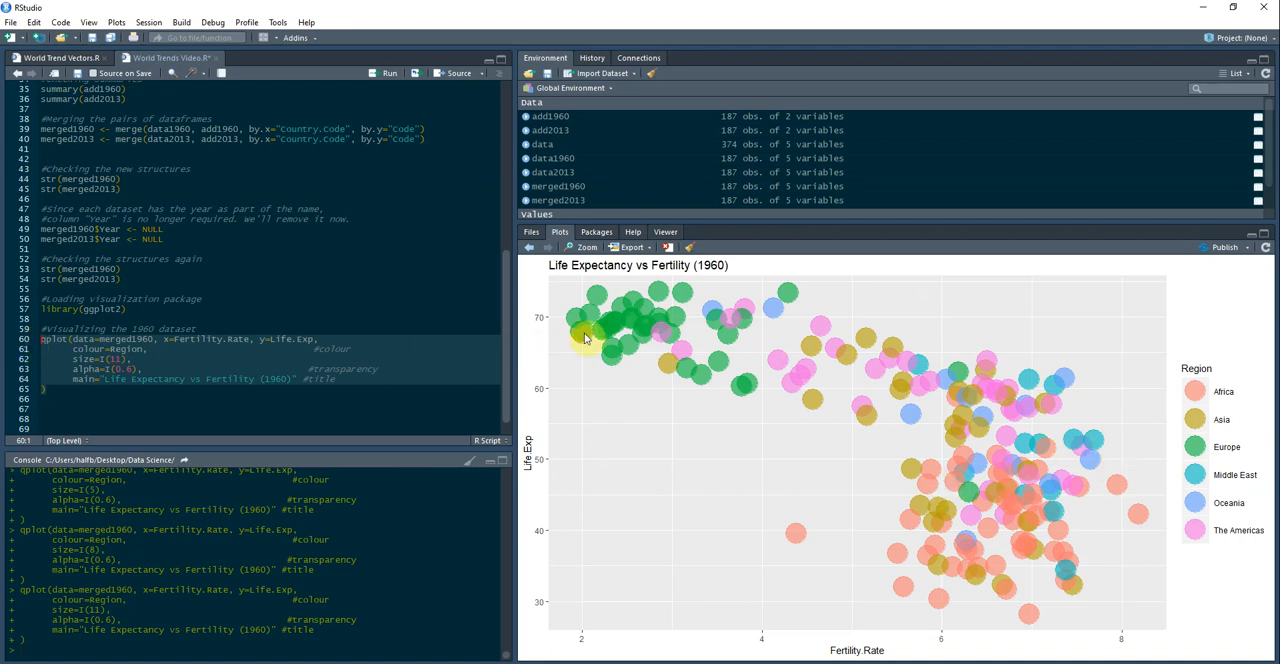
mouse_move(660, 310)
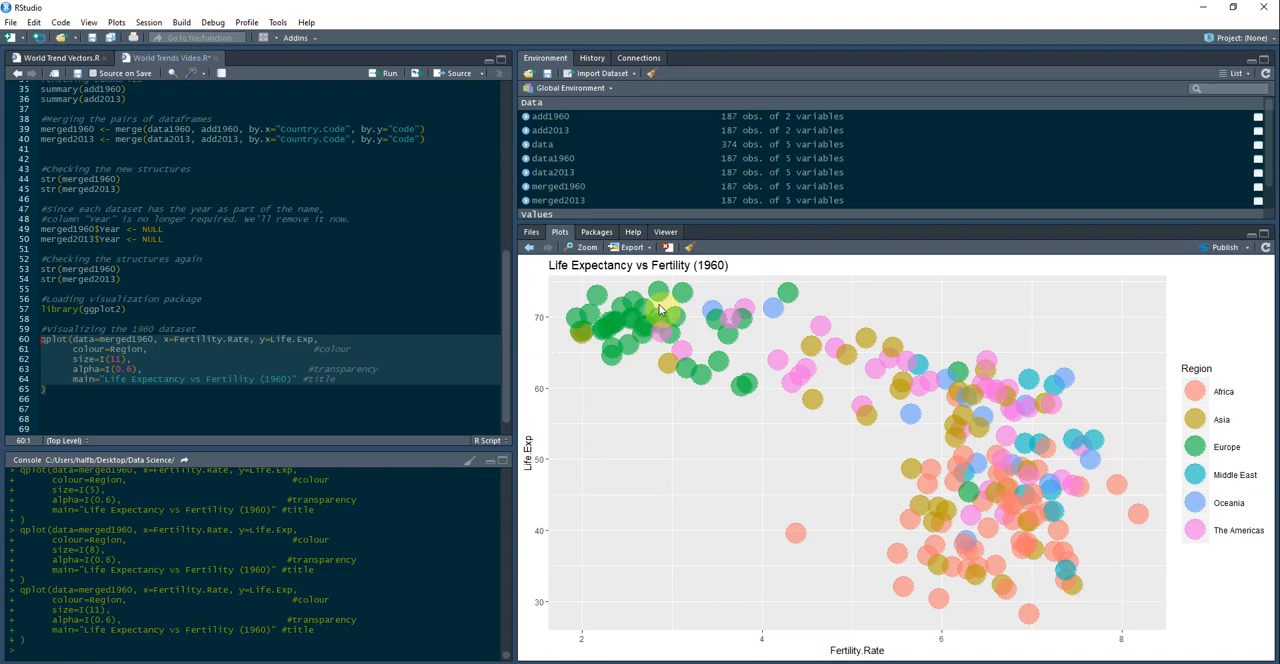
mouse_move(708, 444)
type("3")
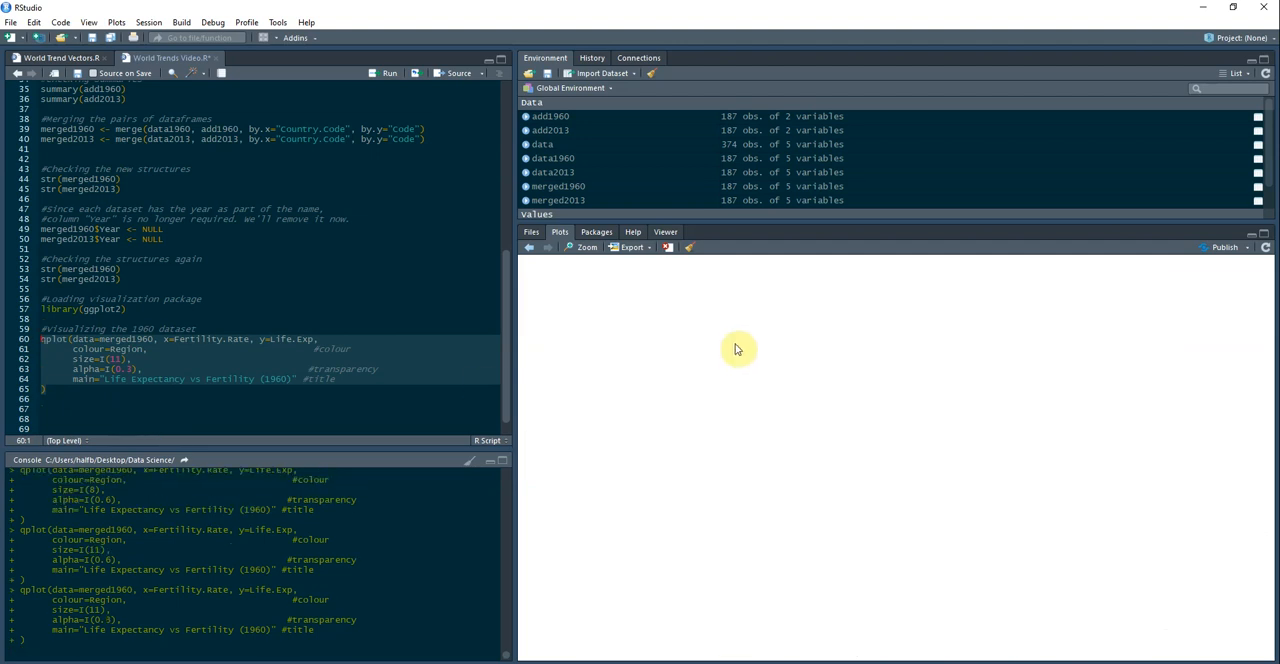
left_click(388, 72)
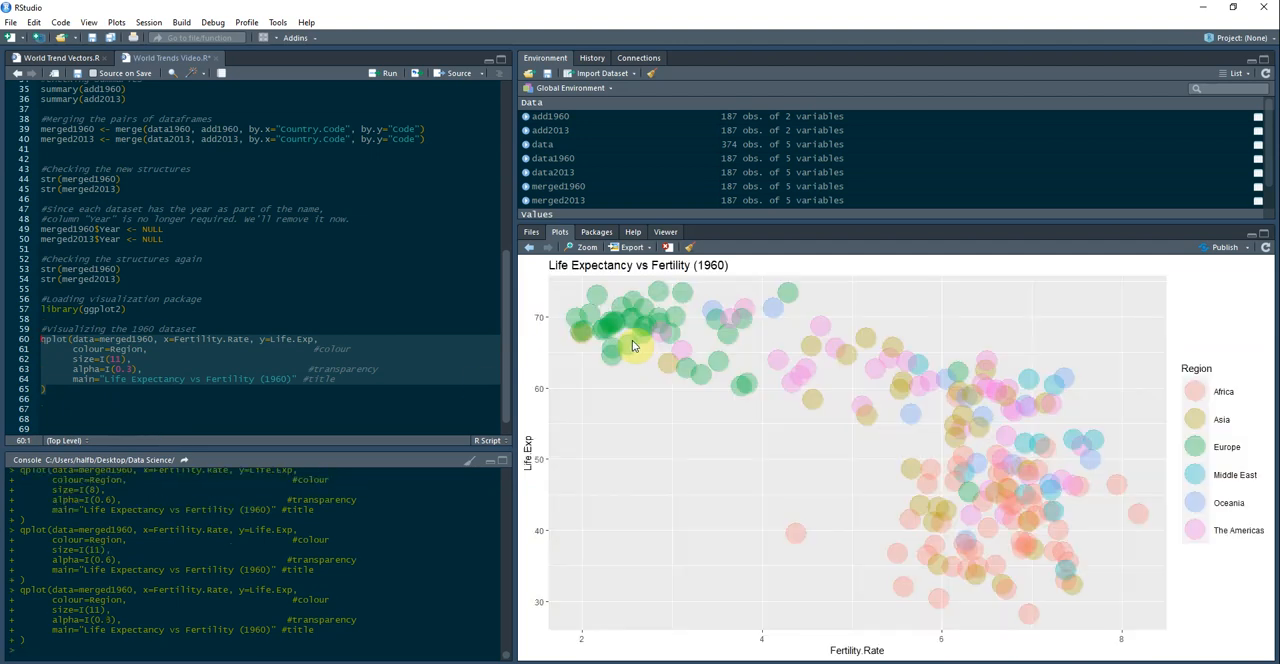
mouse_move(832, 430)
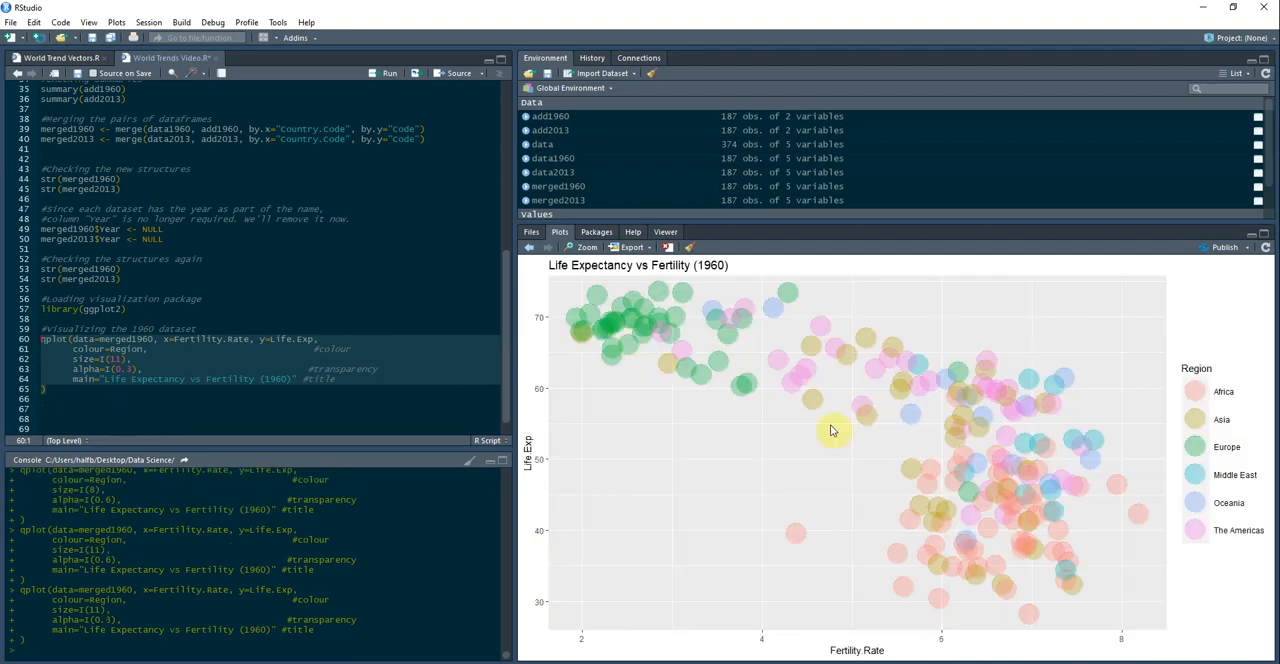
mouse_move(628, 338)
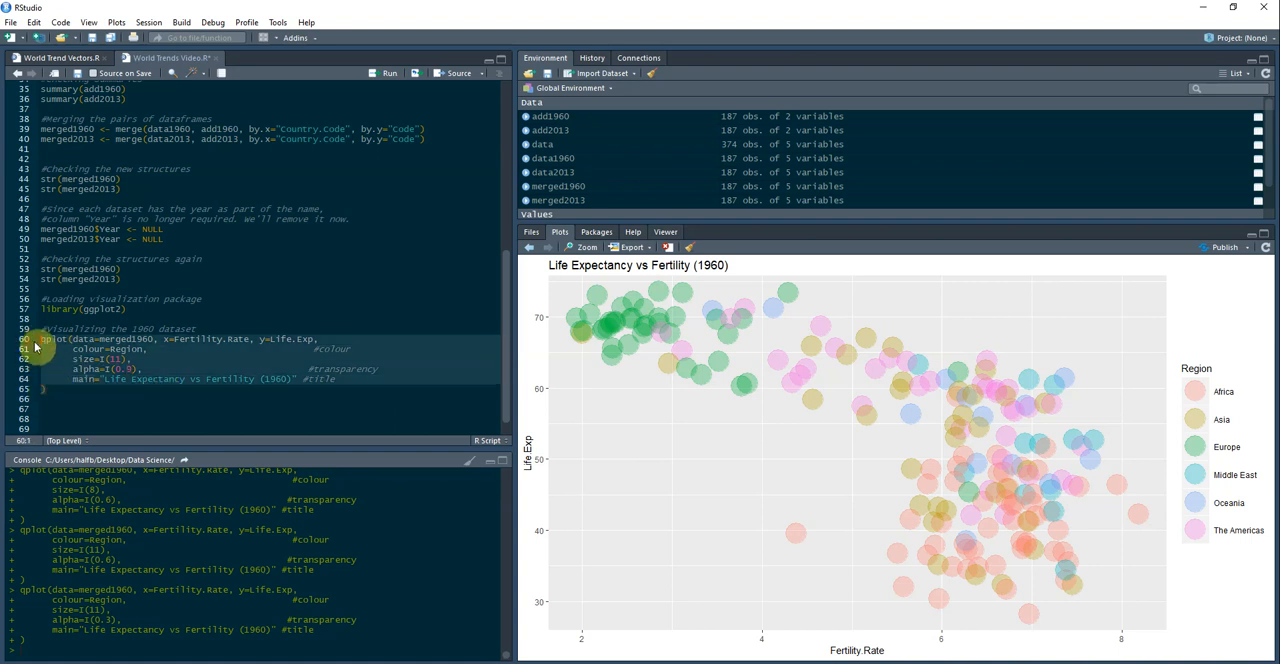
mouse_move(356, 382)
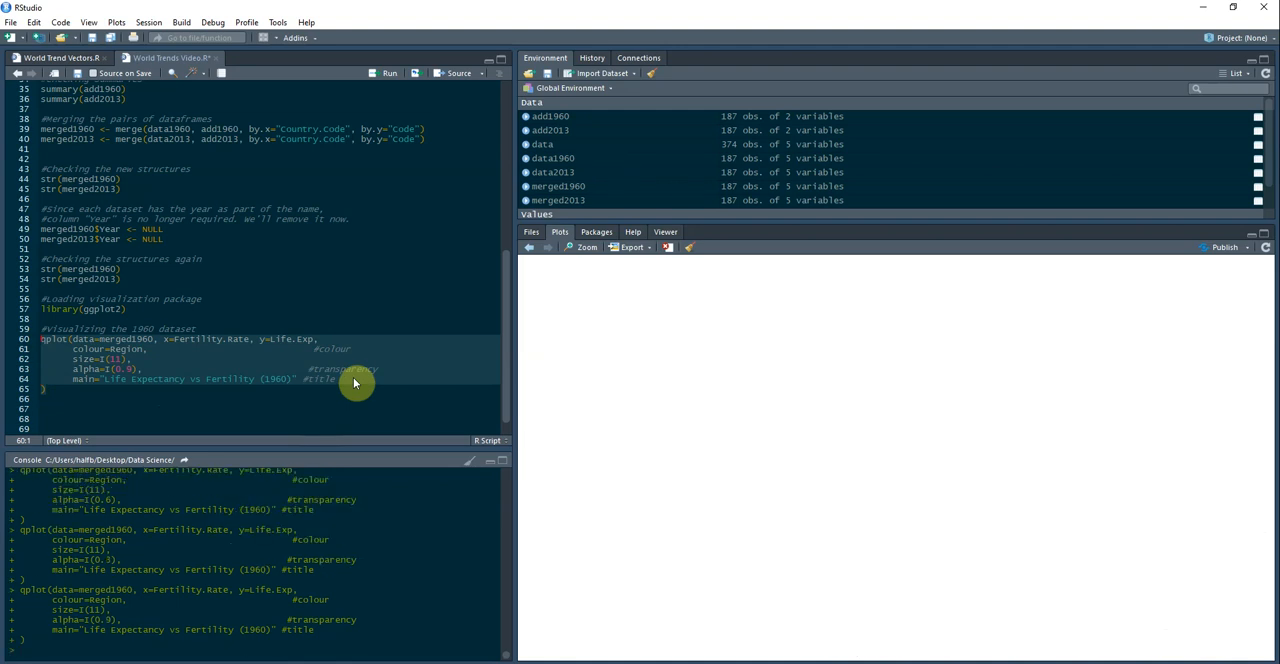
left_click(388, 72)
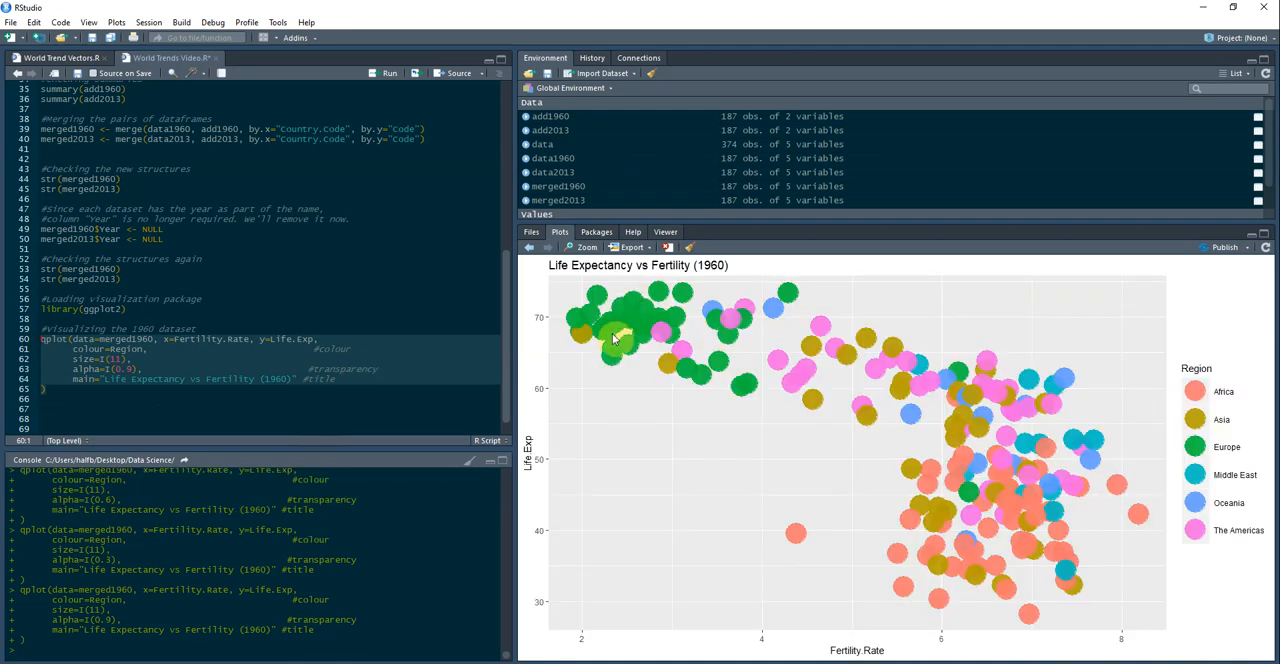
mouse_move(644, 322)
type("8")
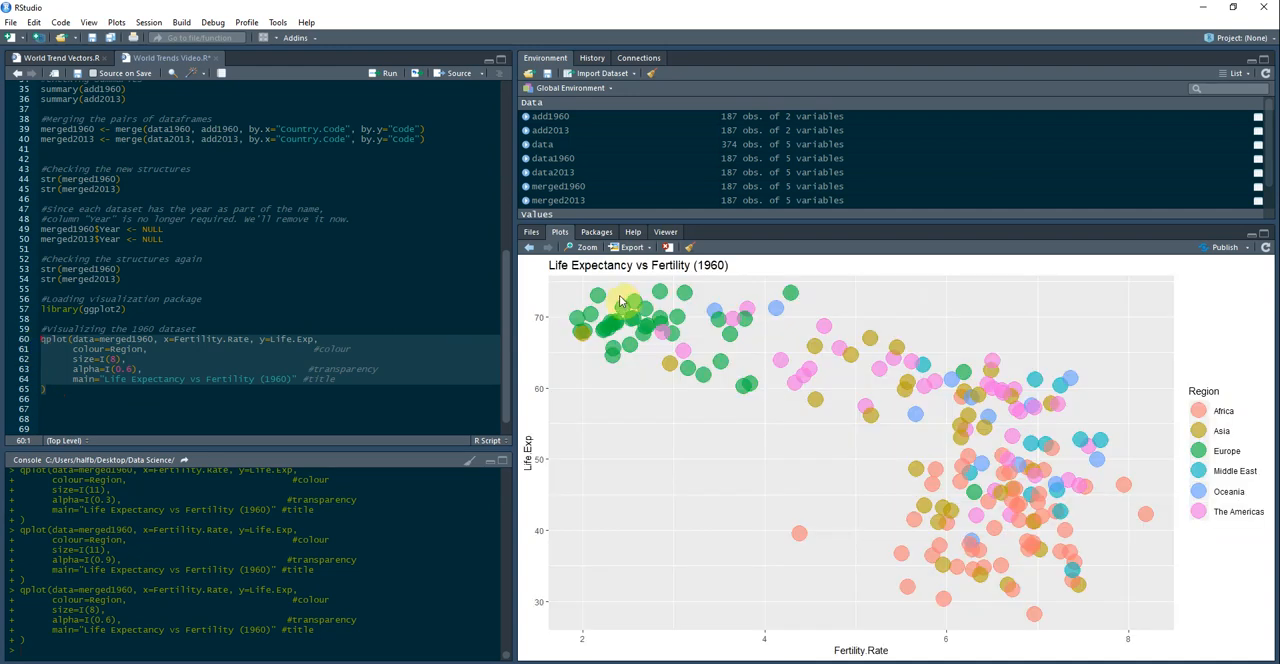
mouse_move(664, 424)
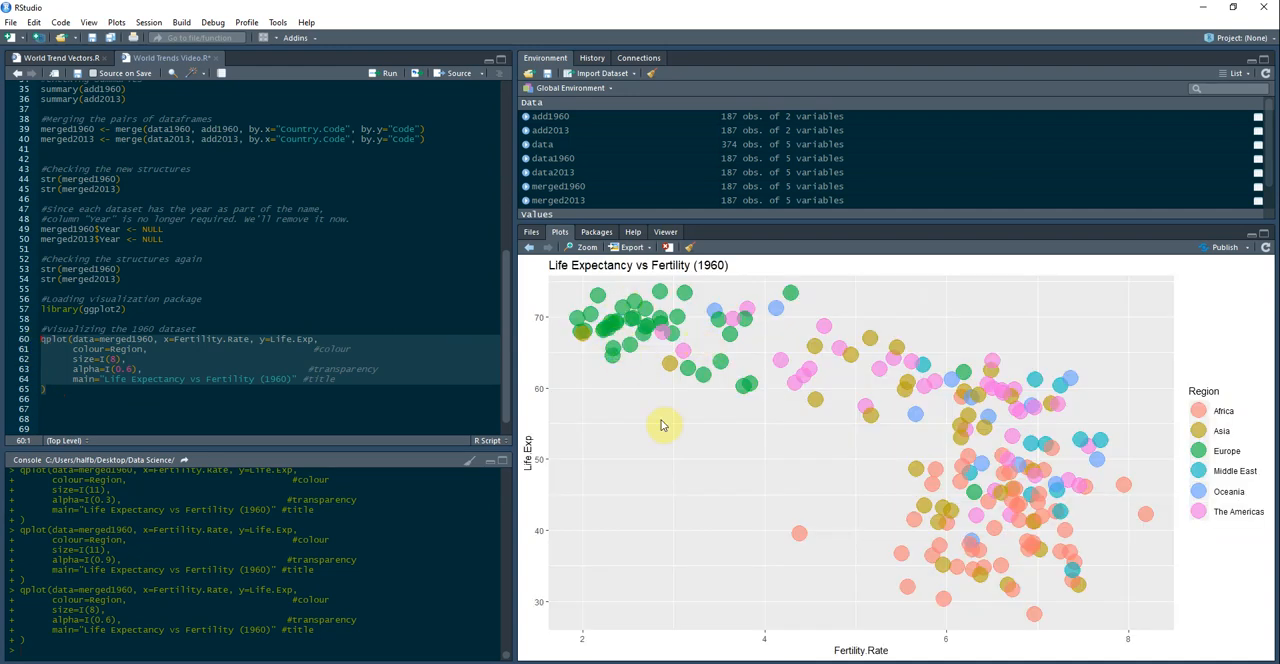
mouse_move(648, 356)
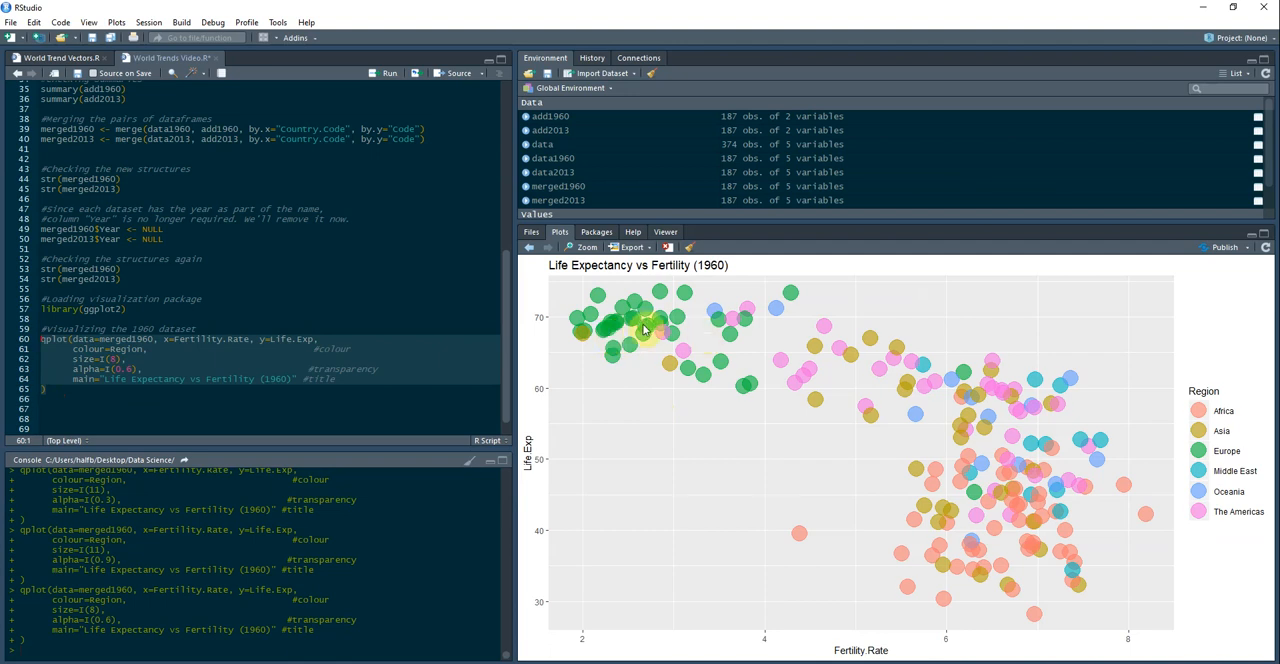
mouse_move(220, 340)
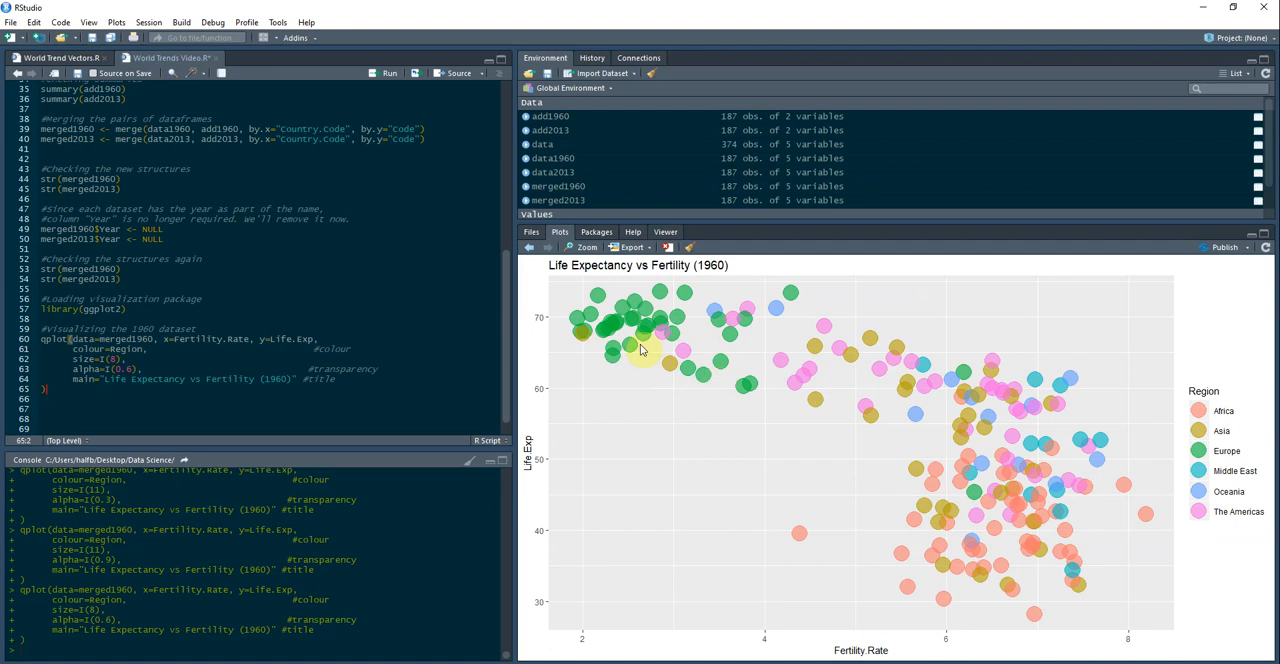
mouse_move(670, 296)
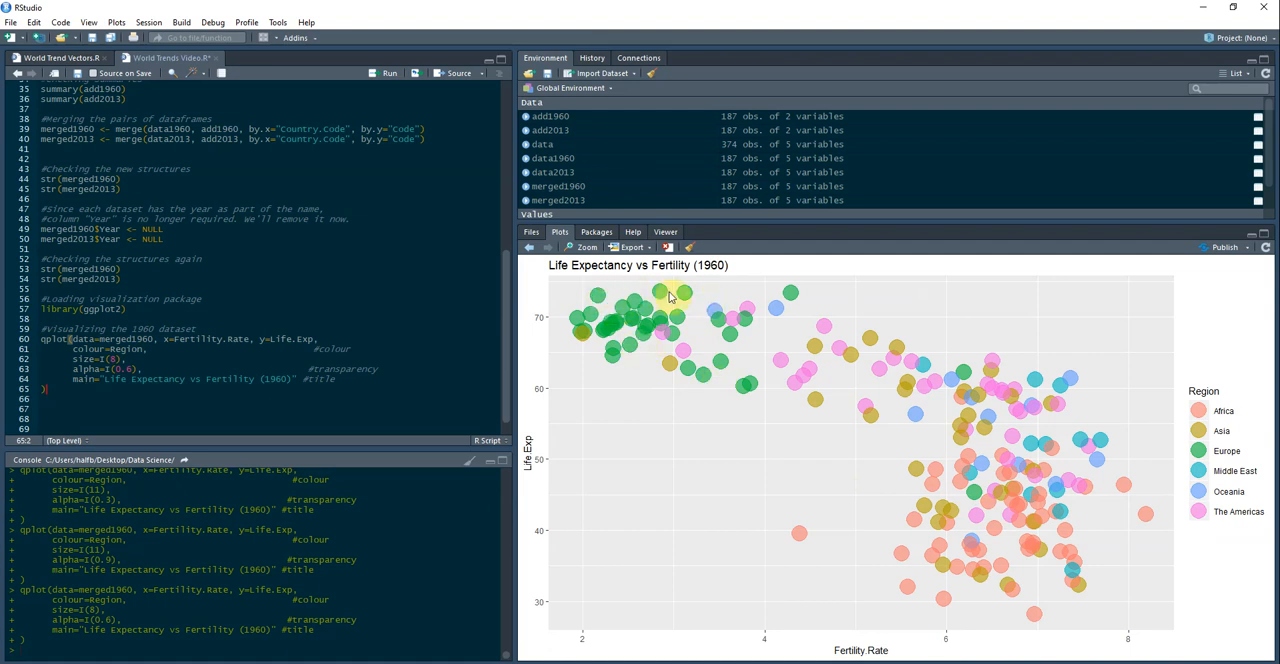
mouse_move(610, 304)
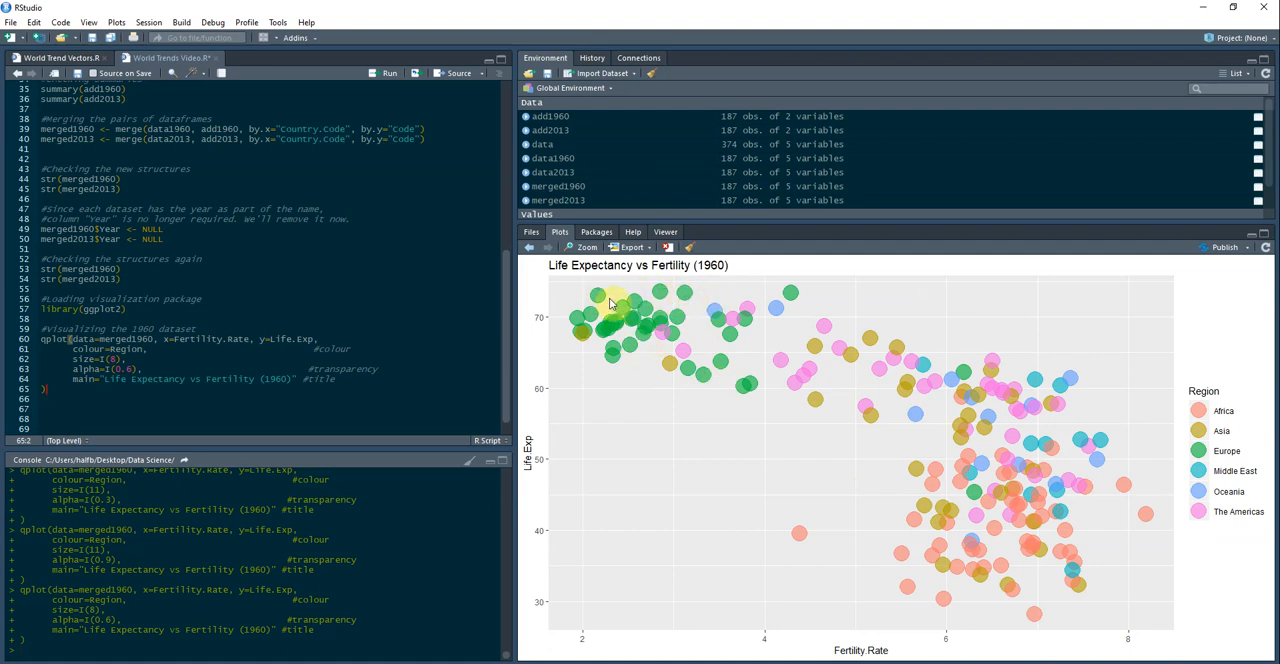
mouse_move(846, 584)
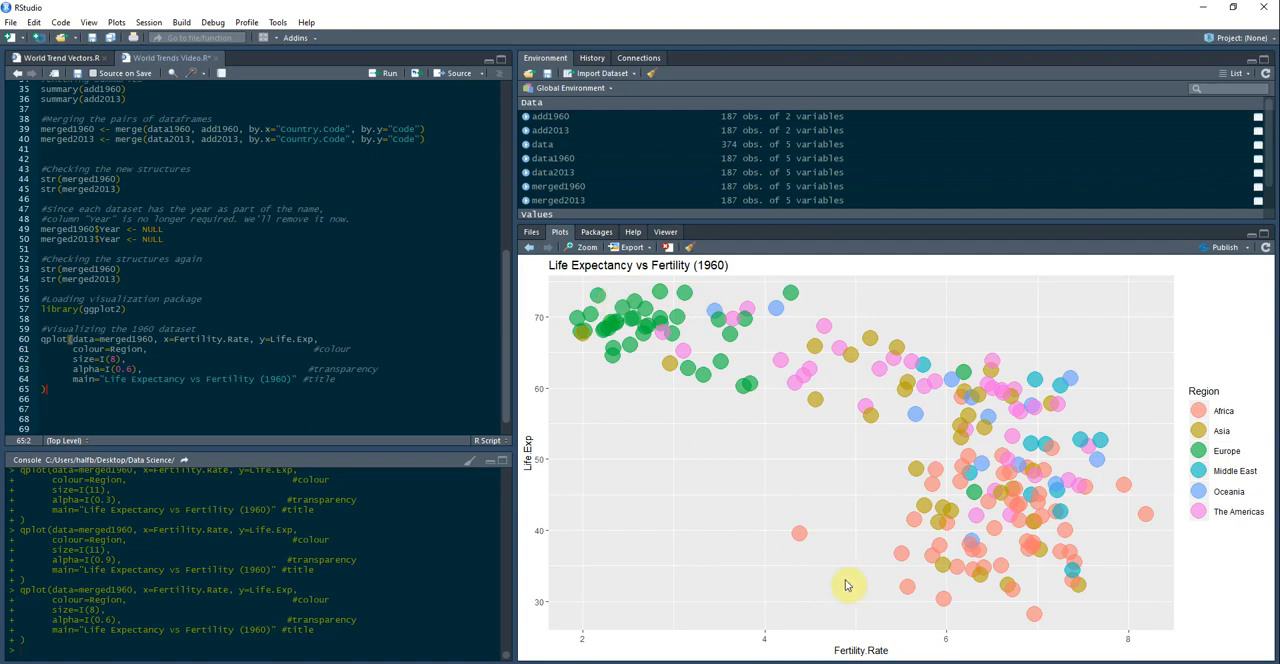
mouse_move(1146, 640)
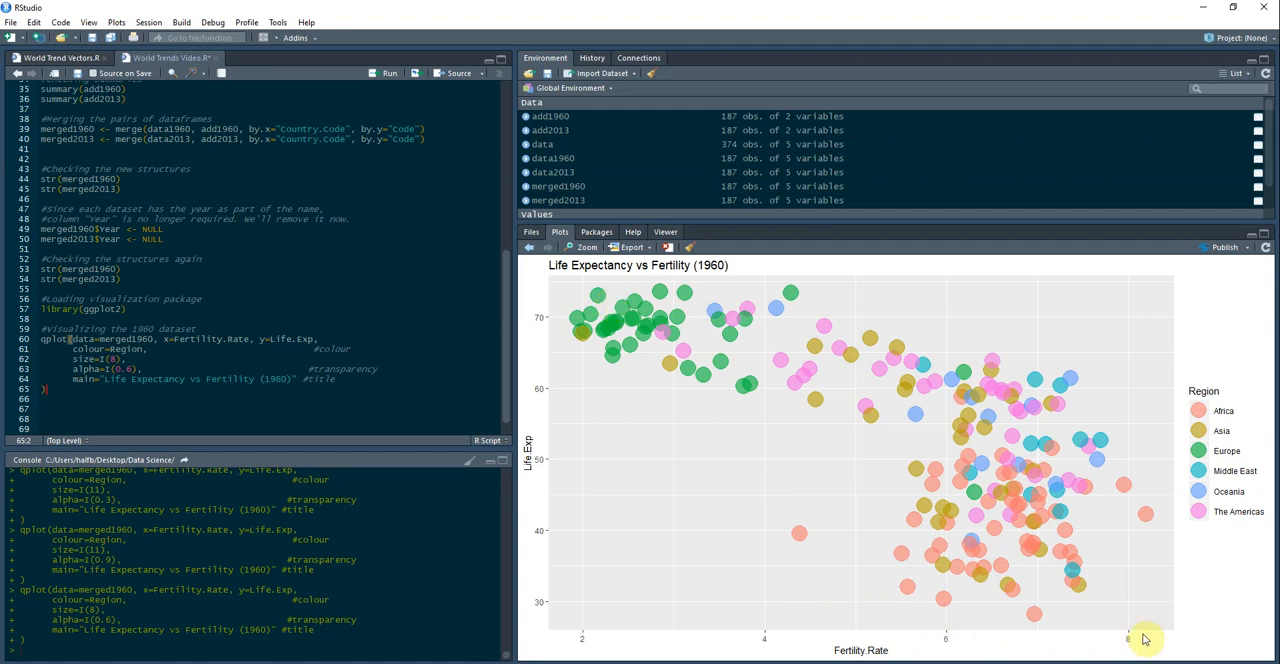
mouse_move(1148, 524)
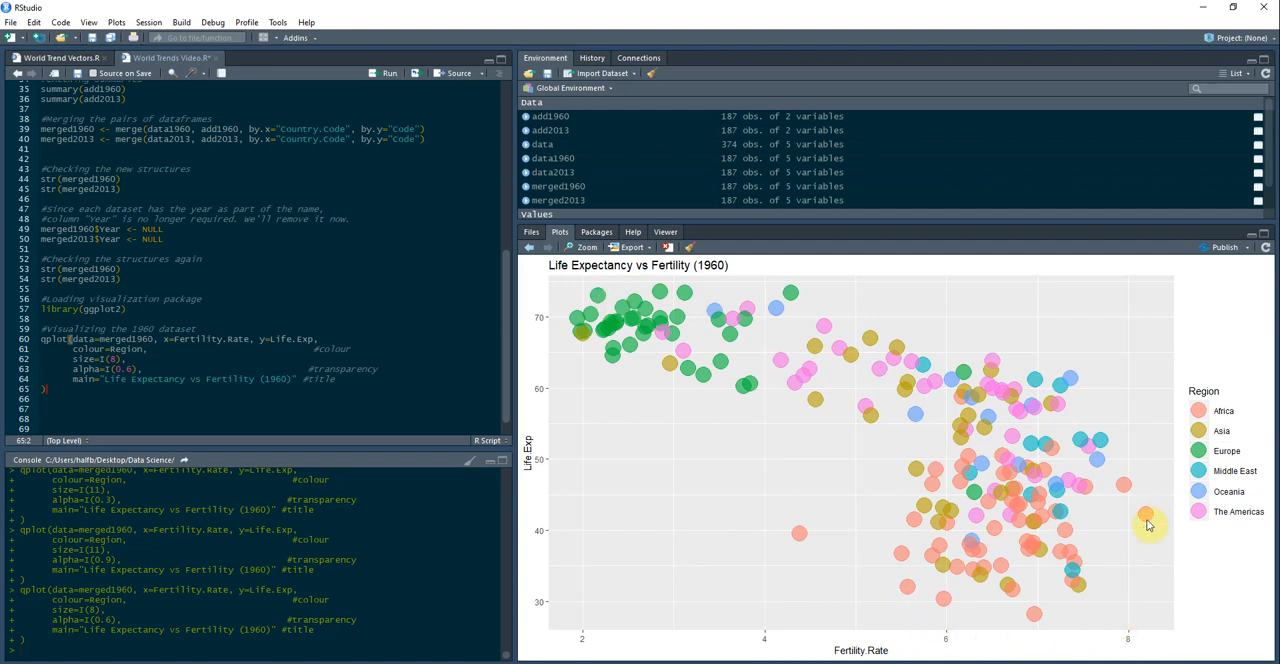
mouse_move(1130, 488)
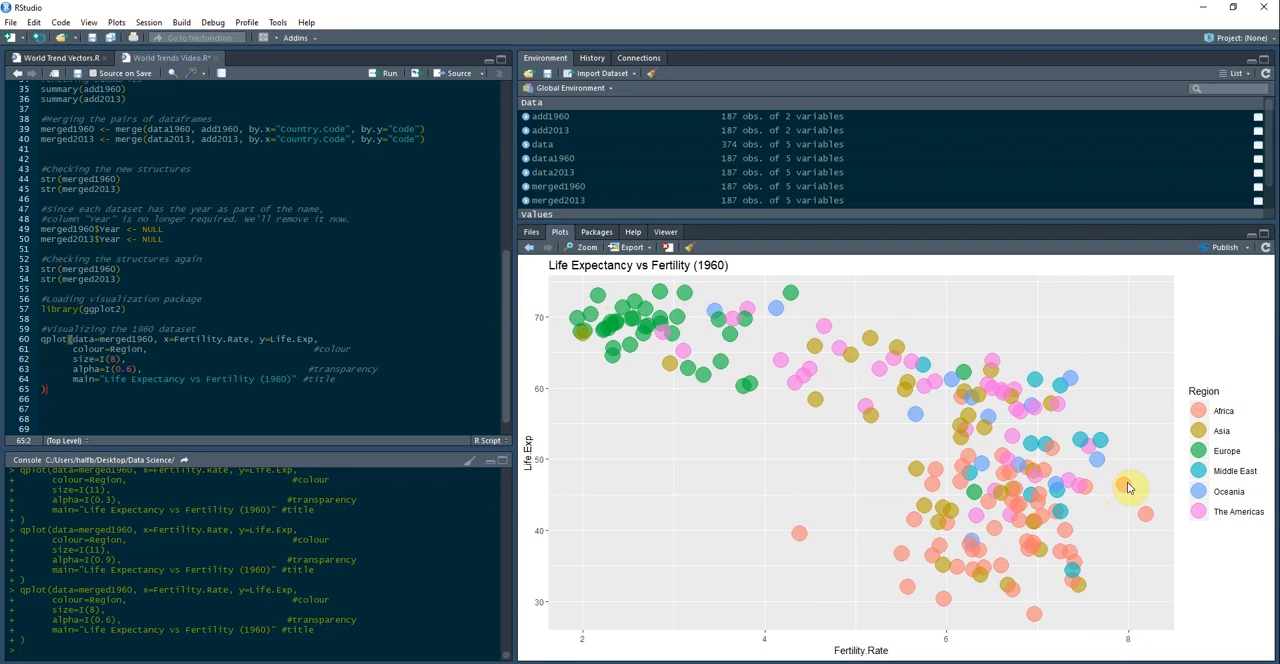
mouse_move(804, 540)
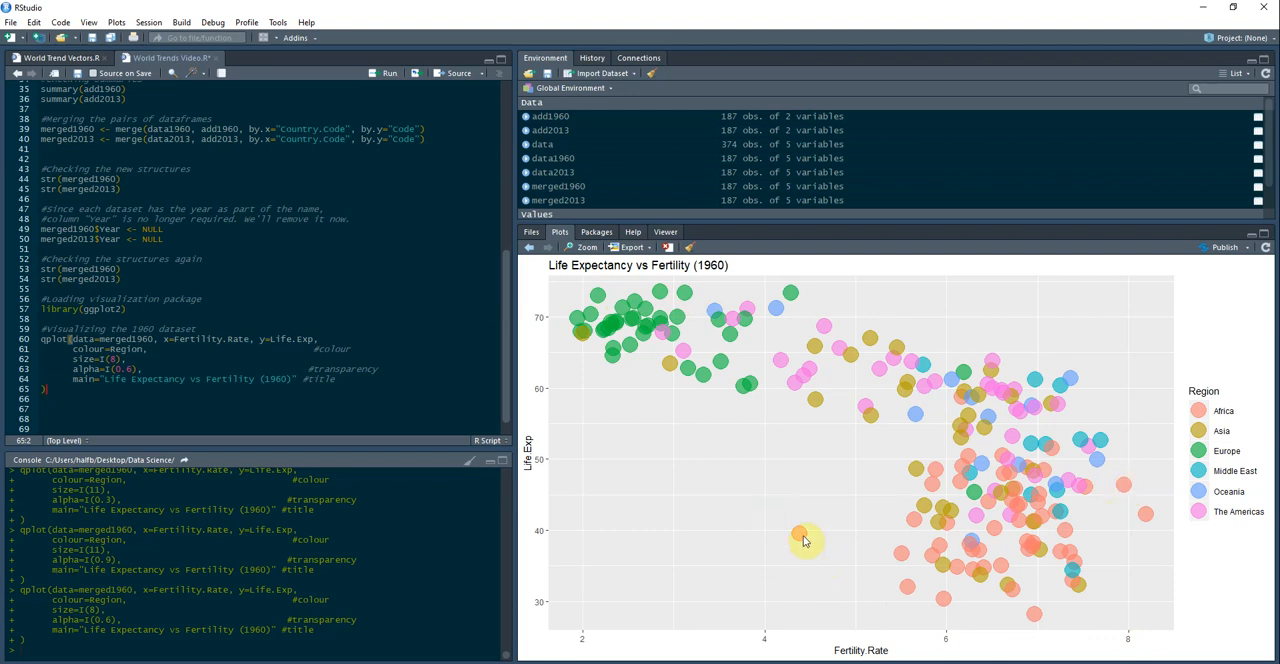
mouse_move(752, 366)
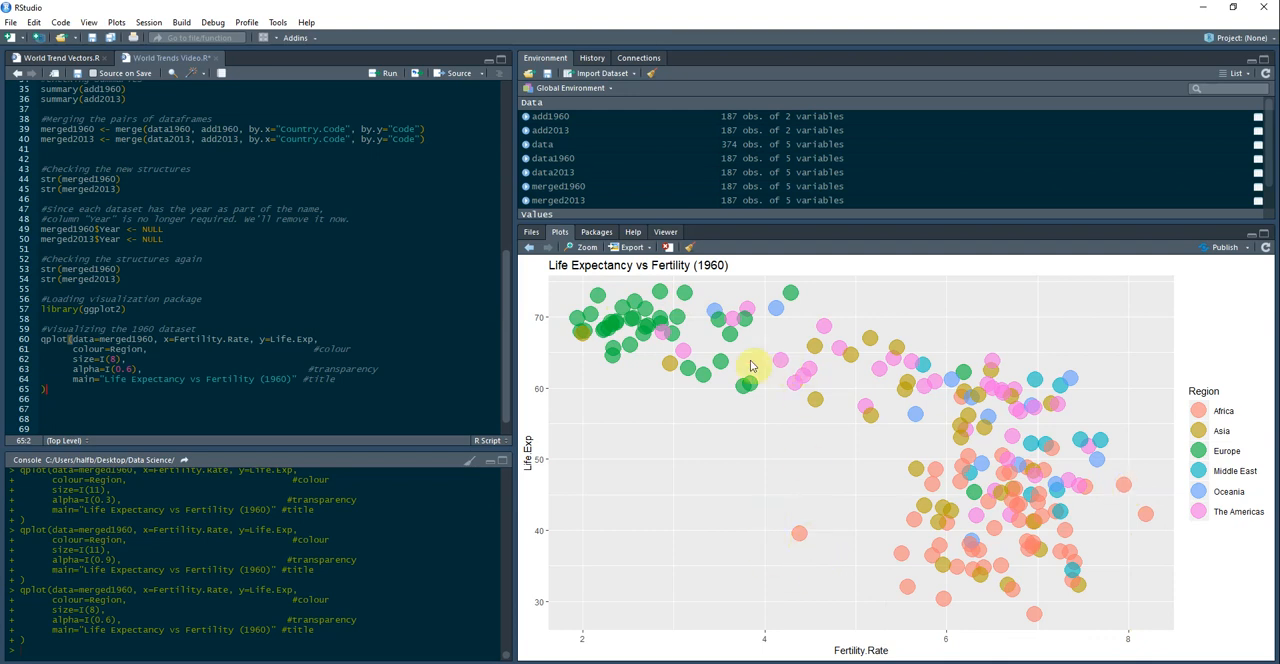
mouse_move(742, 332)
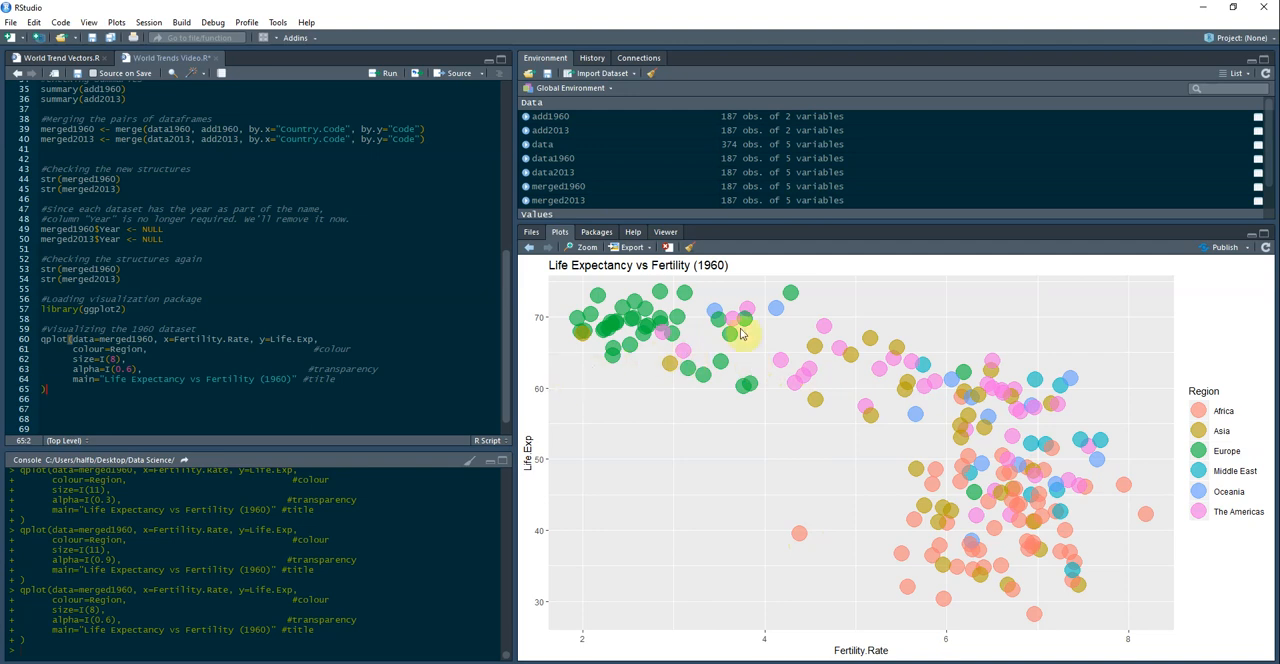
mouse_move(790, 502)
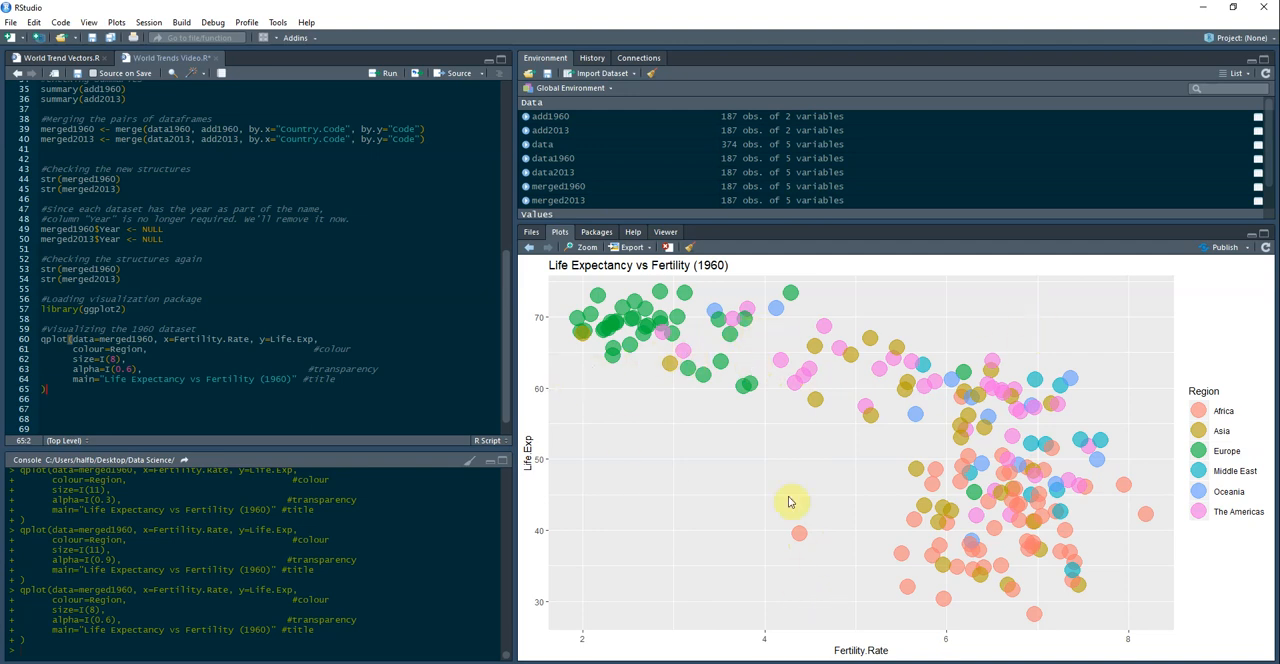
mouse_move(822, 452)
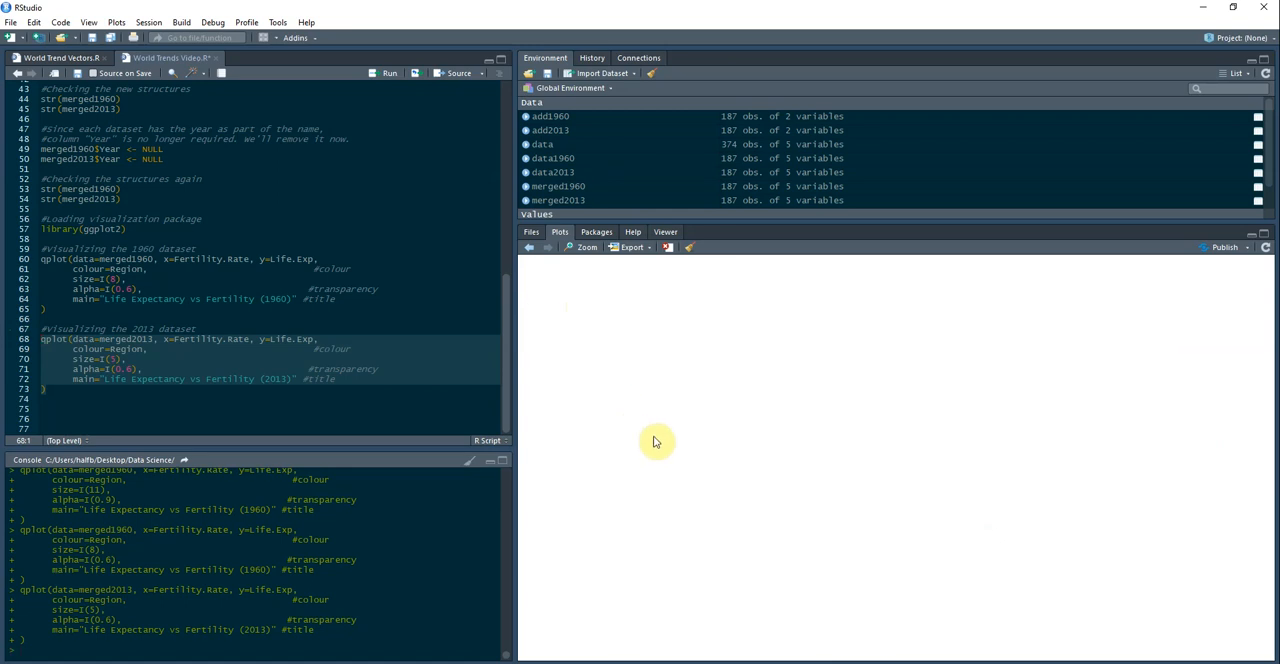
Run the merged2013 plot with colour=Region, size 15, alpha 0.6 and a 2013 title.
left_click(388, 72)
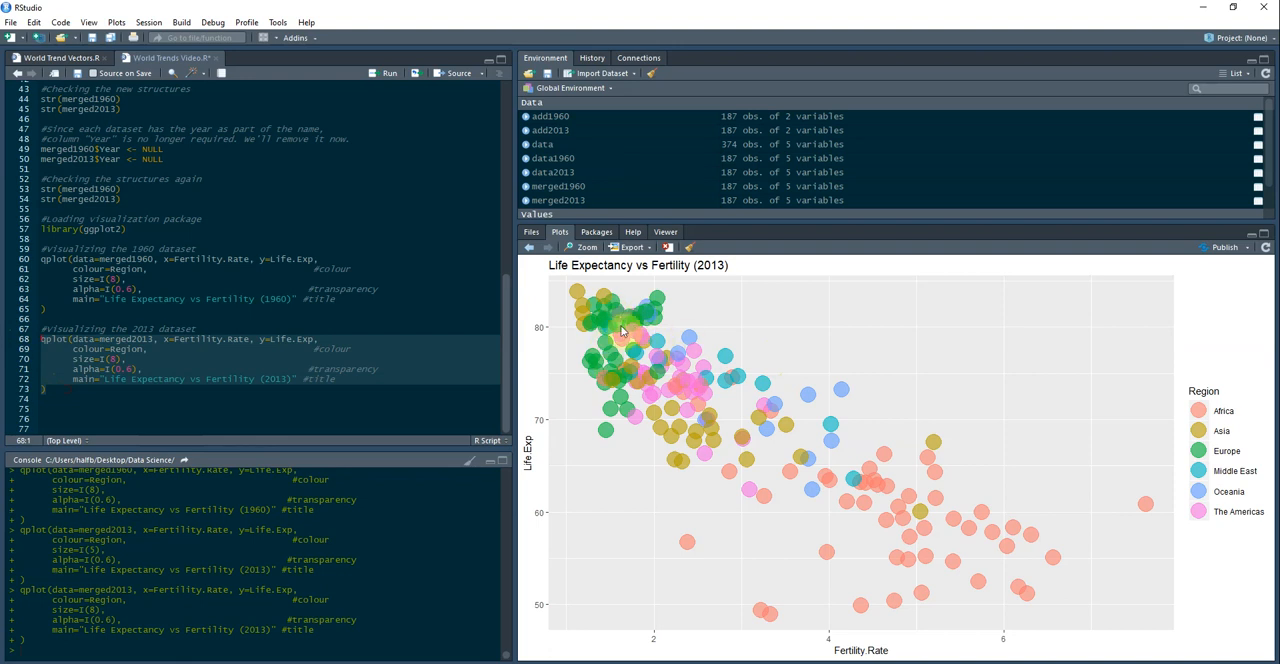
mouse_move(806, 608)
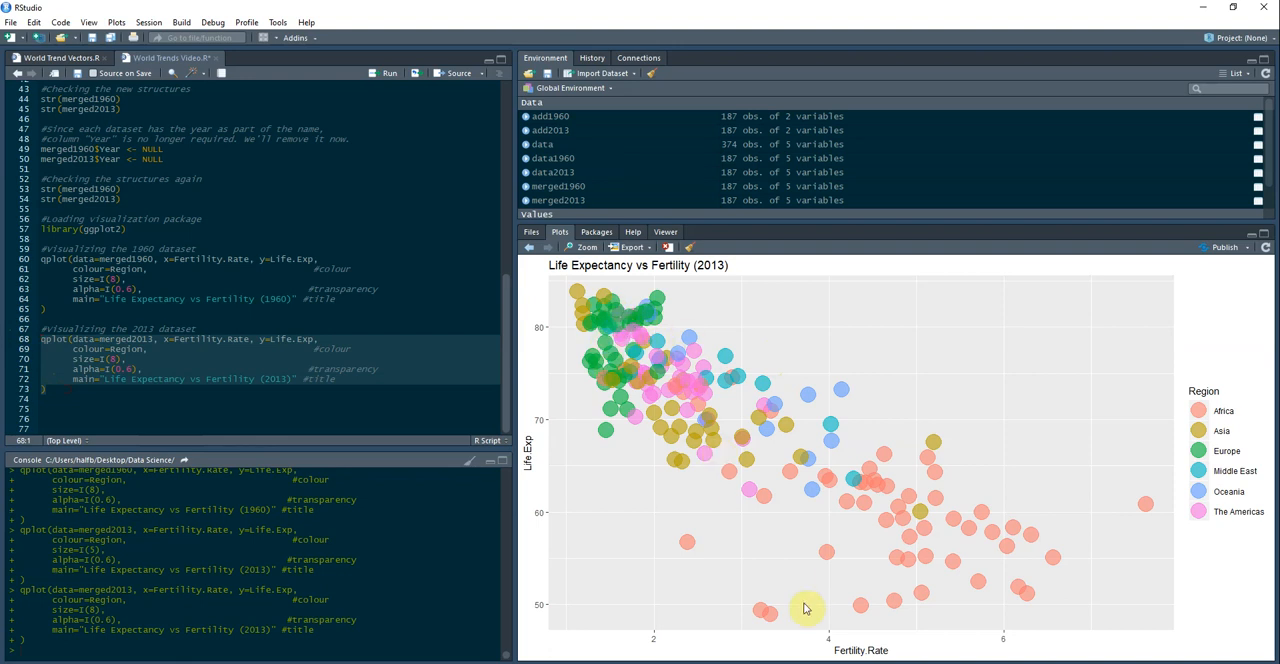
mouse_move(640, 508)
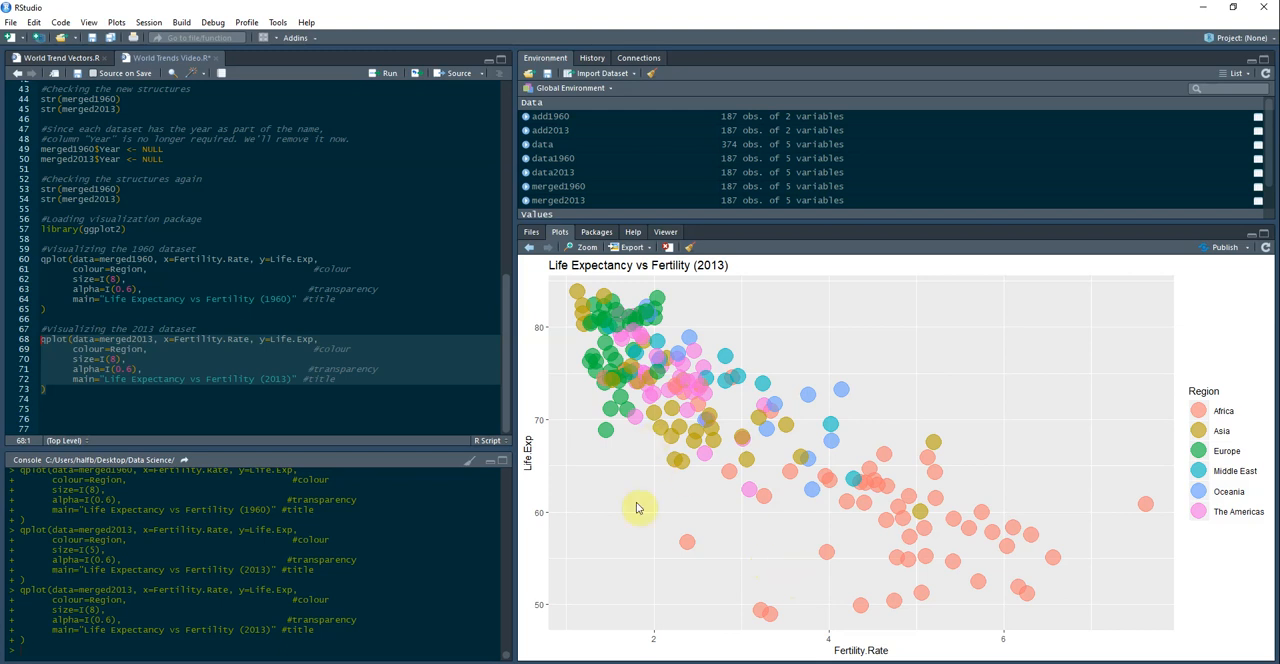
mouse_move(630, 342)
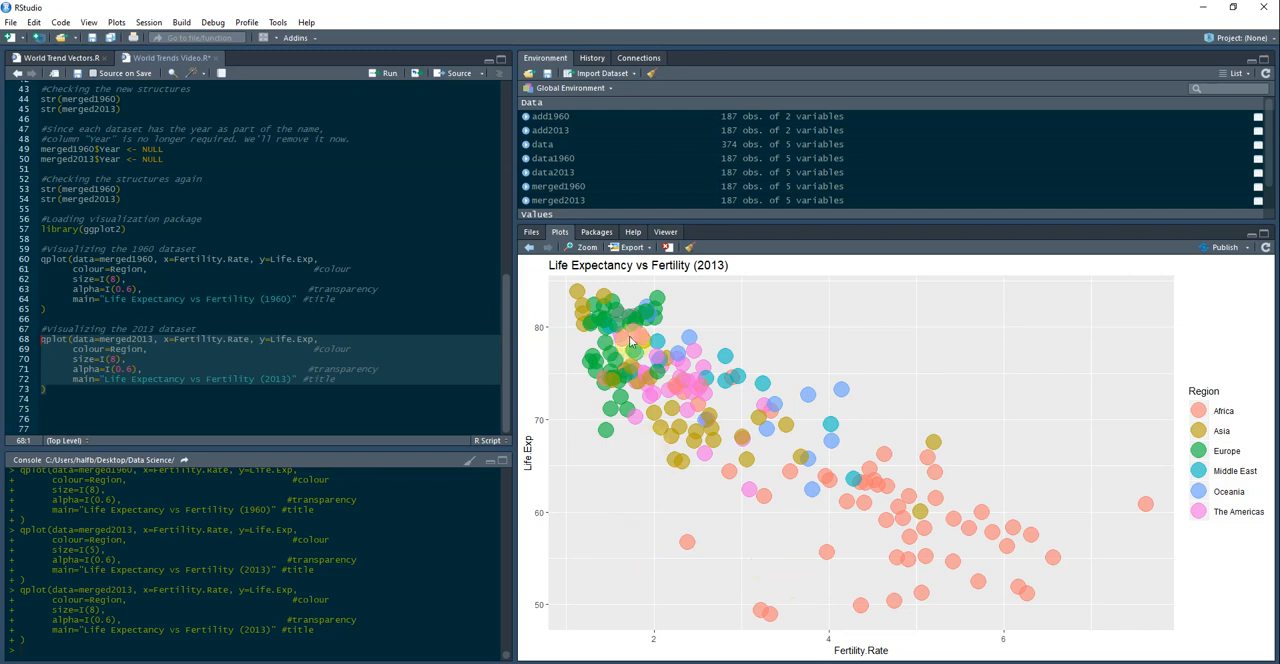
mouse_move(832, 304)
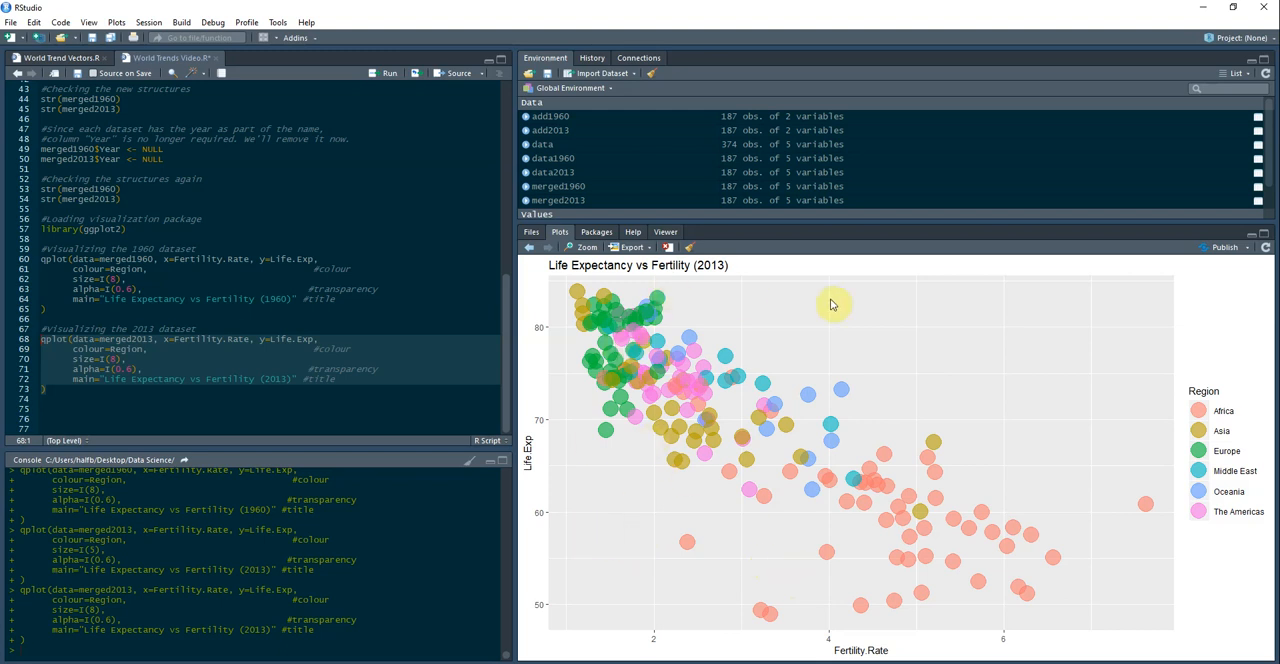
mouse_move(976, 500)
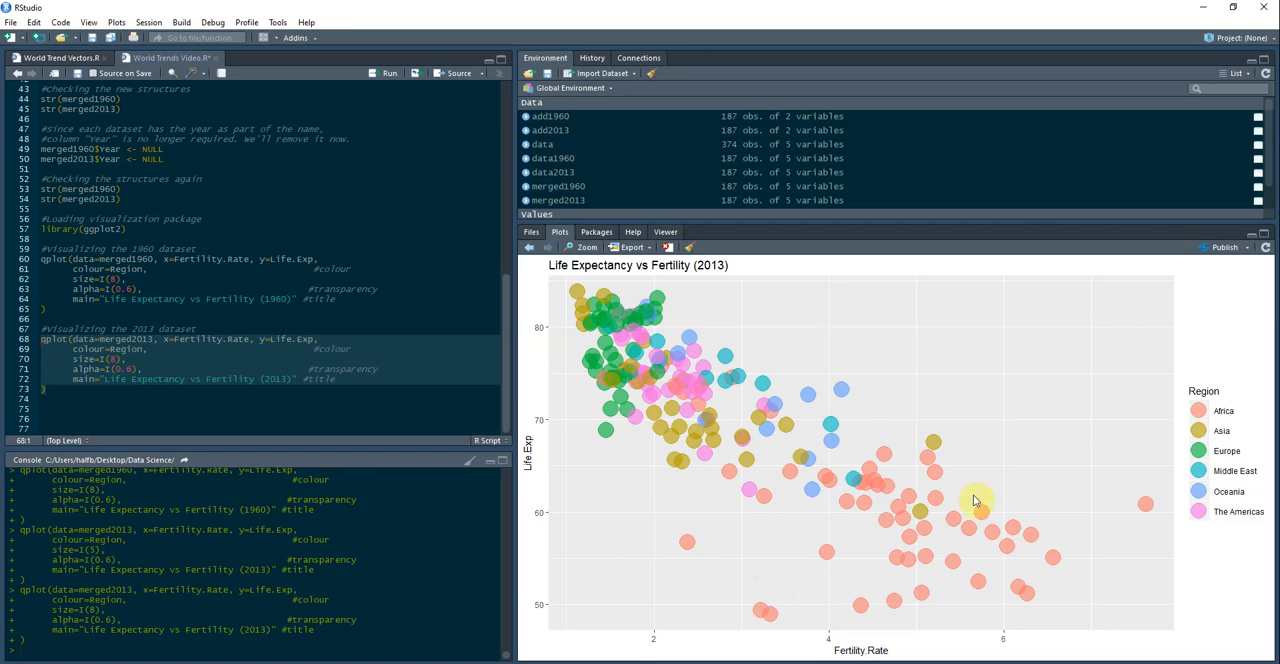
mouse_move(1156, 510)
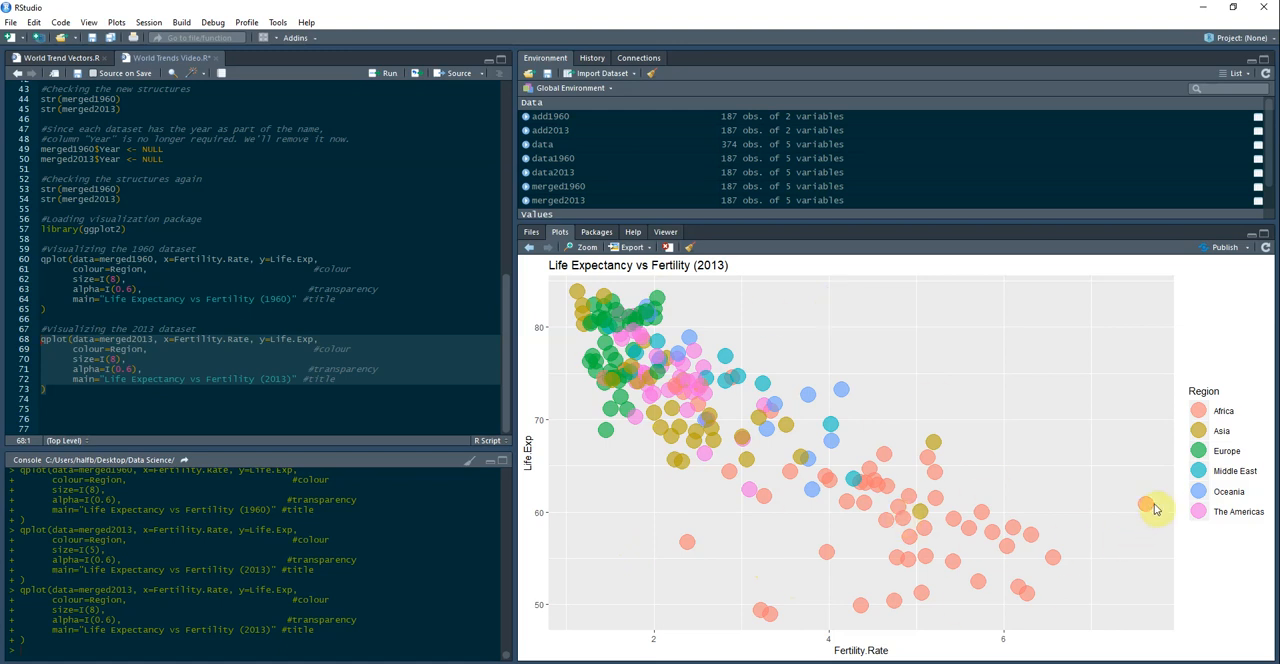
mouse_move(1144, 504)
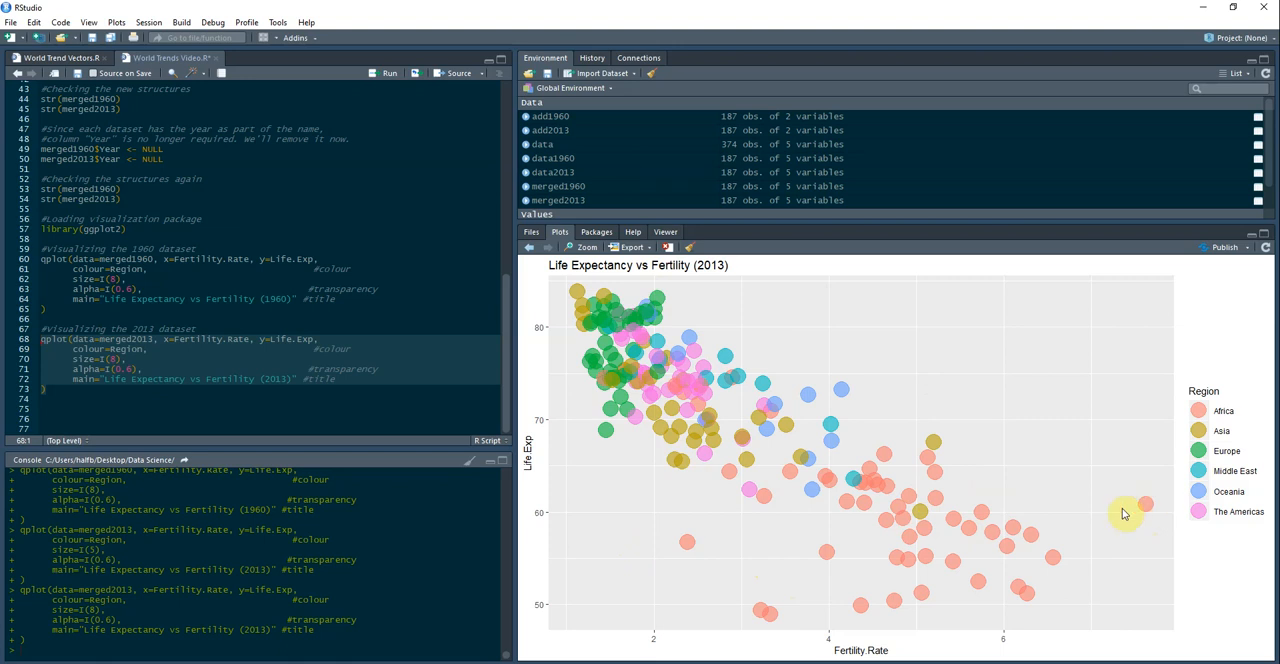
mouse_move(1004, 572)
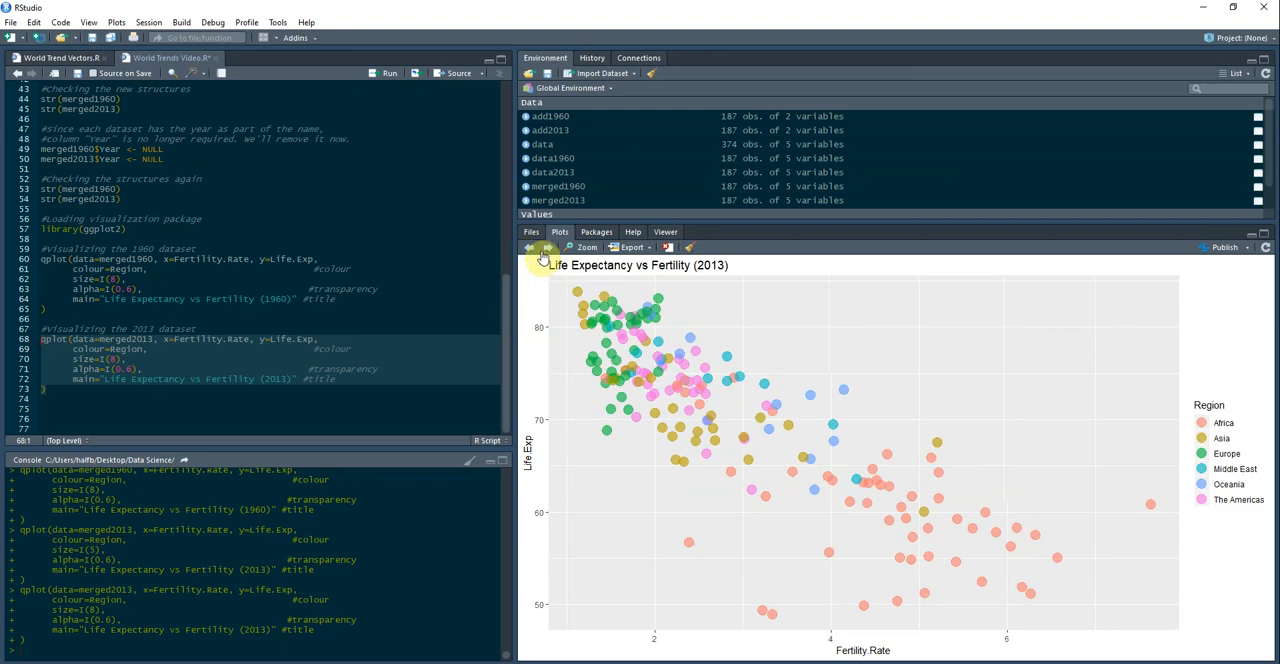
mouse_move(668, 248)
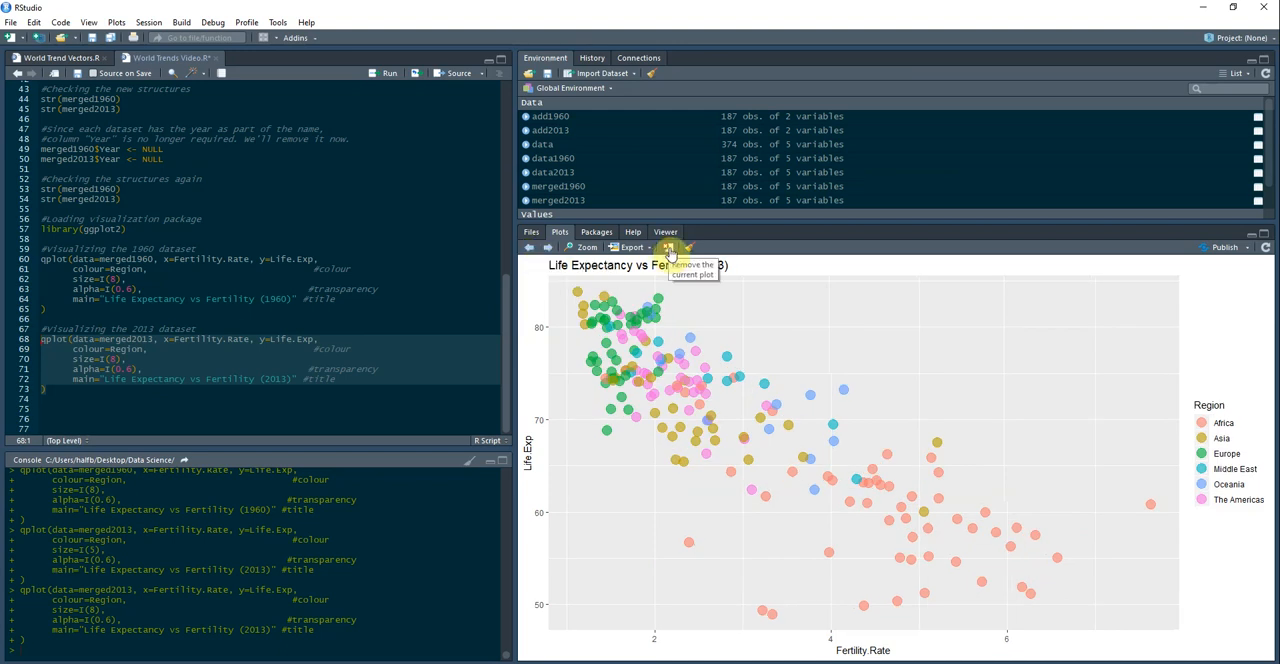
mouse_move(660, 362)
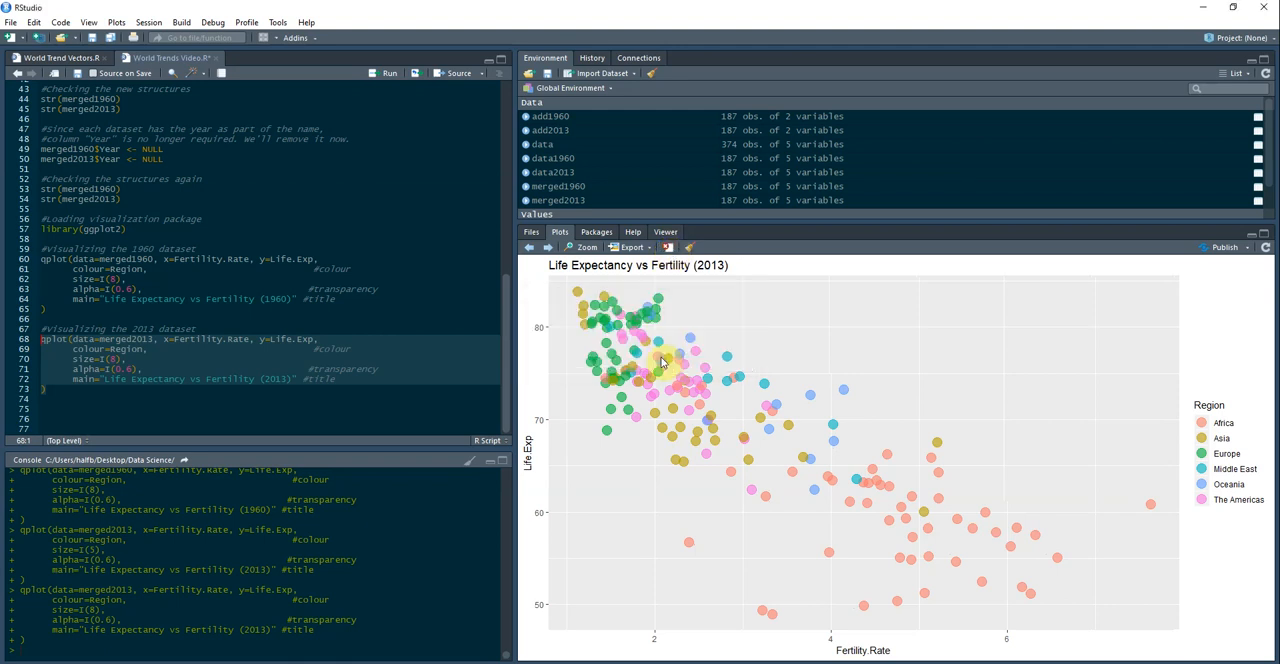
Browse the plot history between the 1960 and 2013 plots, ending on the 1960 one.
left_click(528, 252)
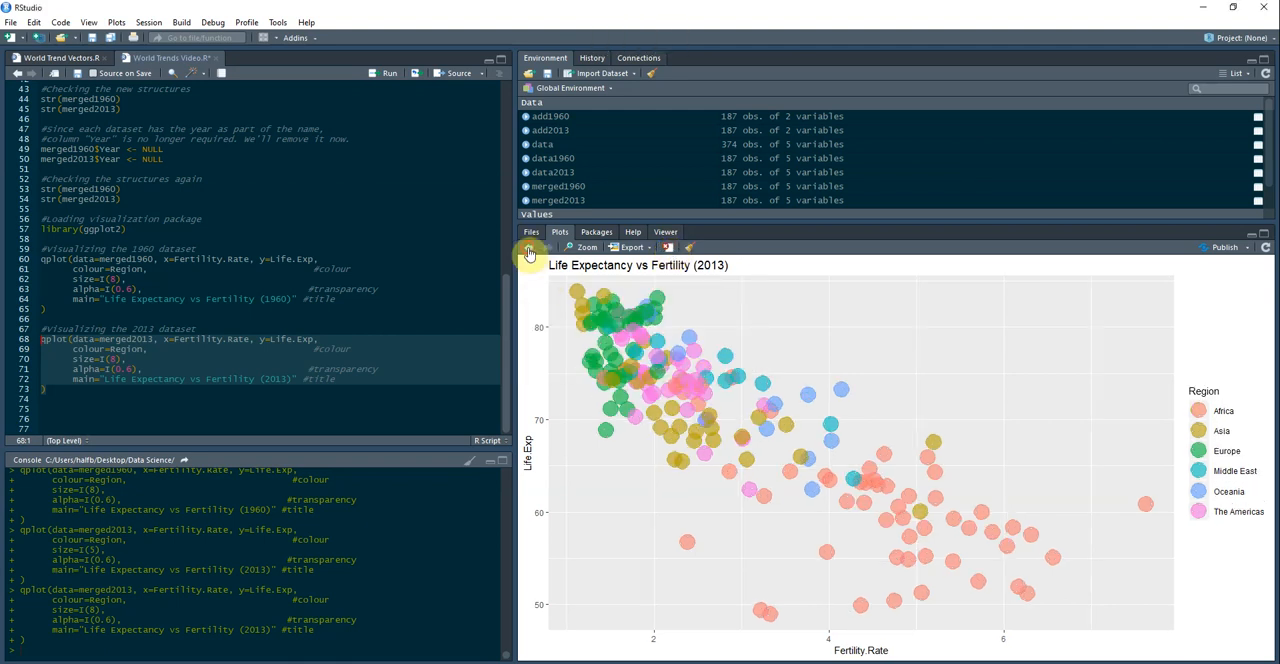
left_click(528, 248)
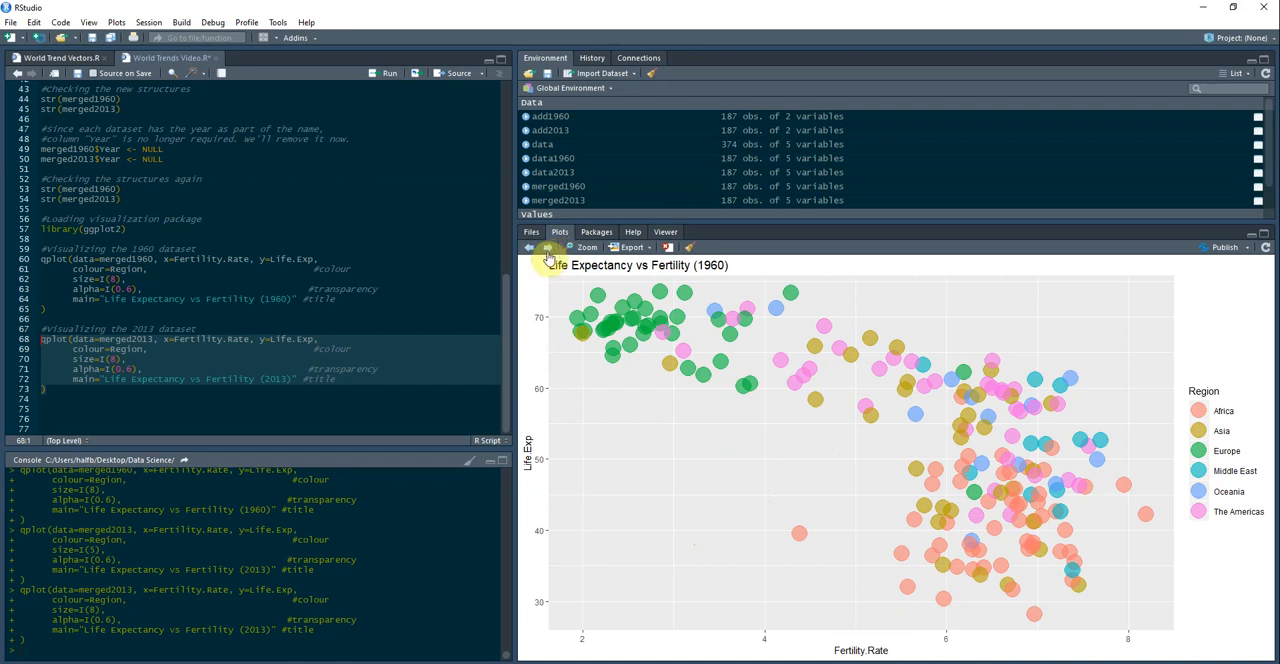
left_click(548, 248)
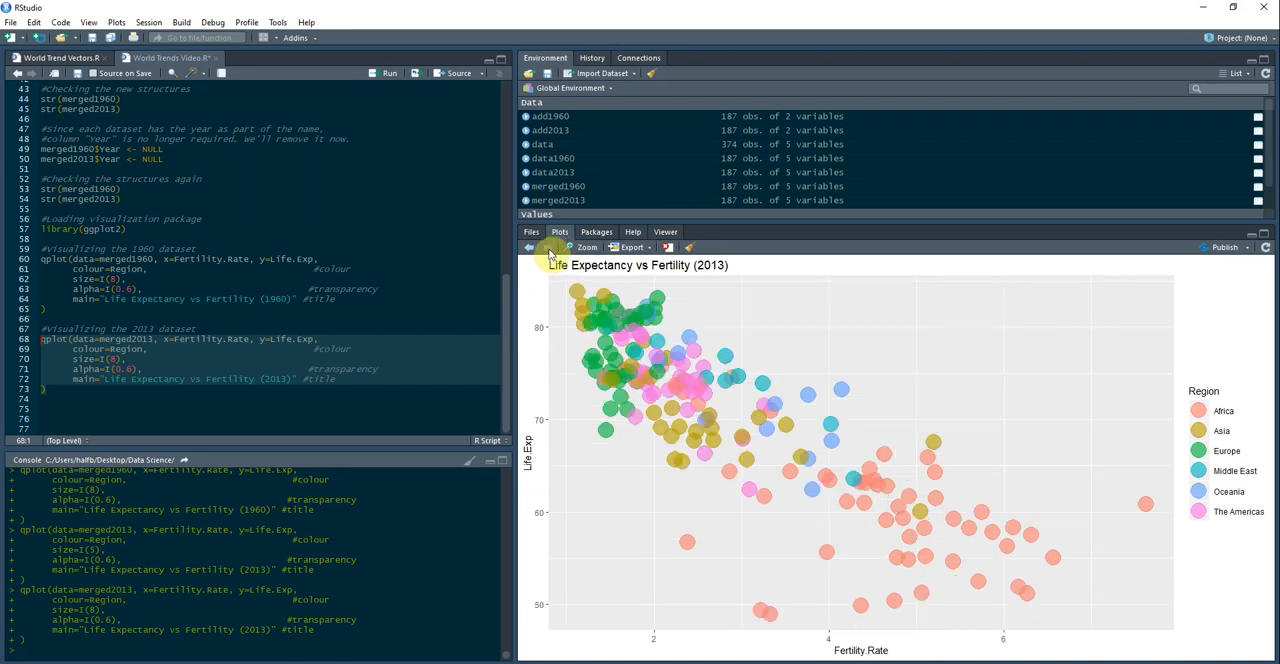
mouse_move(826, 500)
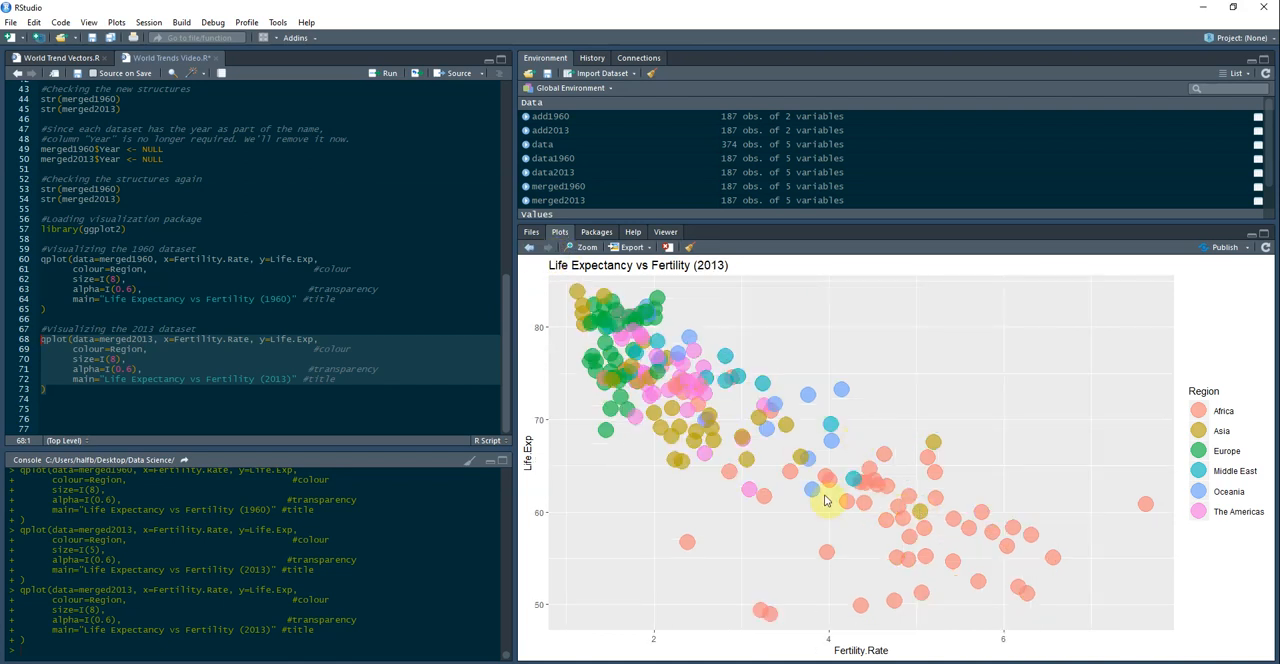
mouse_move(836, 396)
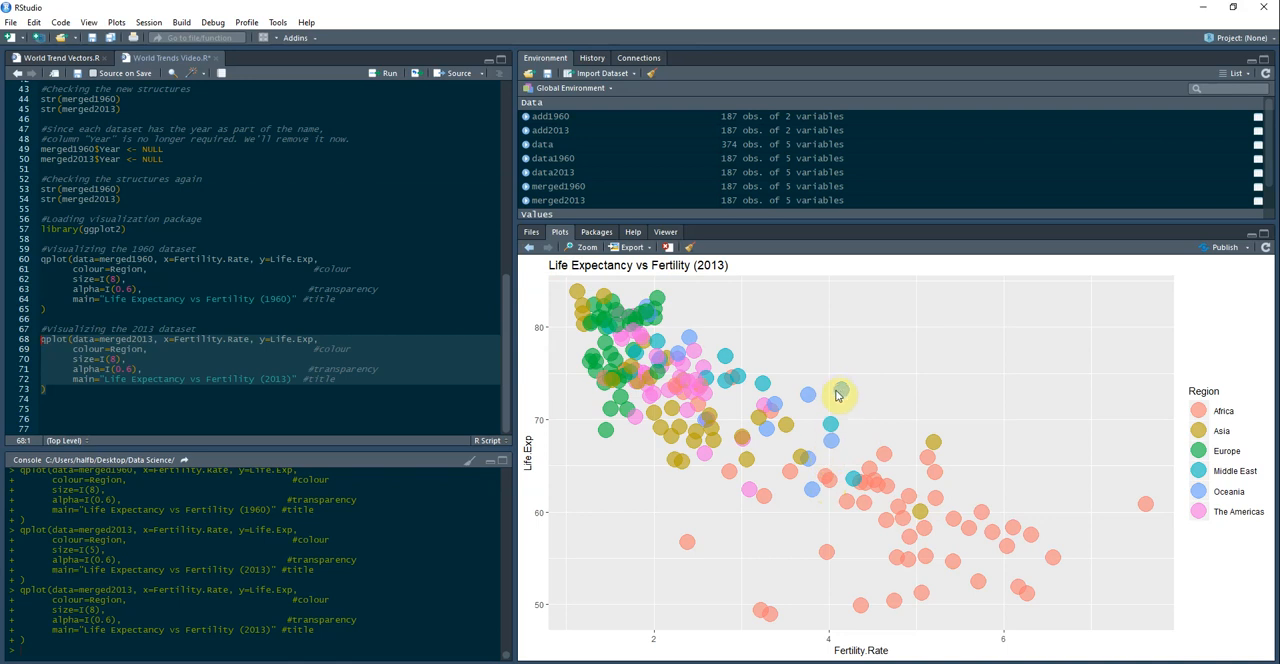
mouse_move(476, 368)
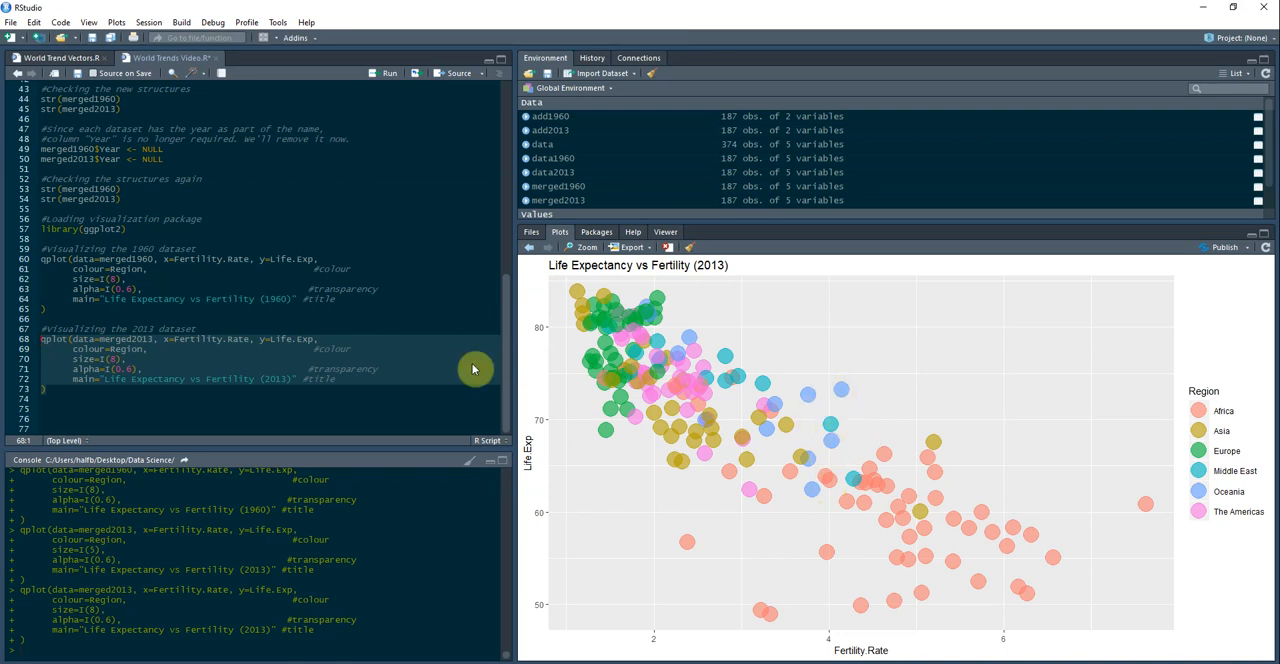
mouse_move(820, 484)
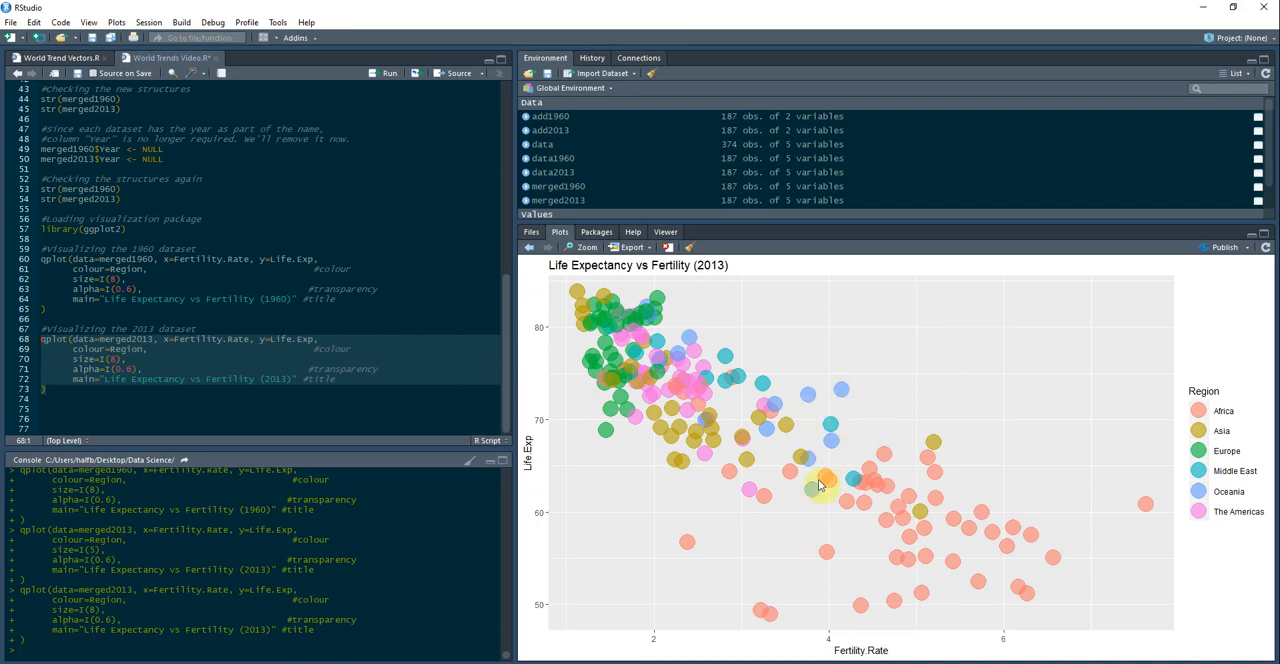
mouse_move(530, 252)
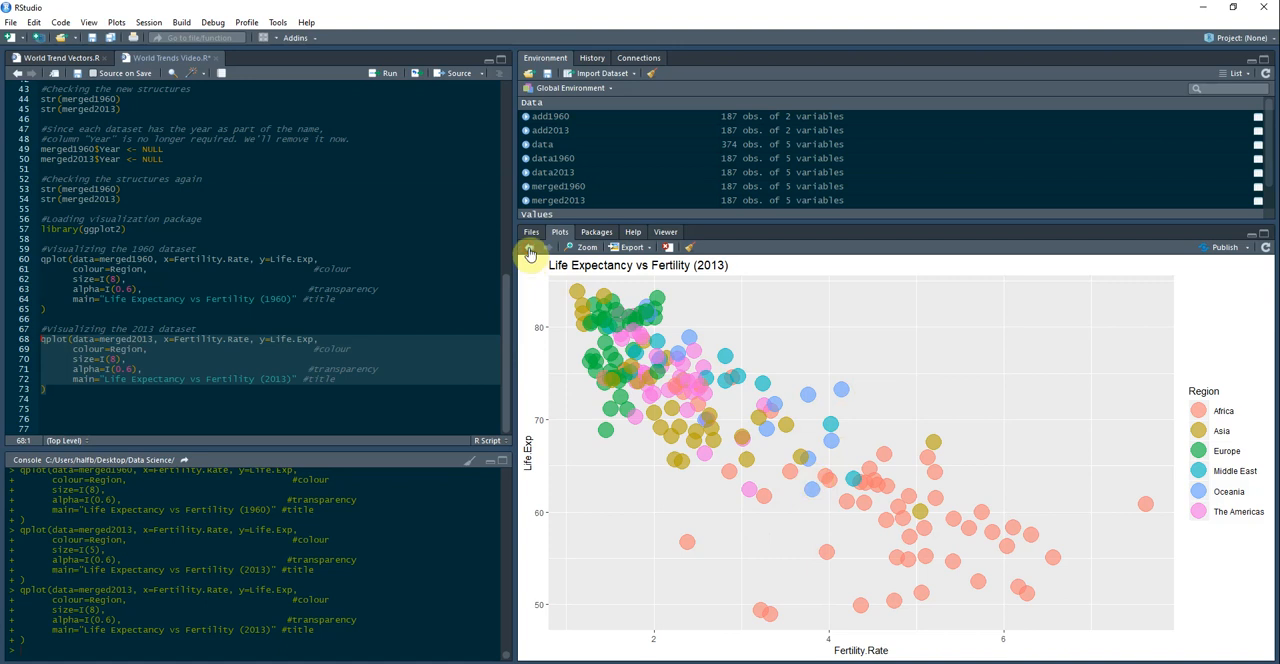
left_click(528, 248)
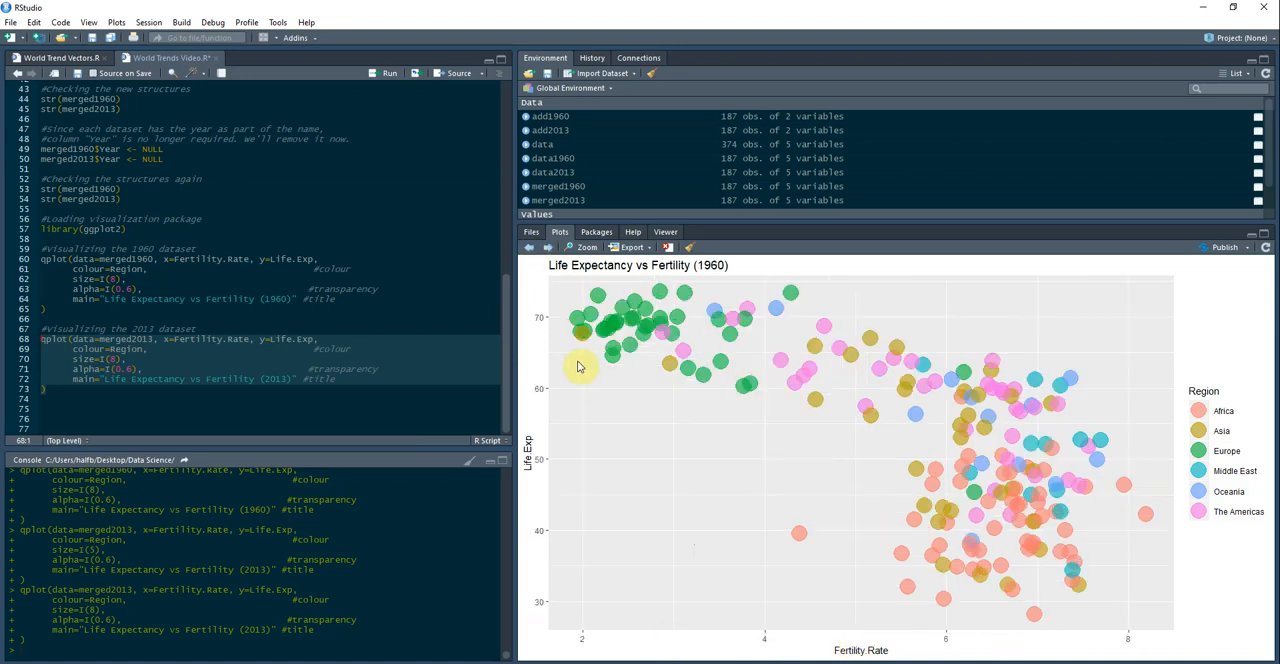
mouse_move(884, 596)
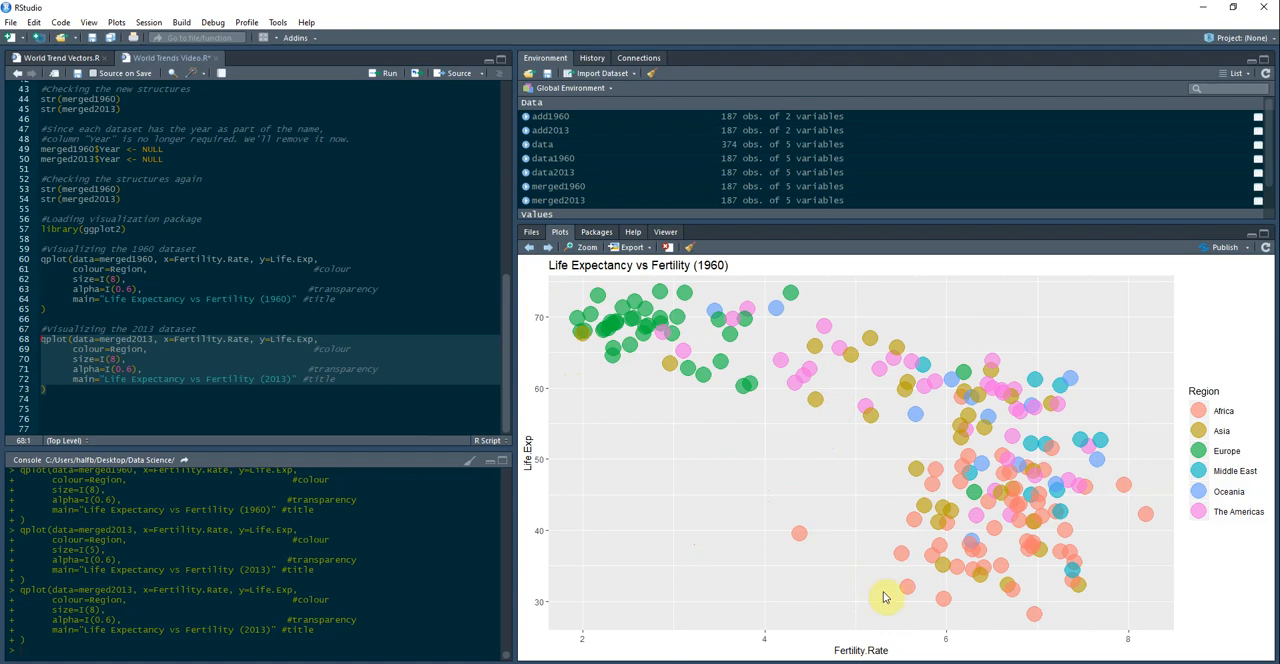
mouse_move(1036, 620)
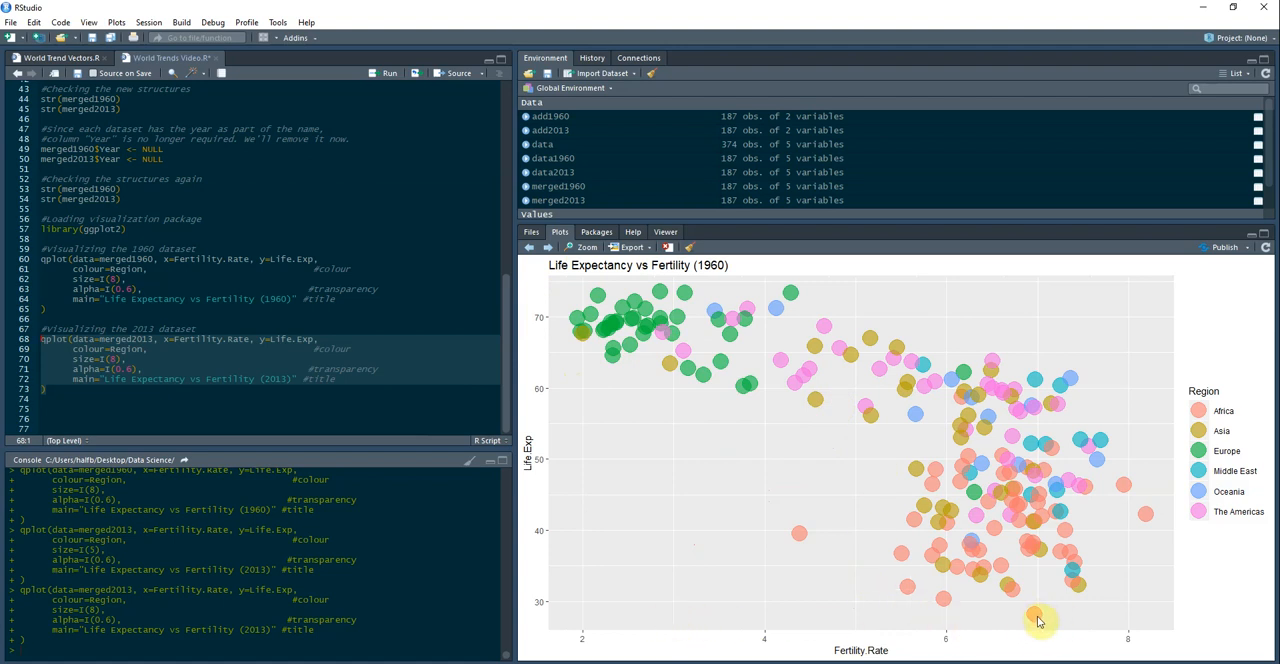
mouse_move(948, 602)
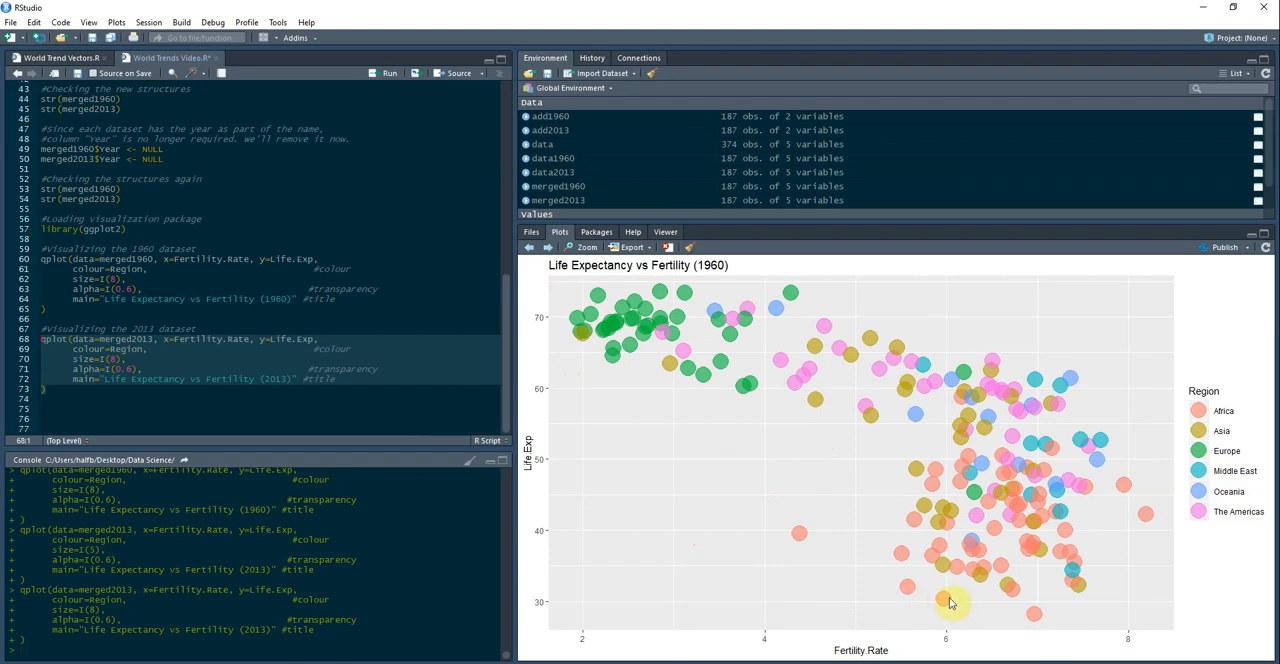
mouse_move(1010, 548)
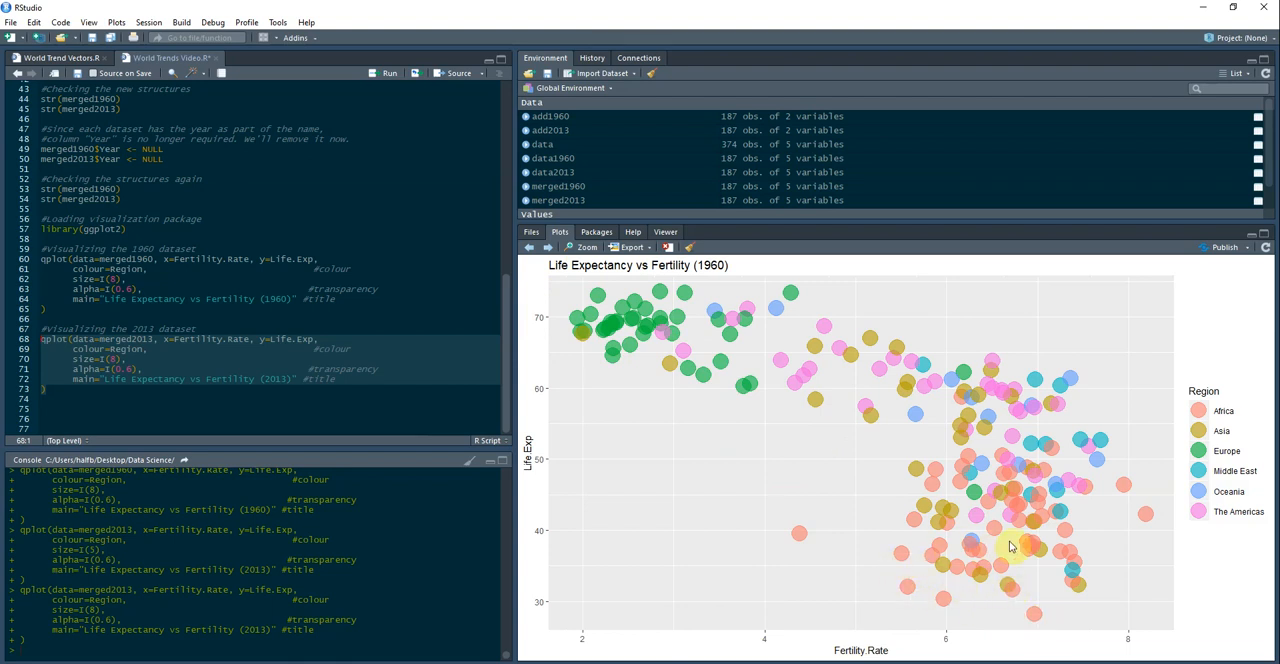
mouse_move(1036, 522)
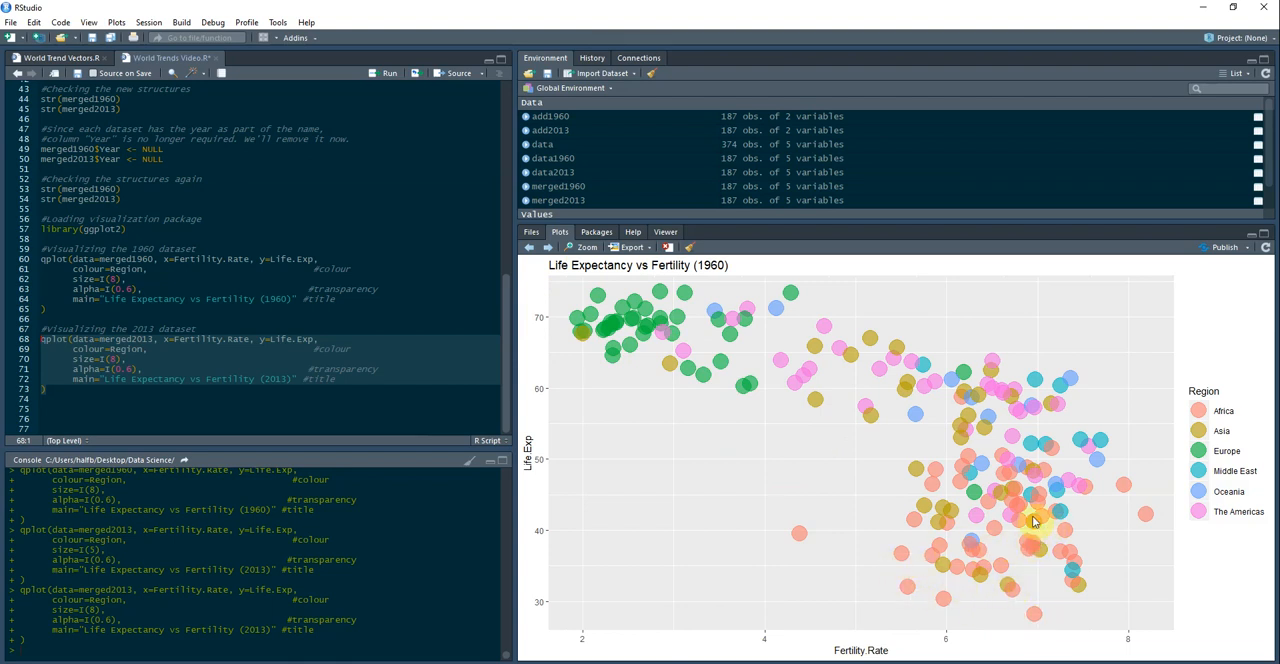
mouse_move(1092, 530)
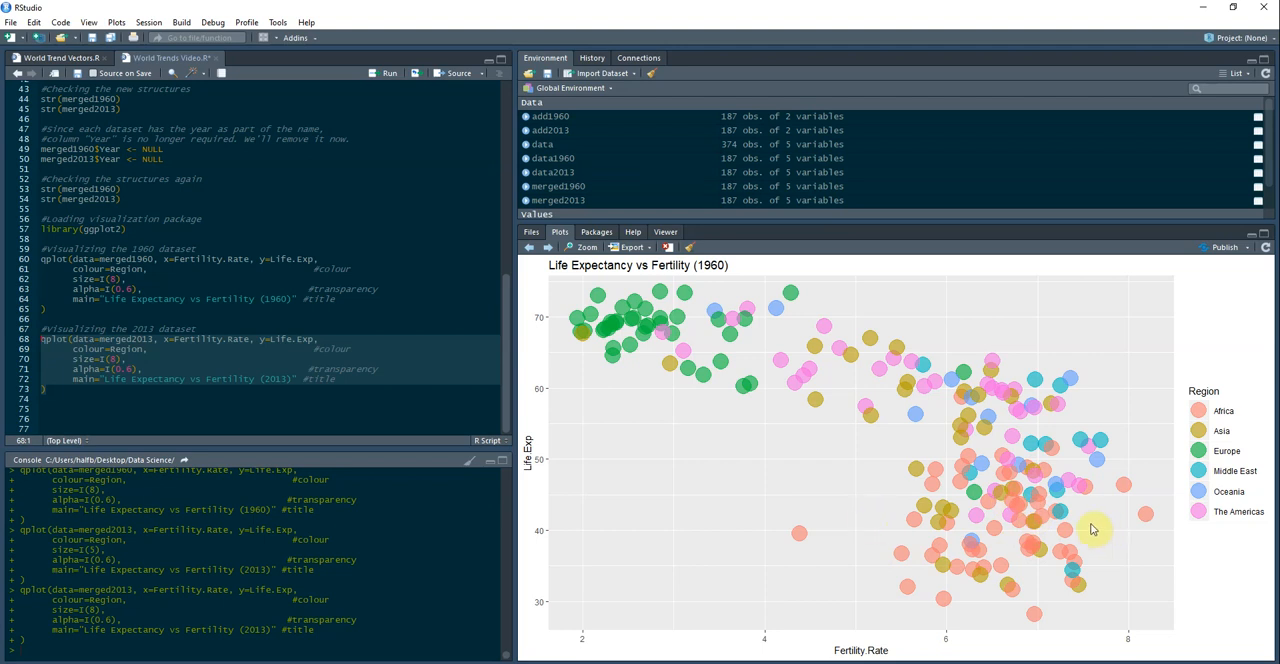
mouse_move(730, 358)
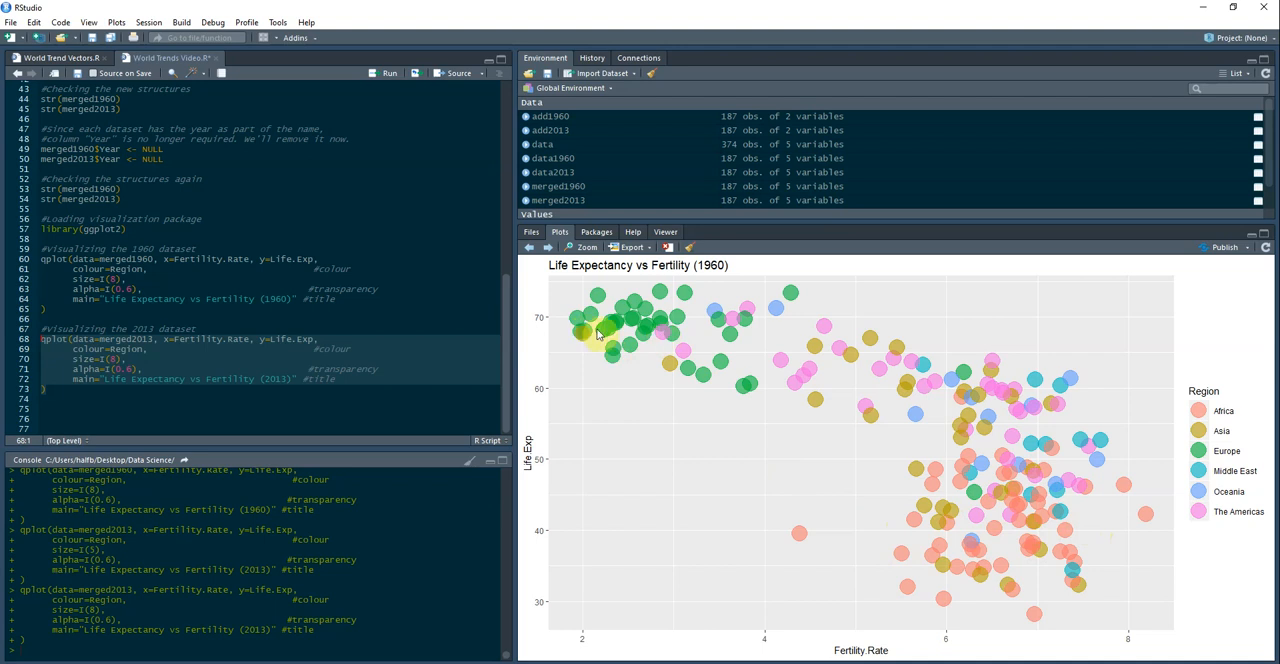
mouse_move(800, 300)
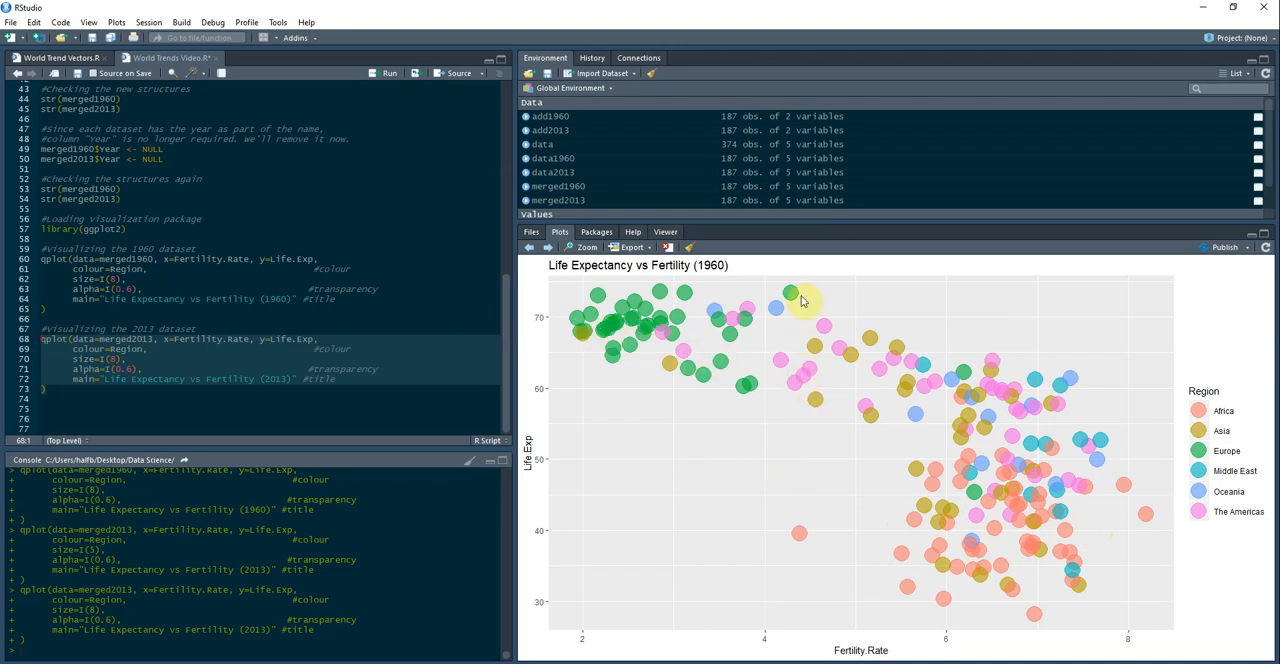
mouse_move(748, 398)
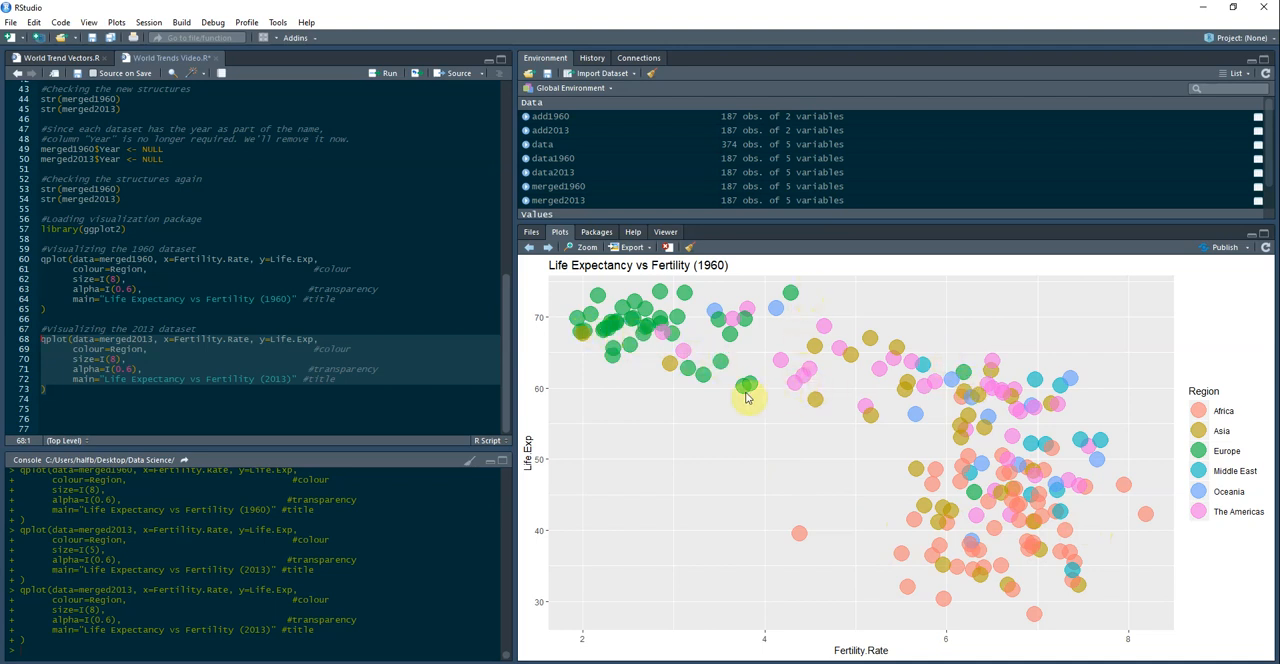
mouse_move(868, 406)
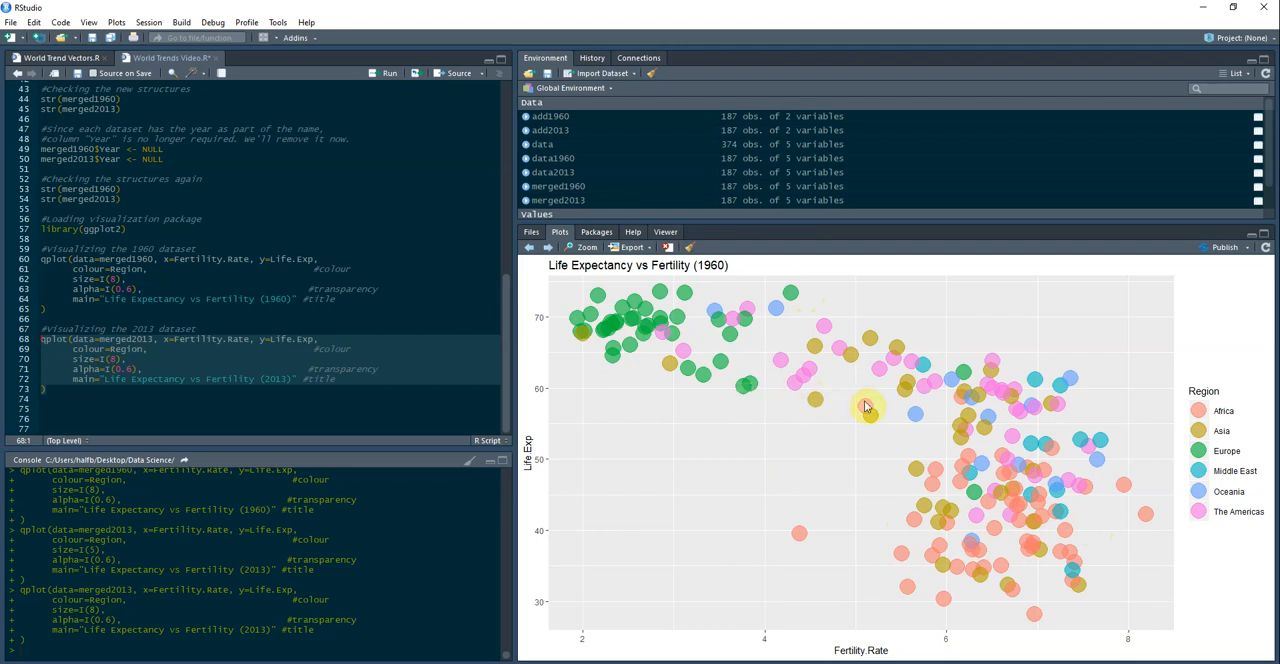
mouse_move(996, 496)
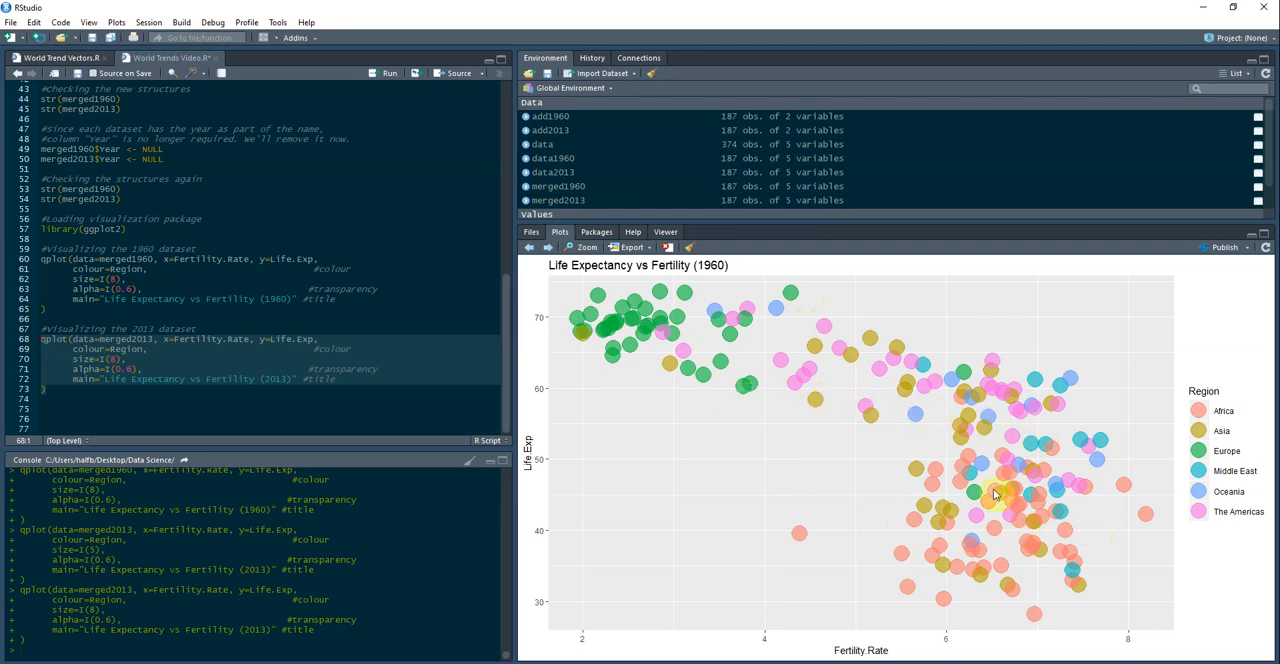
mouse_move(590, 294)
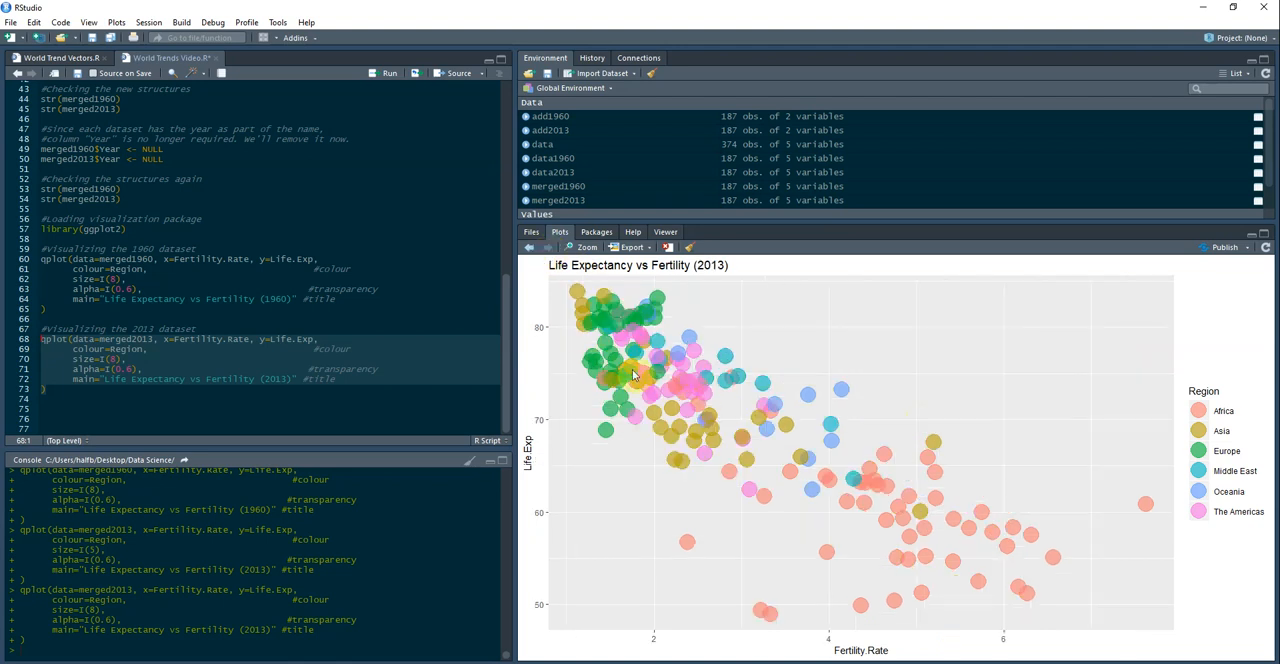
mouse_move(638, 412)
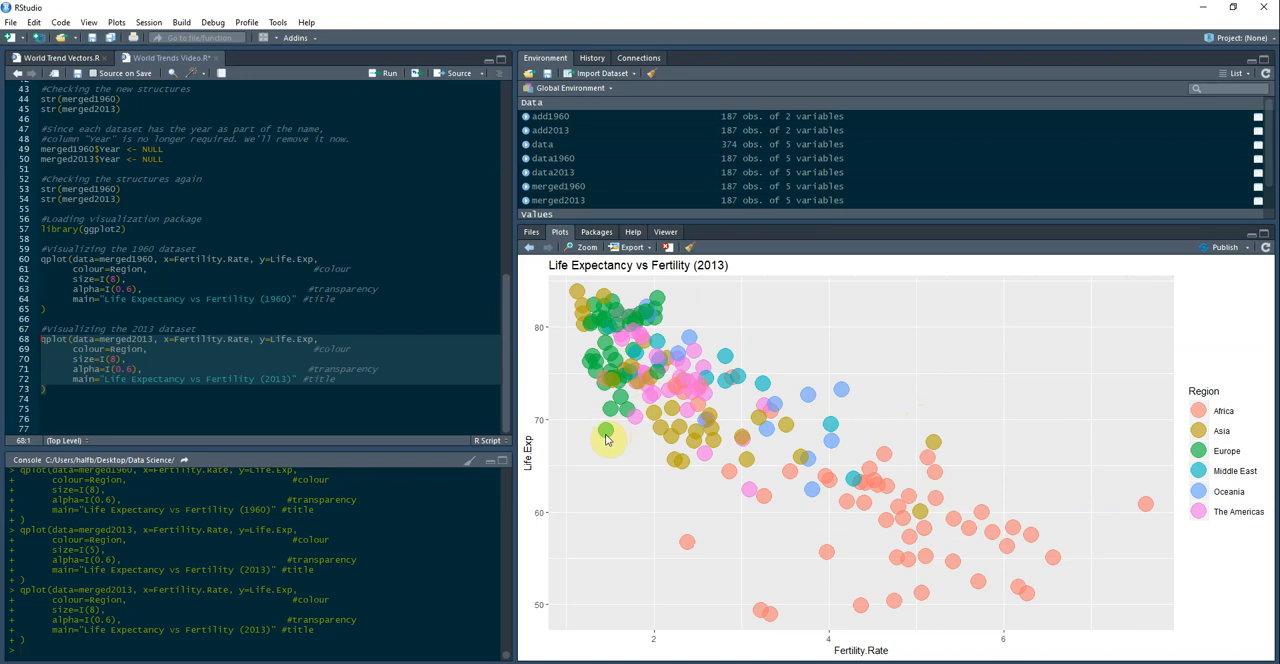
mouse_move(724, 456)
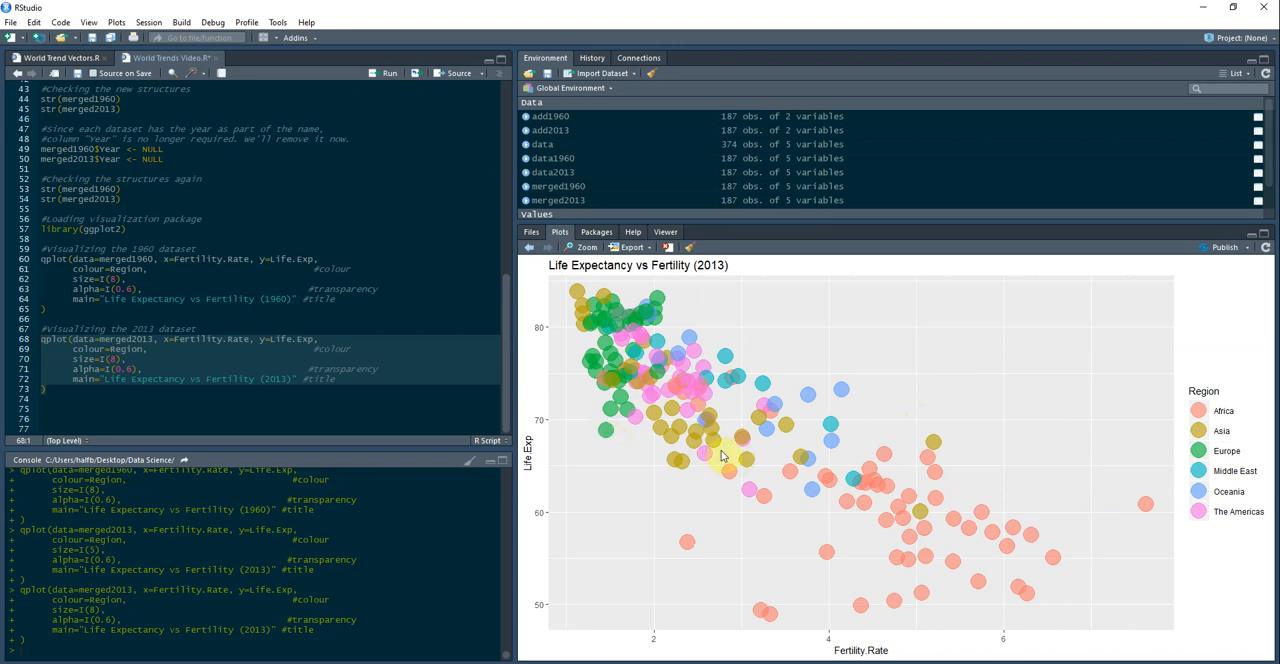
mouse_move(636, 472)
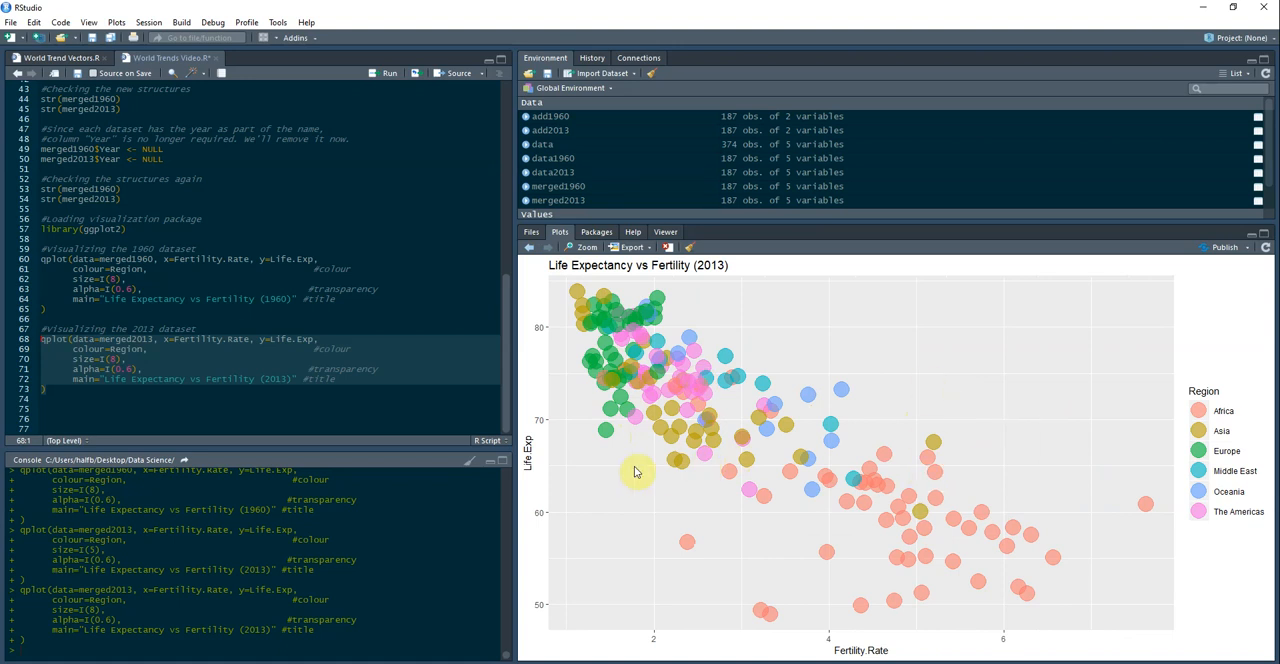
mouse_move(688, 470)
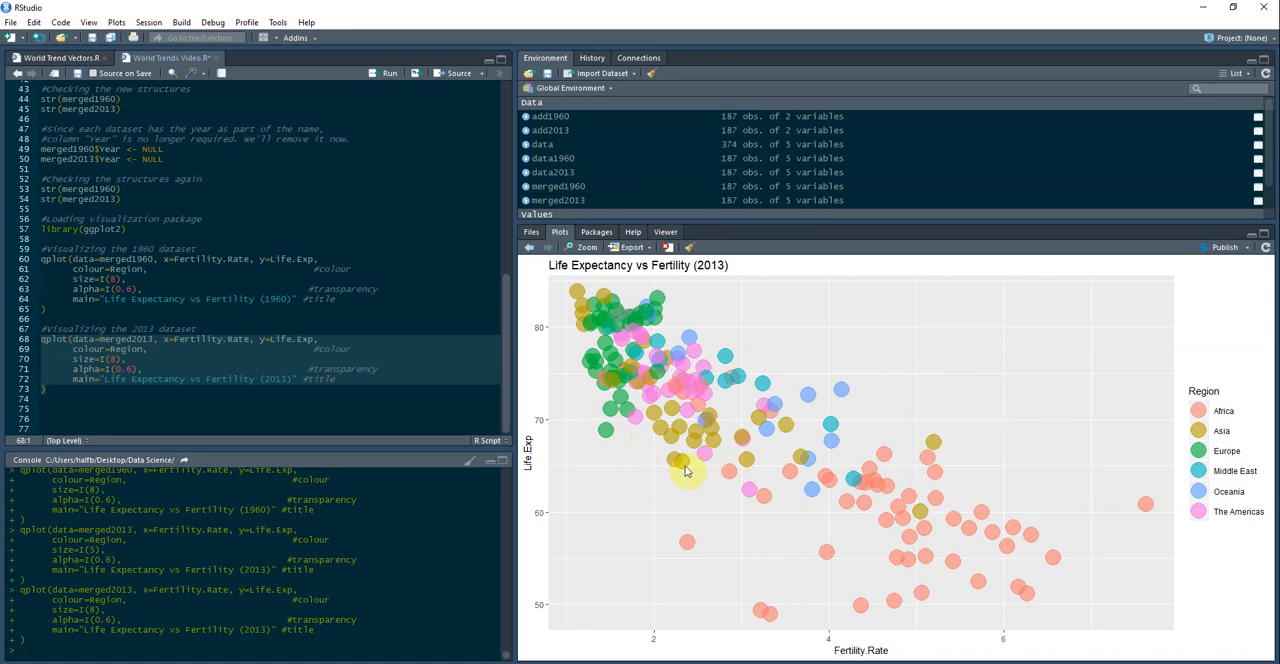
mouse_move(854, 504)
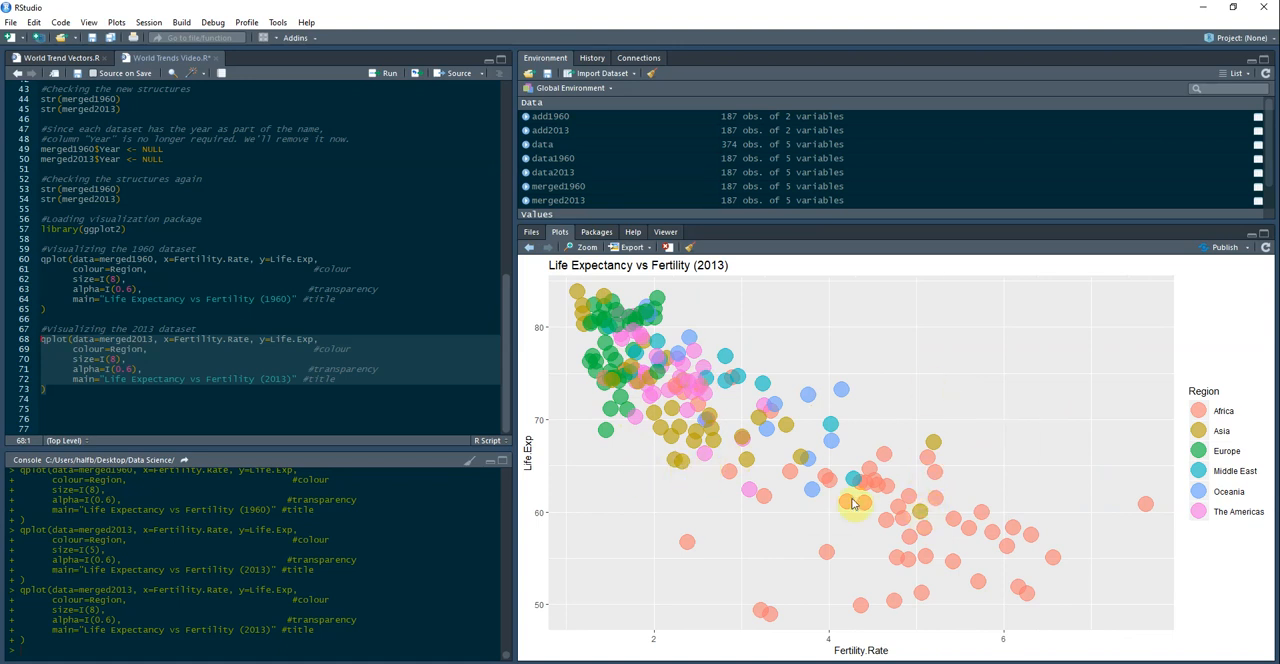
mouse_move(684, 468)
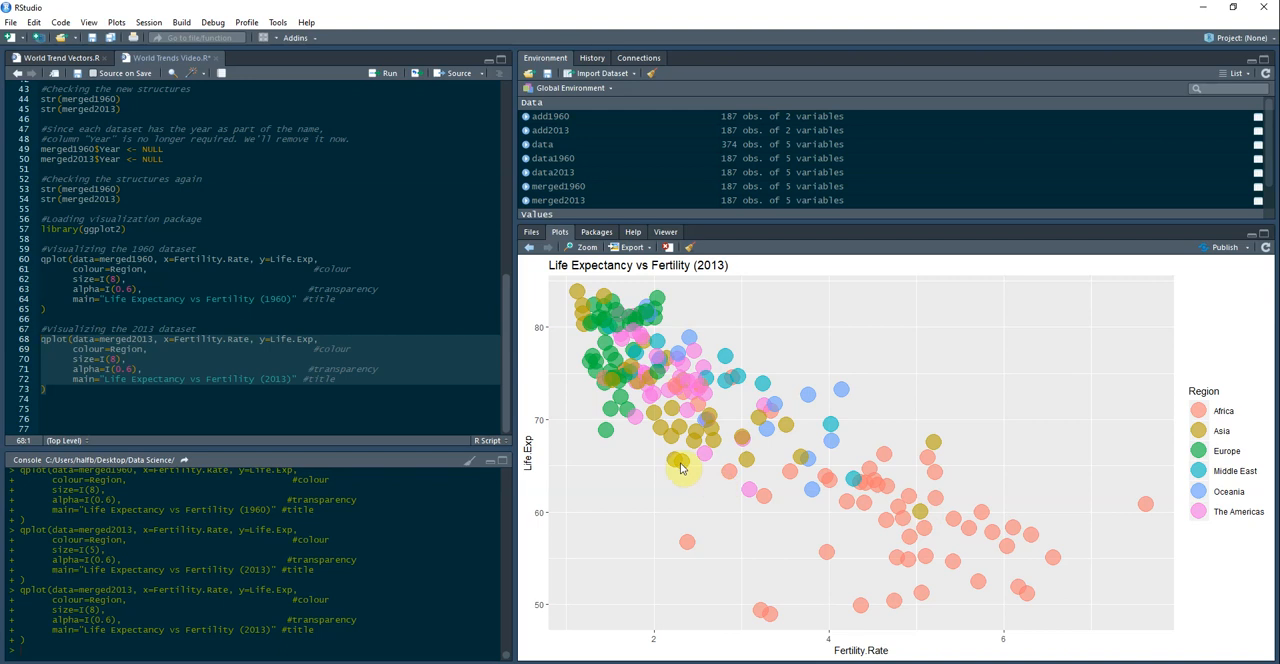
mouse_move(818, 498)
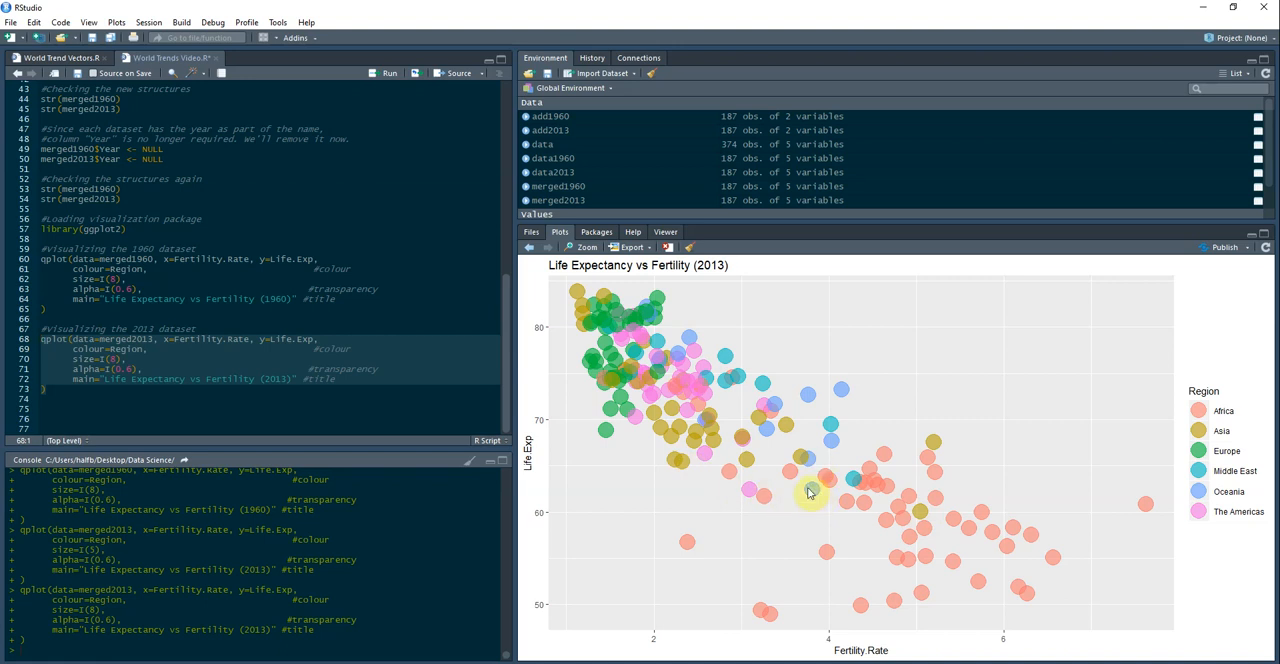
mouse_move(904, 532)
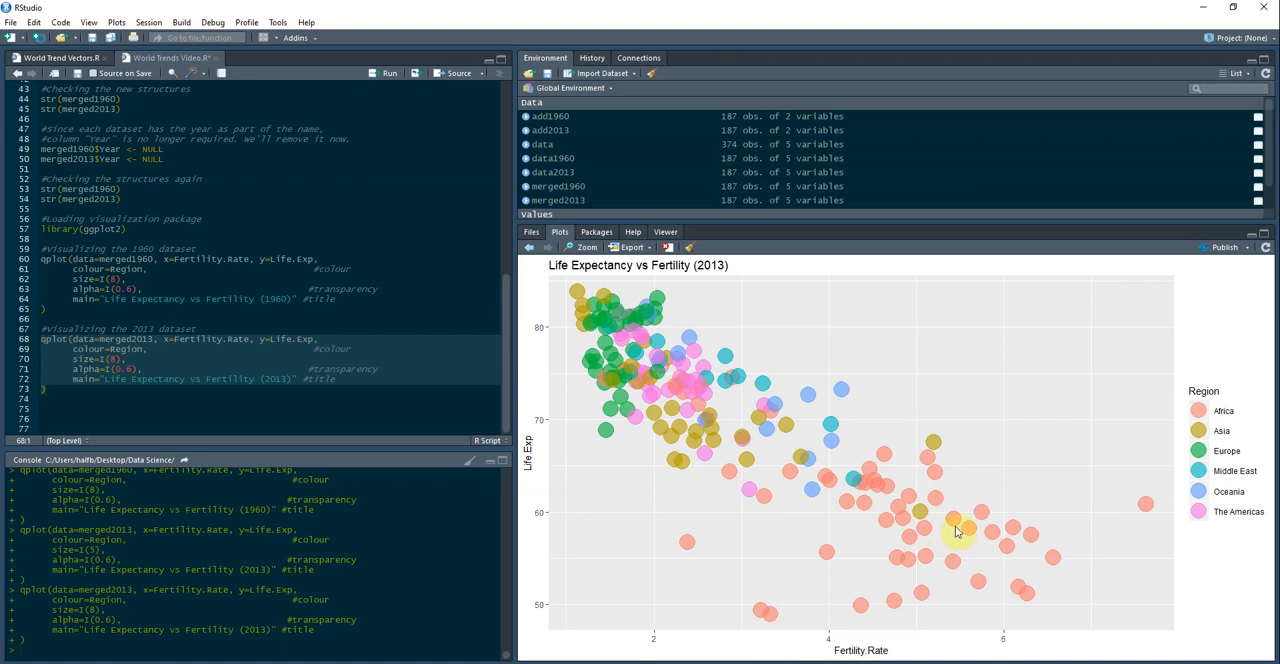
mouse_move(840, 520)
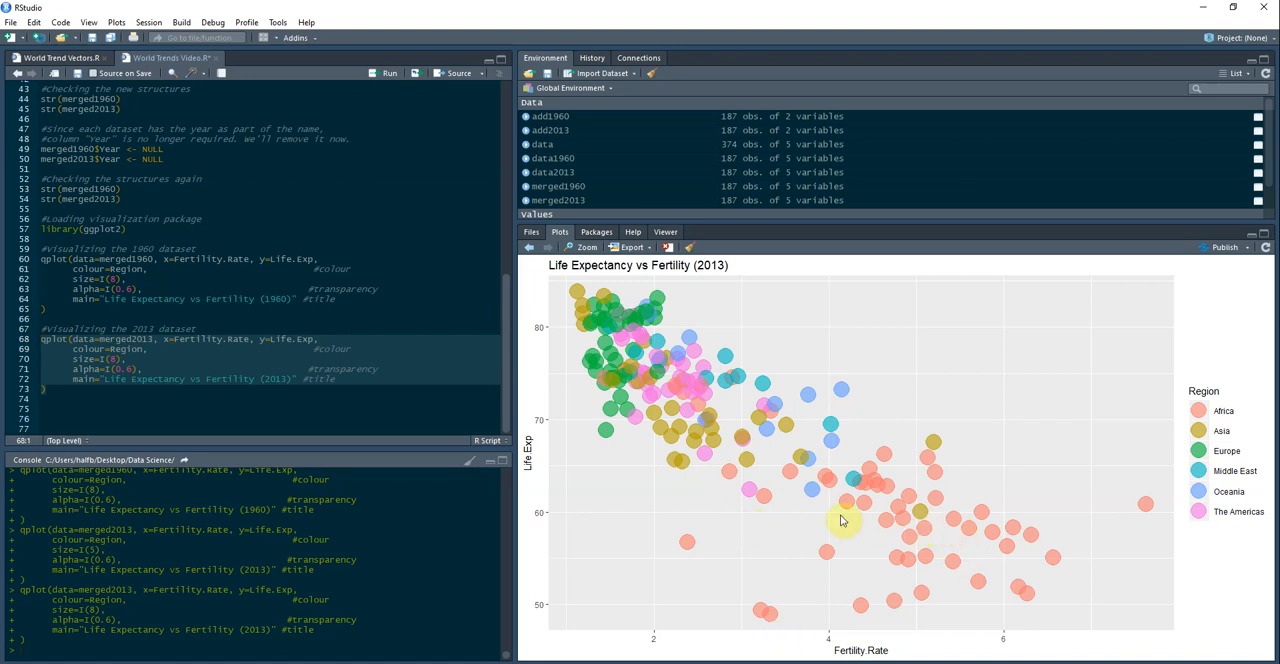
mouse_move(776, 612)
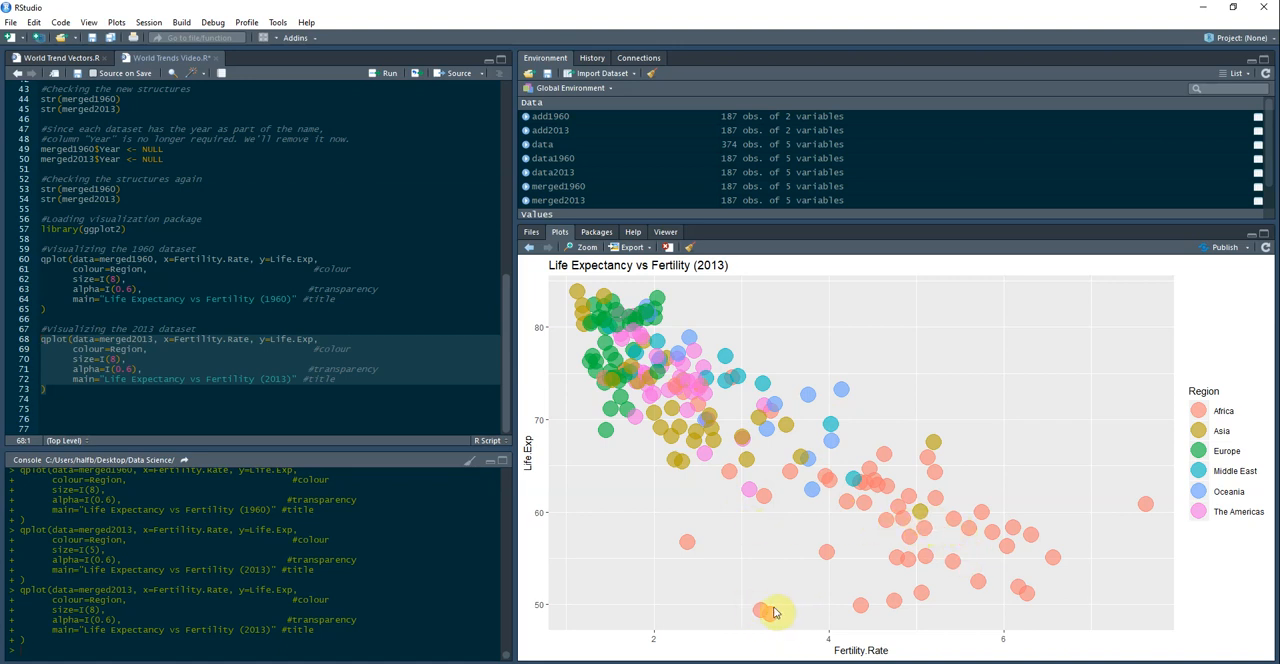
mouse_move(548, 264)
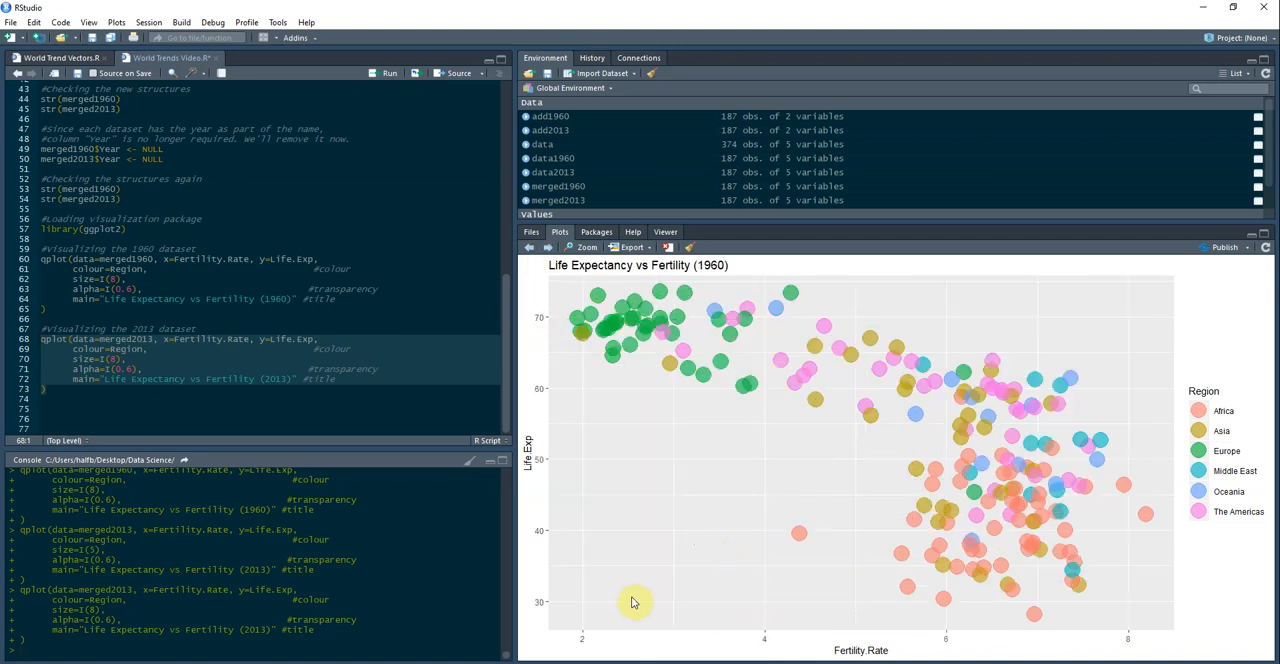
mouse_move(810, 538)
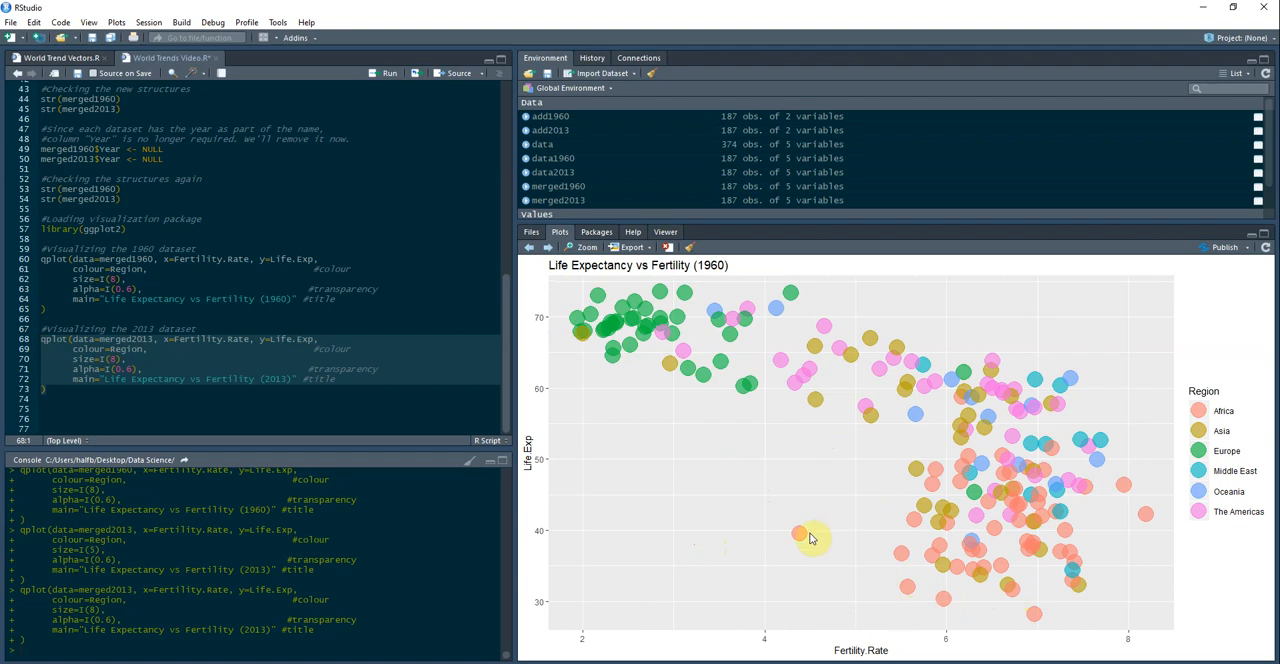
mouse_move(1088, 516)
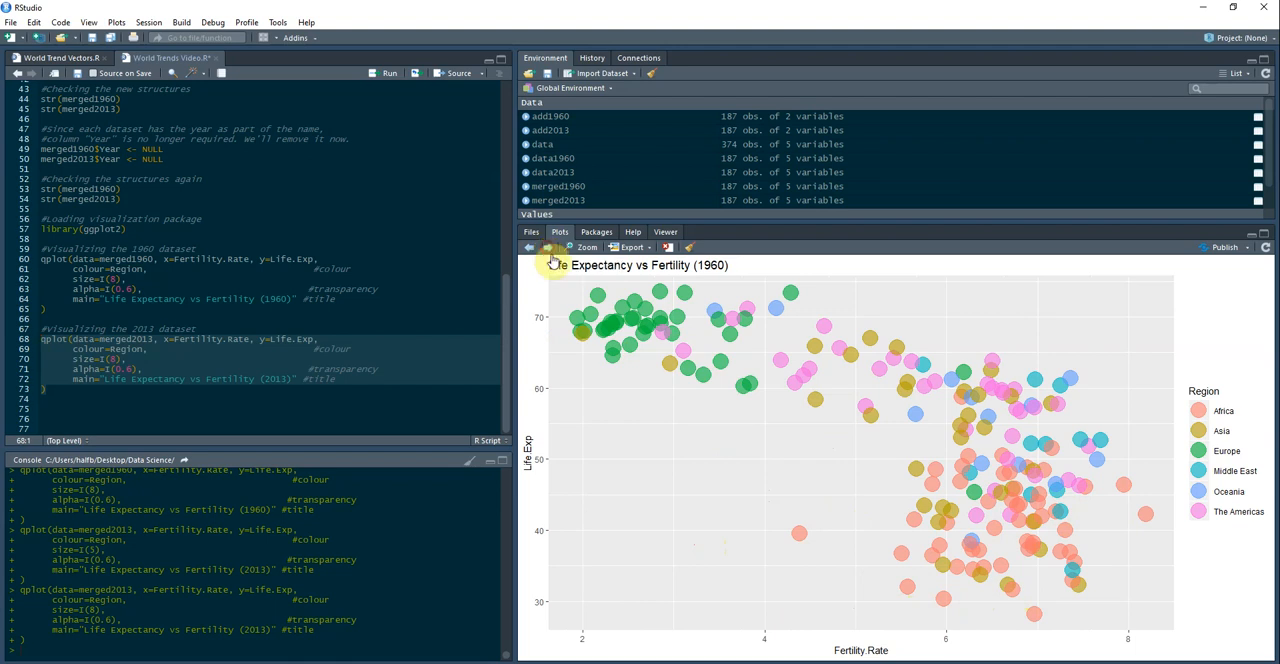
Move forward in the plot history to show the 2013 scatter plot again.
left_click(540, 248)
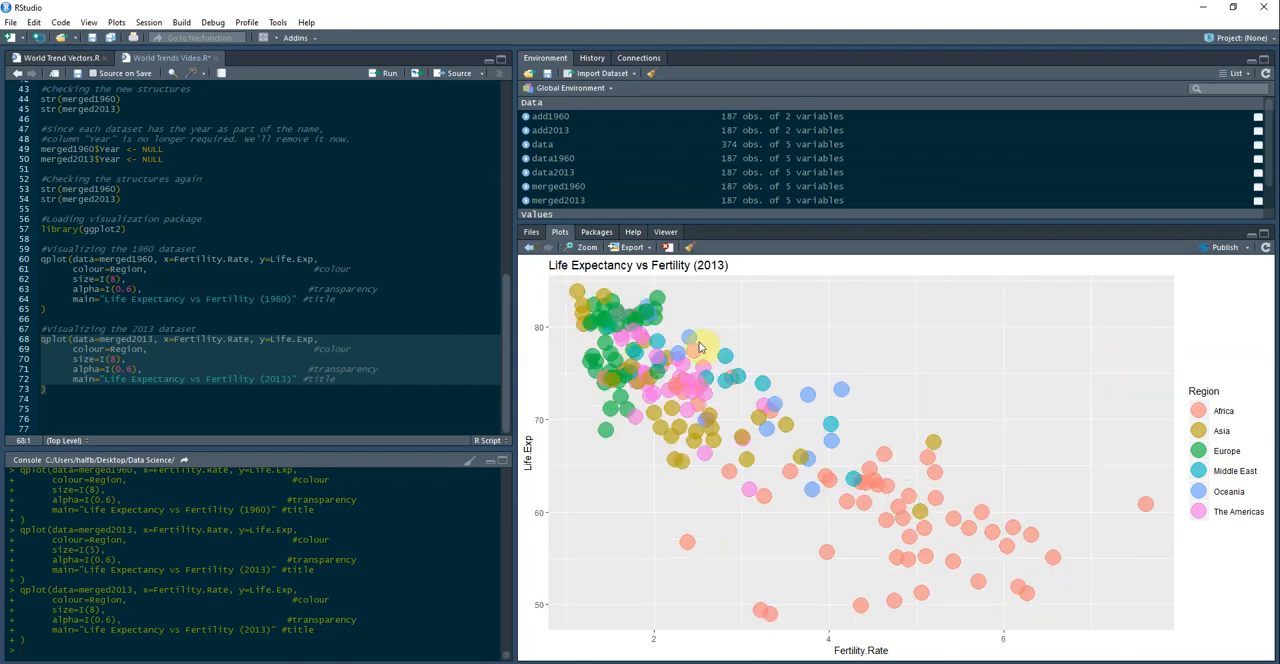
mouse_move(656, 596)
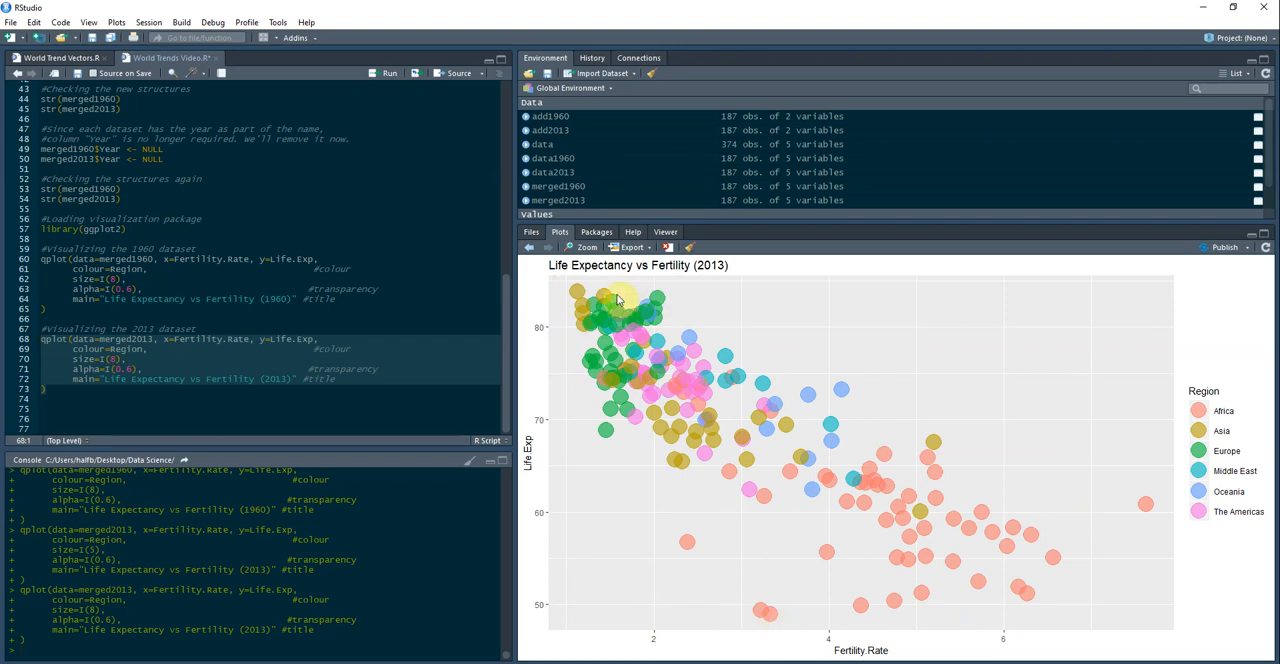
mouse_move(844, 608)
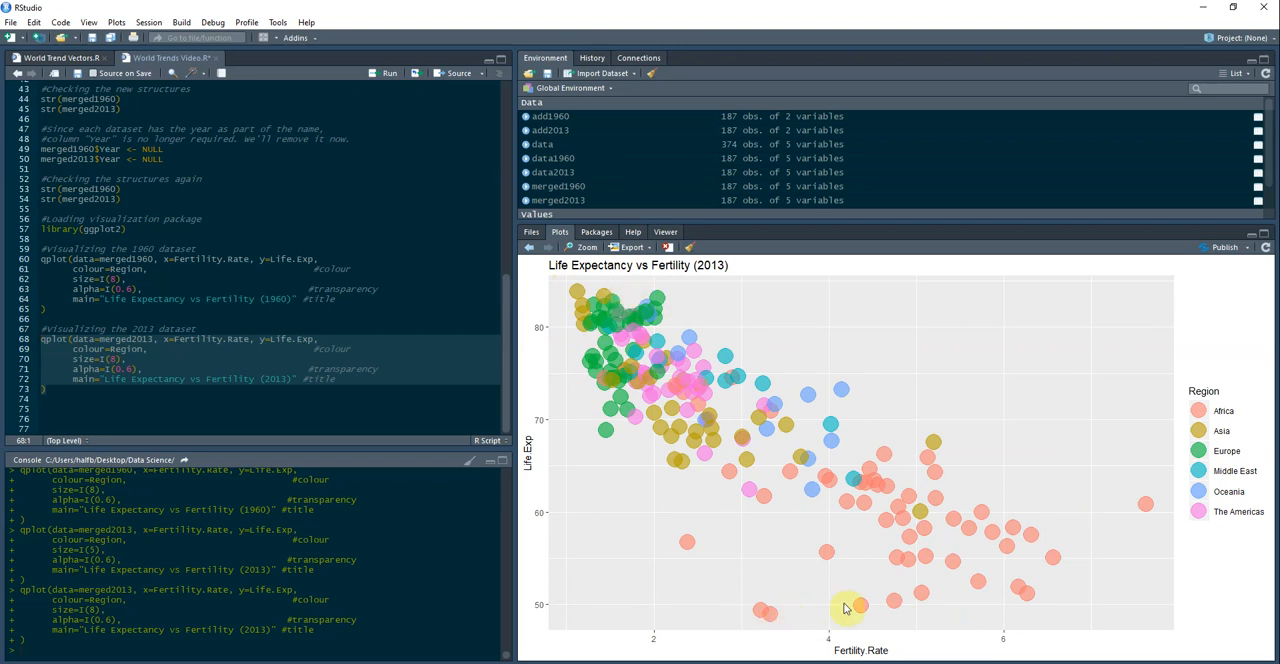
mouse_move(744, 604)
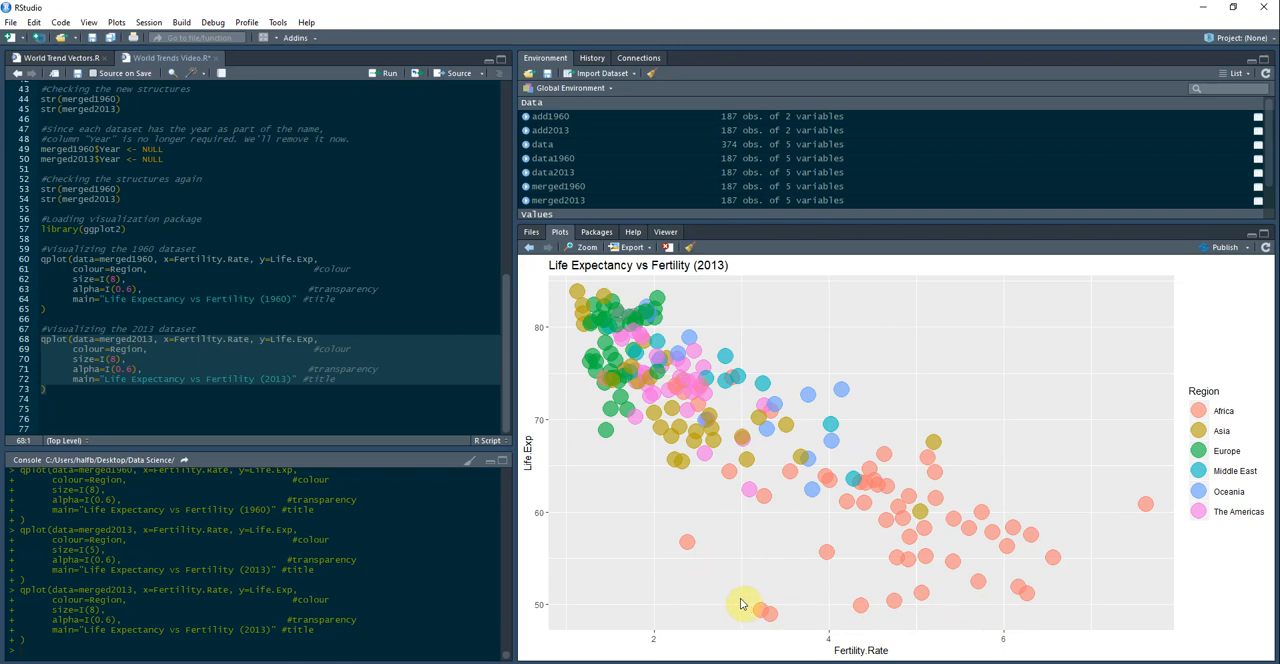
mouse_move(820, 628)
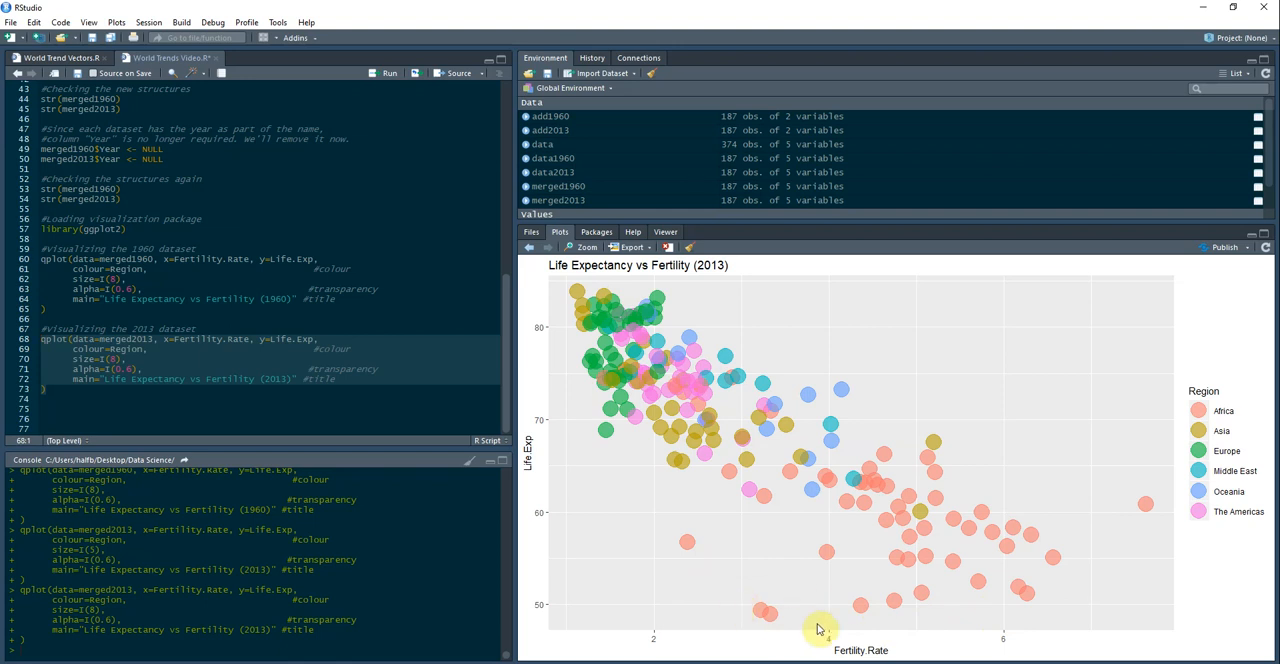
mouse_move(796, 604)
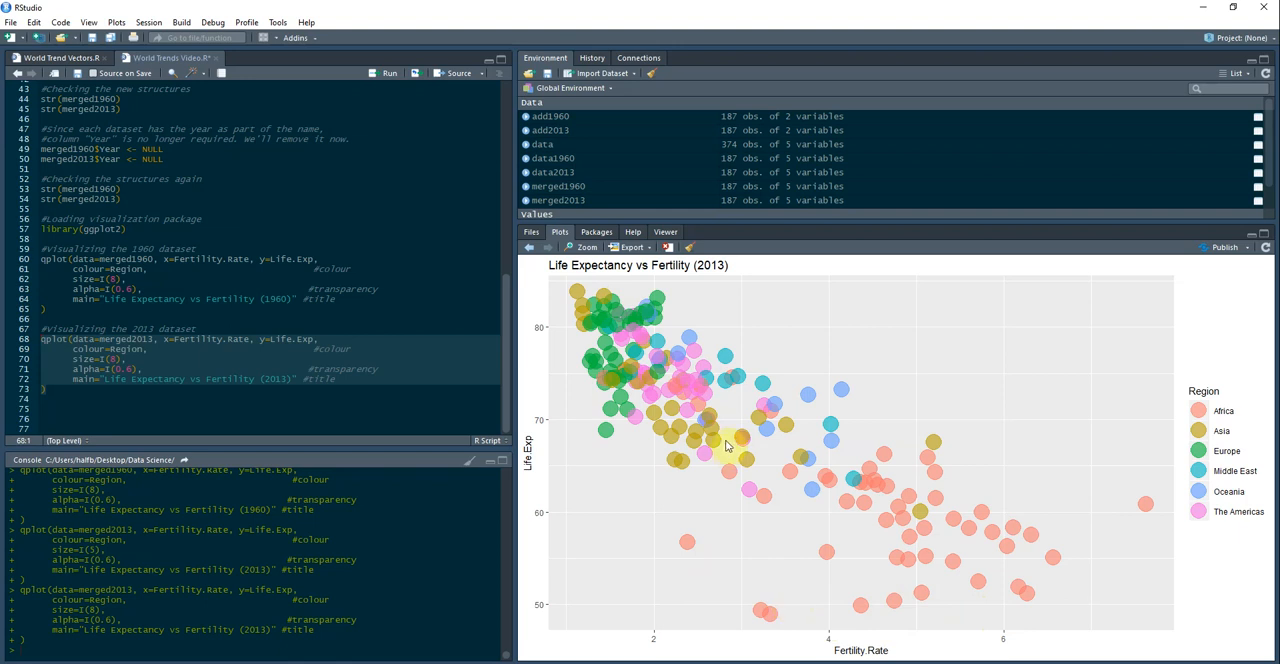
mouse_move(742, 452)
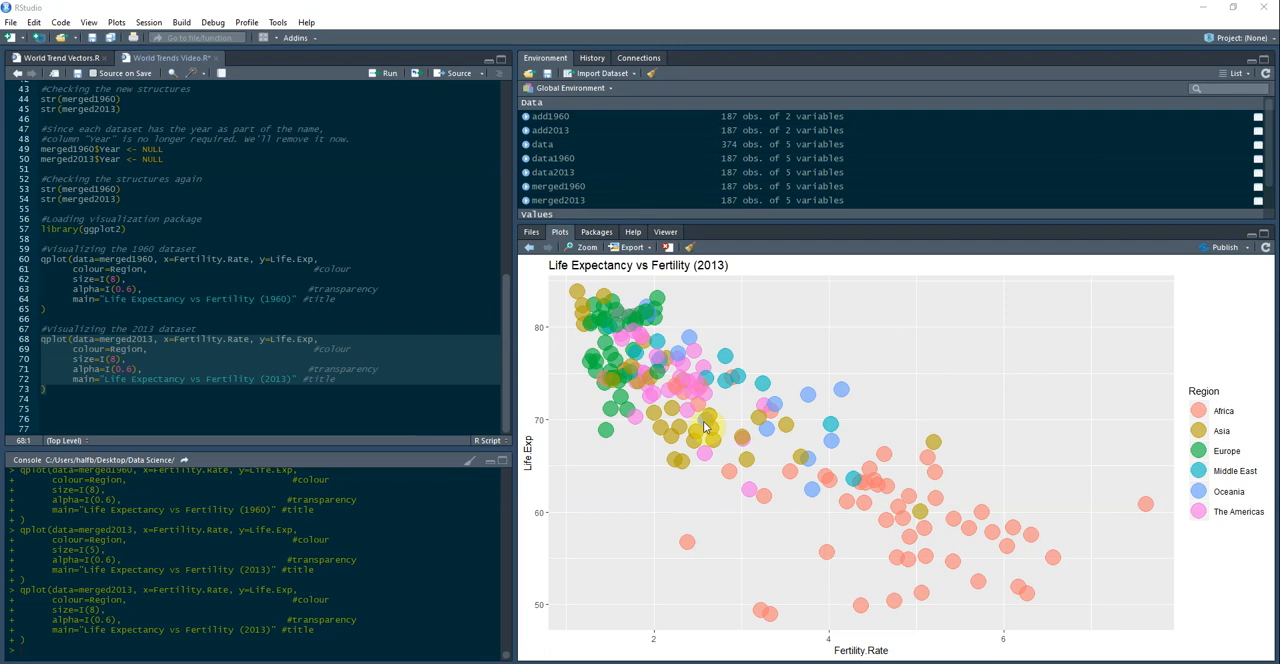
mouse_move(808, 412)
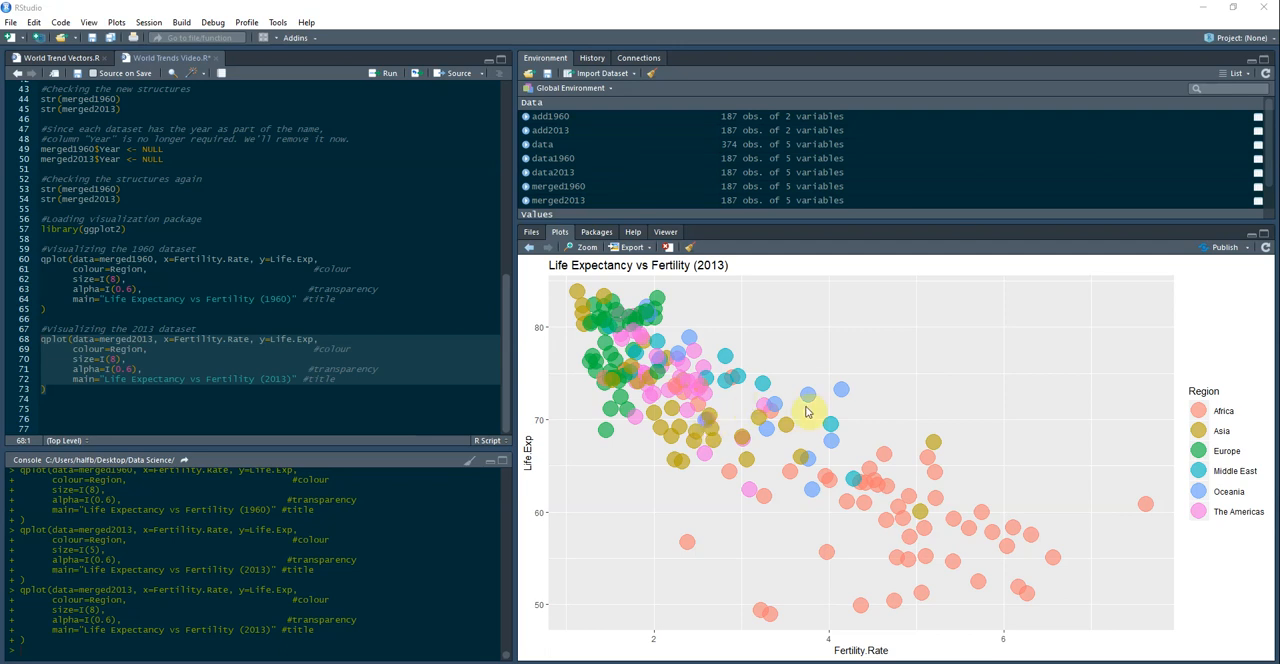
mouse_move(1148, 512)
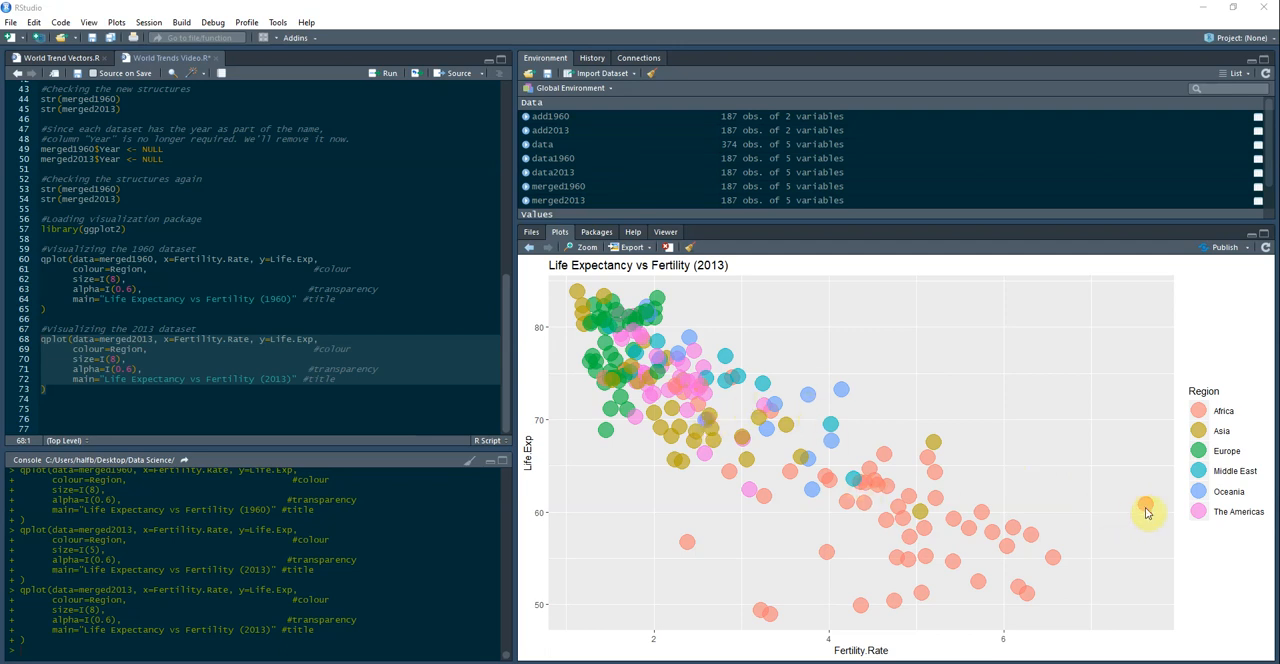
mouse_move(938, 490)
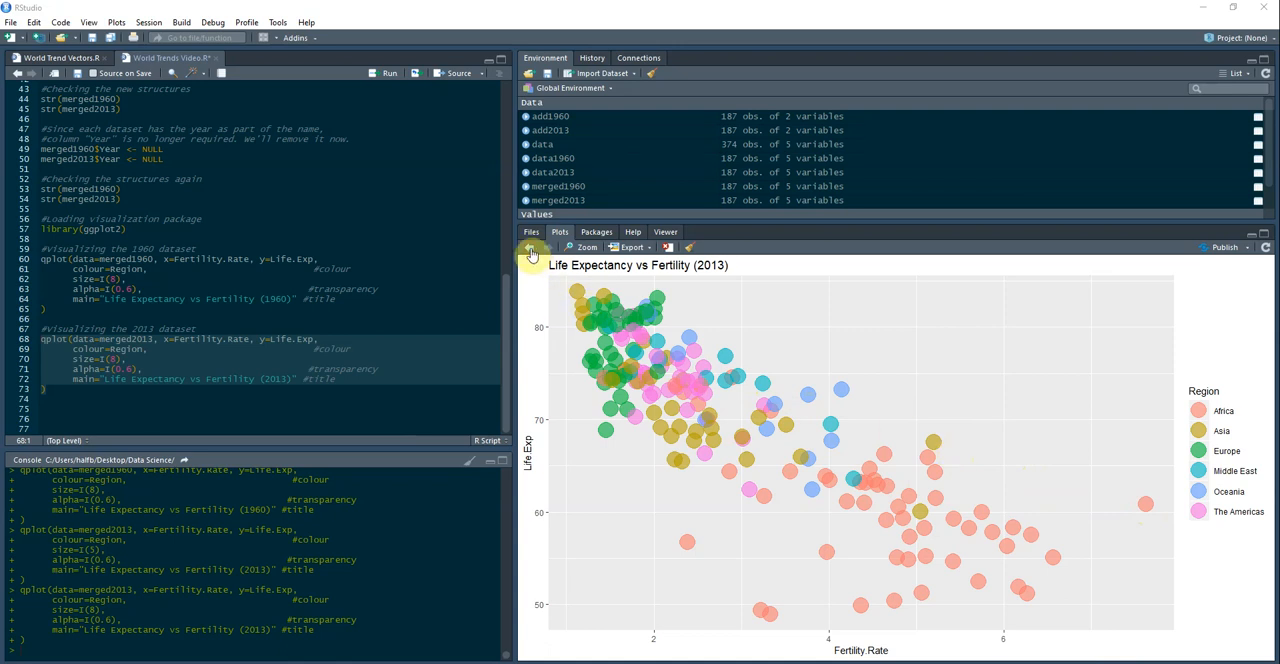
Step back in the plot history to the 1960 life expectancy vs fertility plot.
left_click(530, 248)
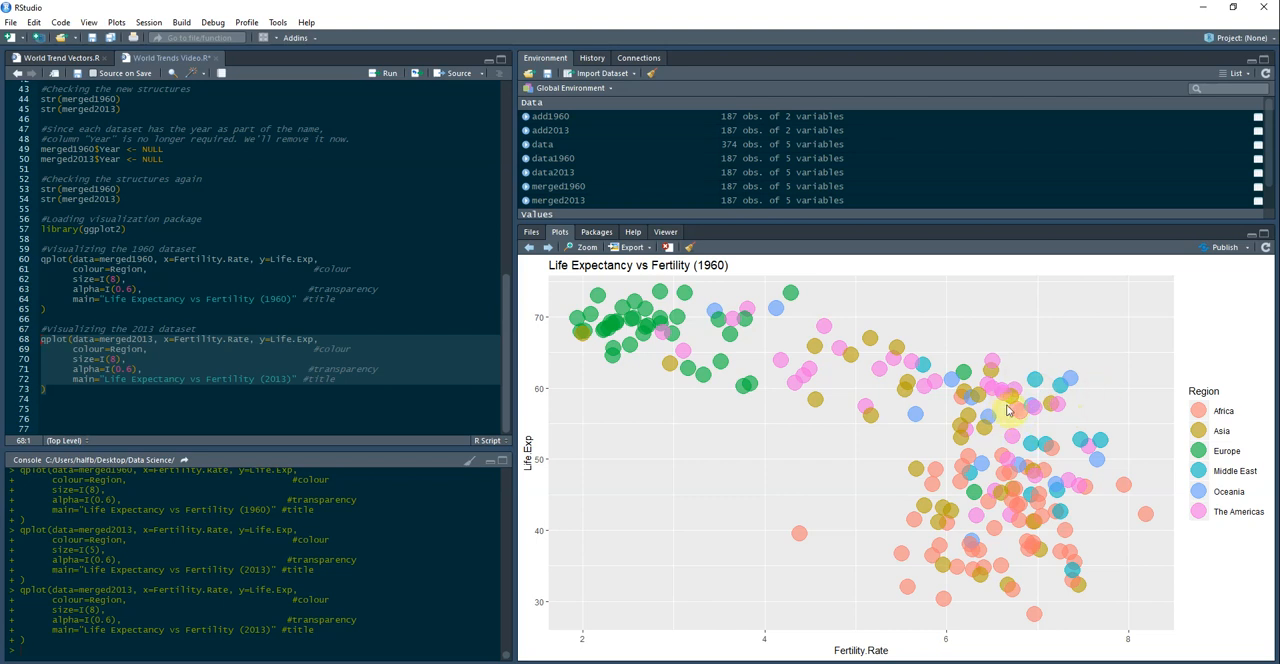
mouse_move(980, 474)
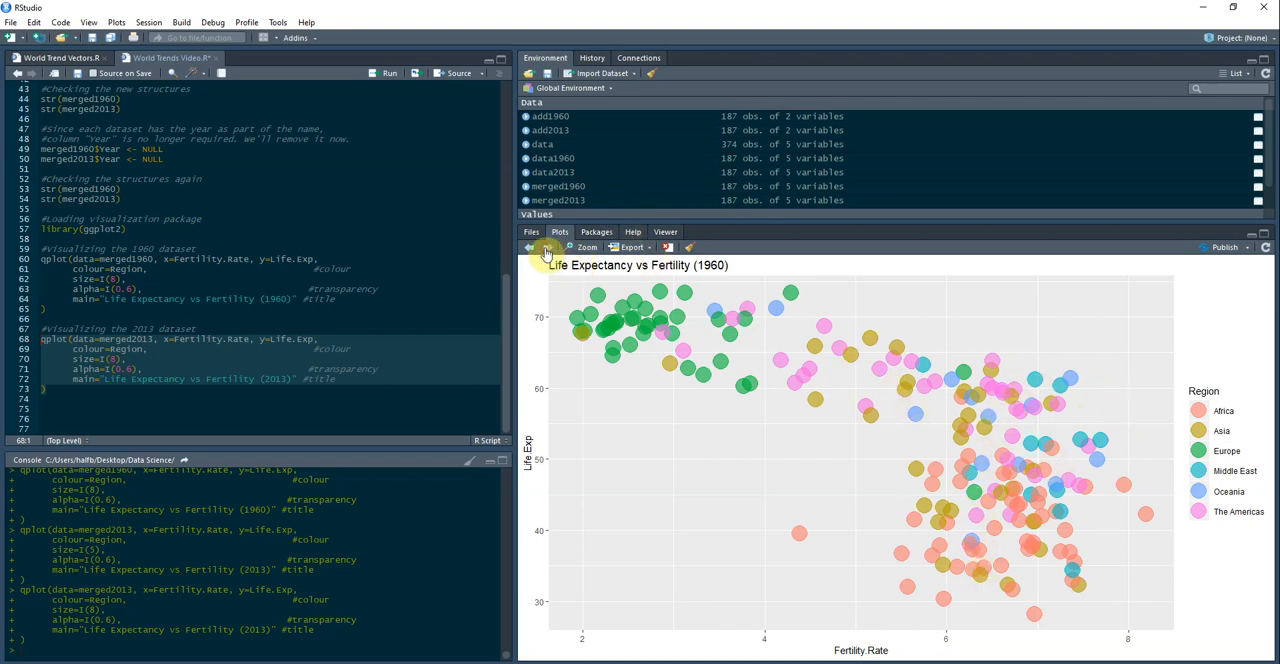
left_click(528, 248)
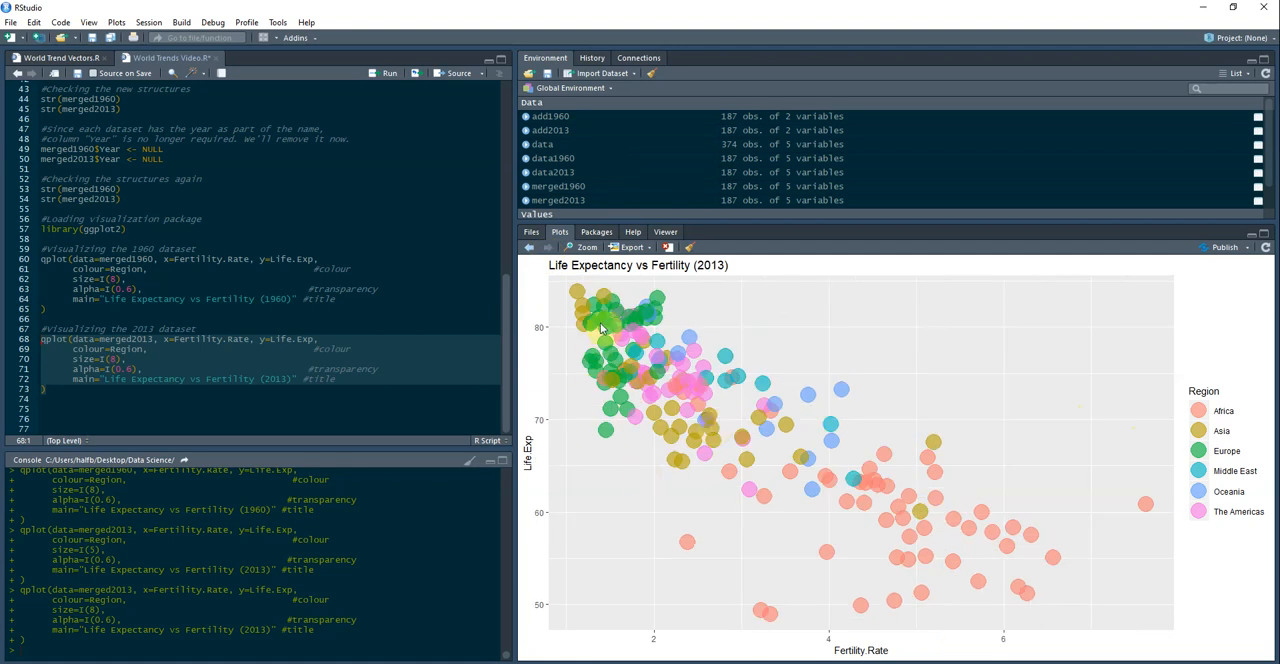
mouse_move(916, 500)
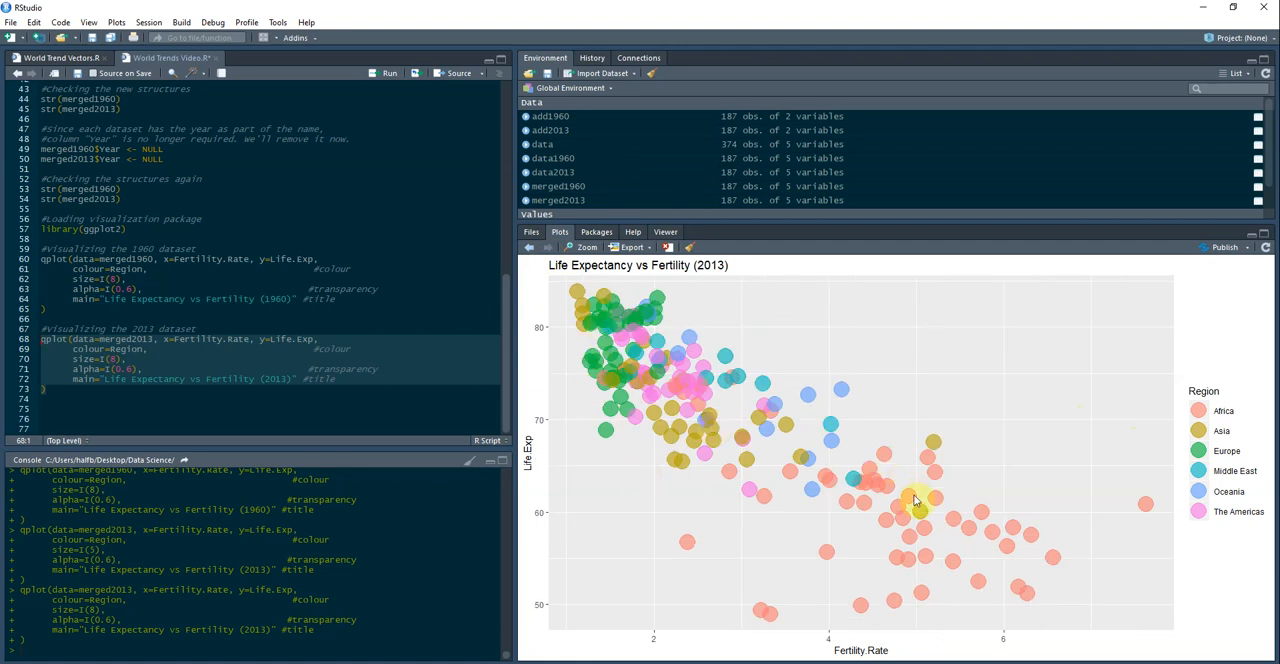
mouse_move(810, 572)
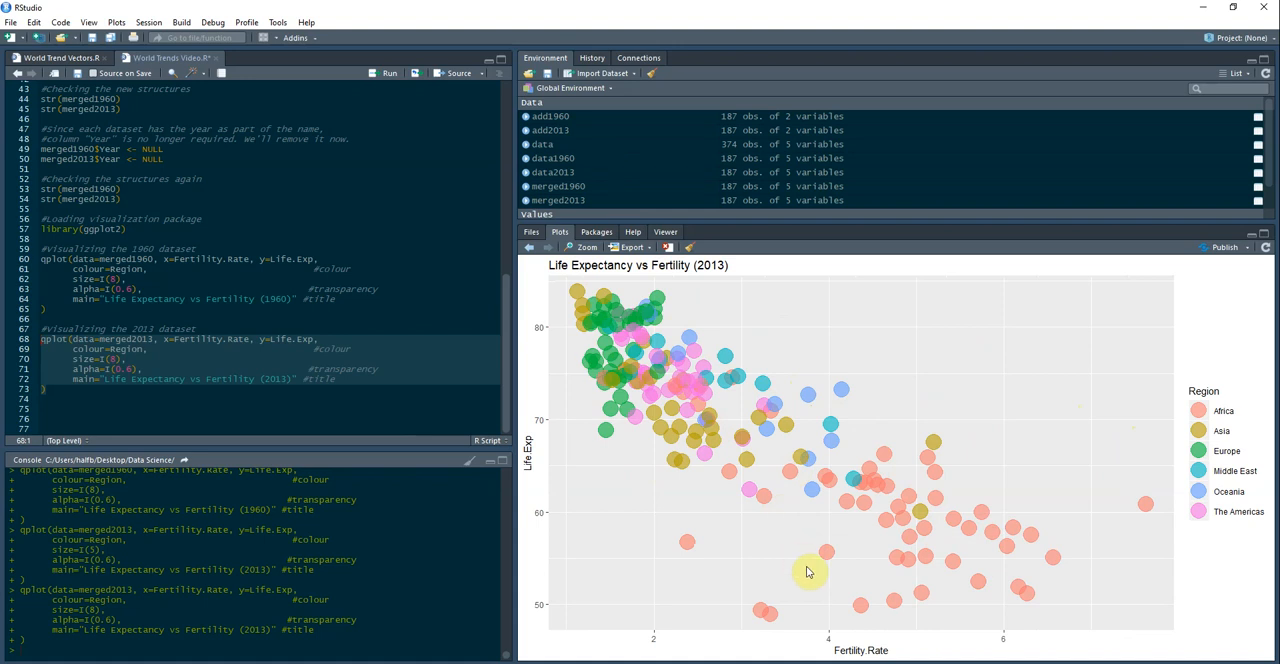
mouse_move(732, 570)
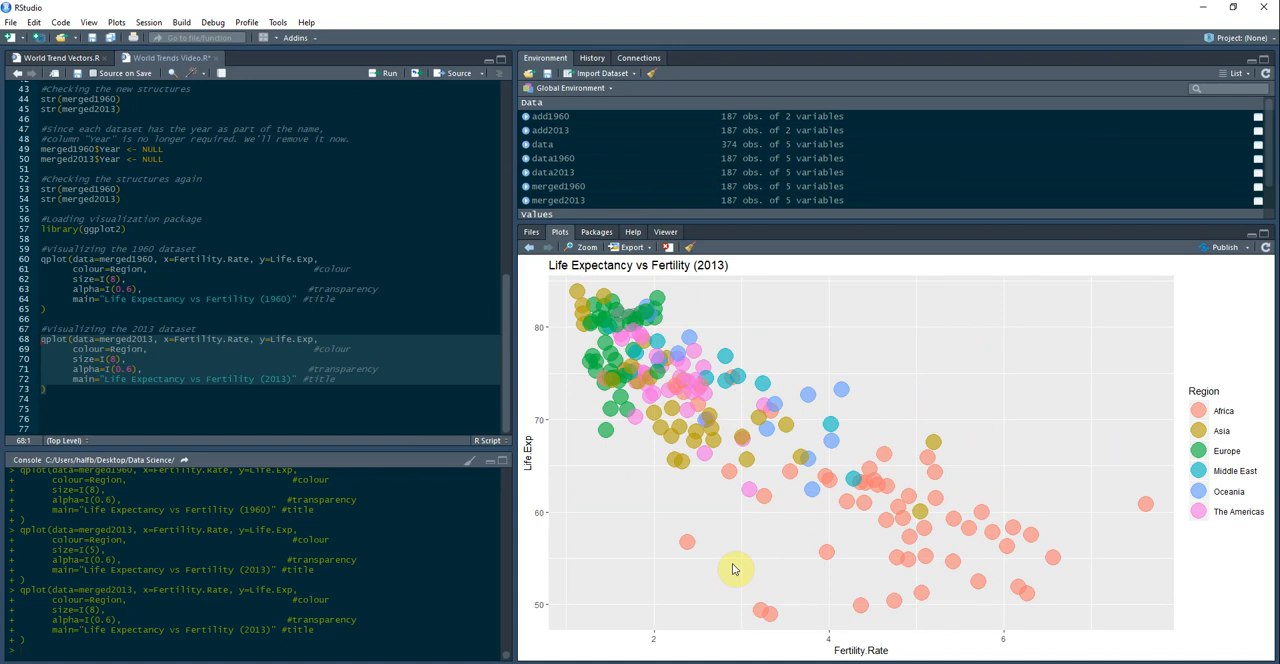
mouse_move(988, 544)
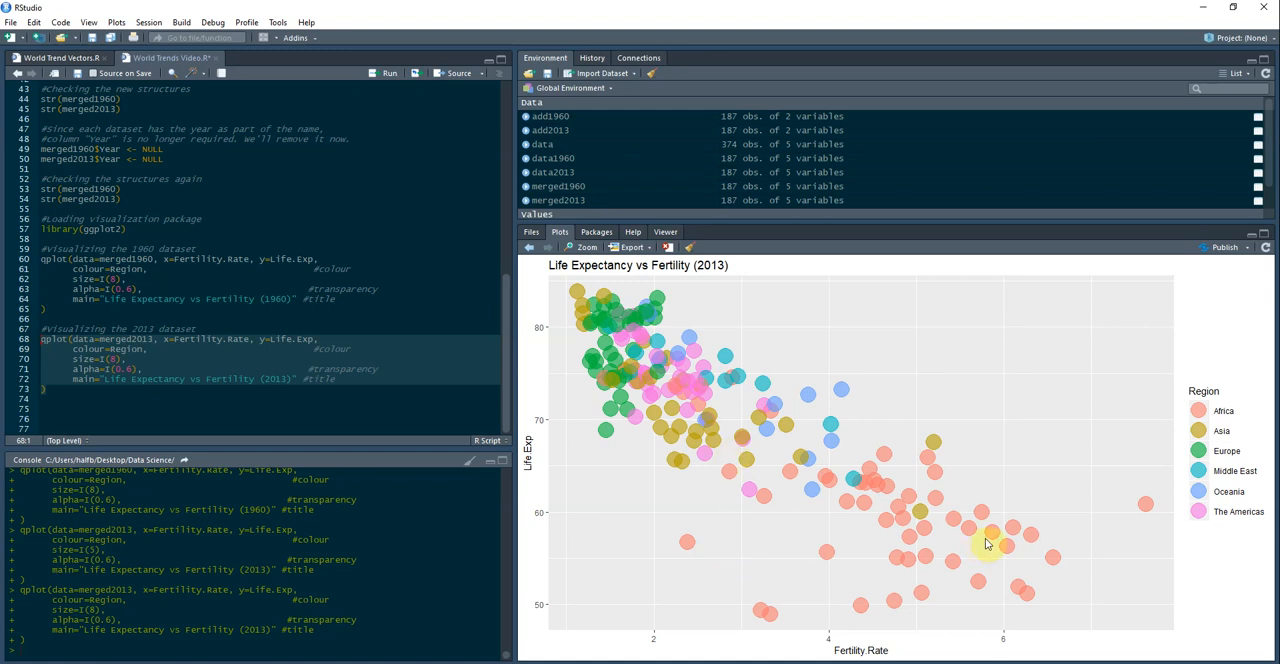
mouse_move(640, 520)
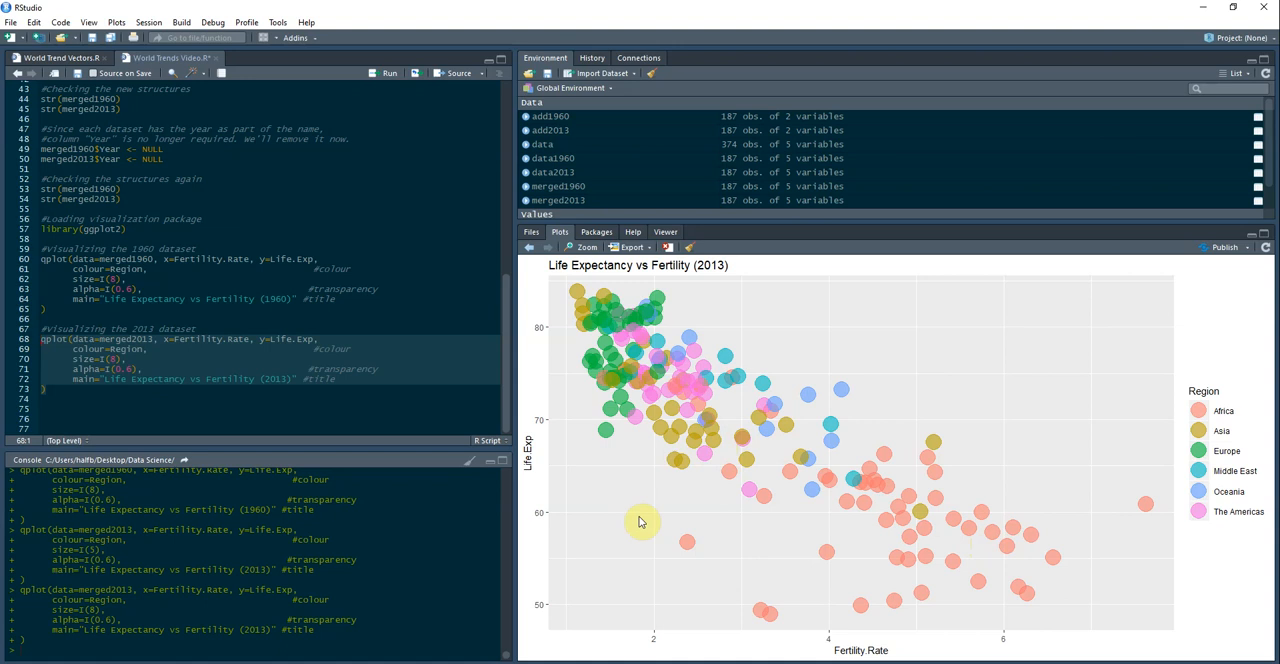
mouse_move(738, 504)
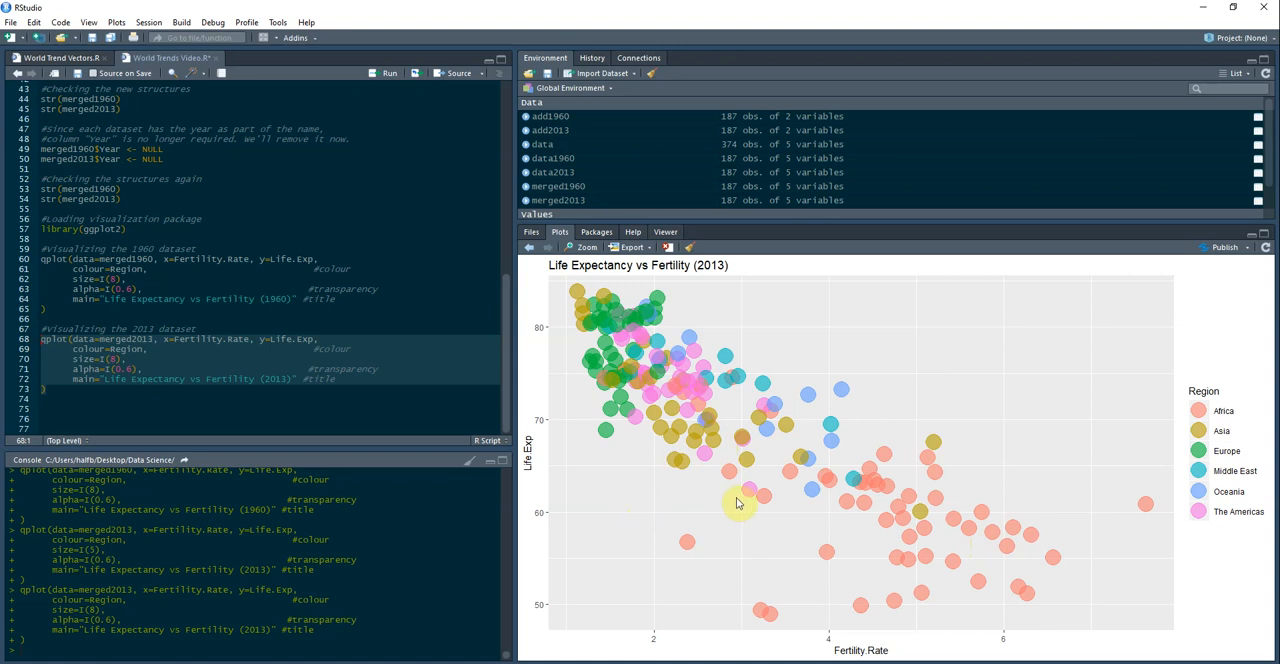
mouse_move(732, 504)
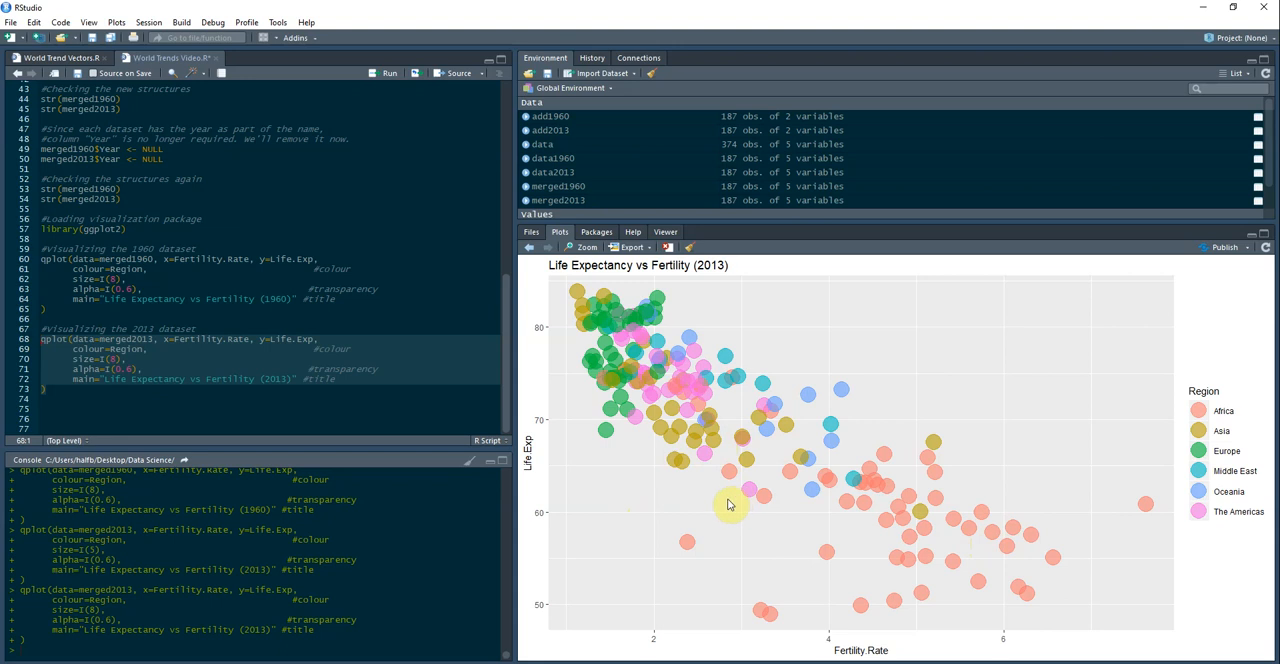
mouse_move(610, 356)
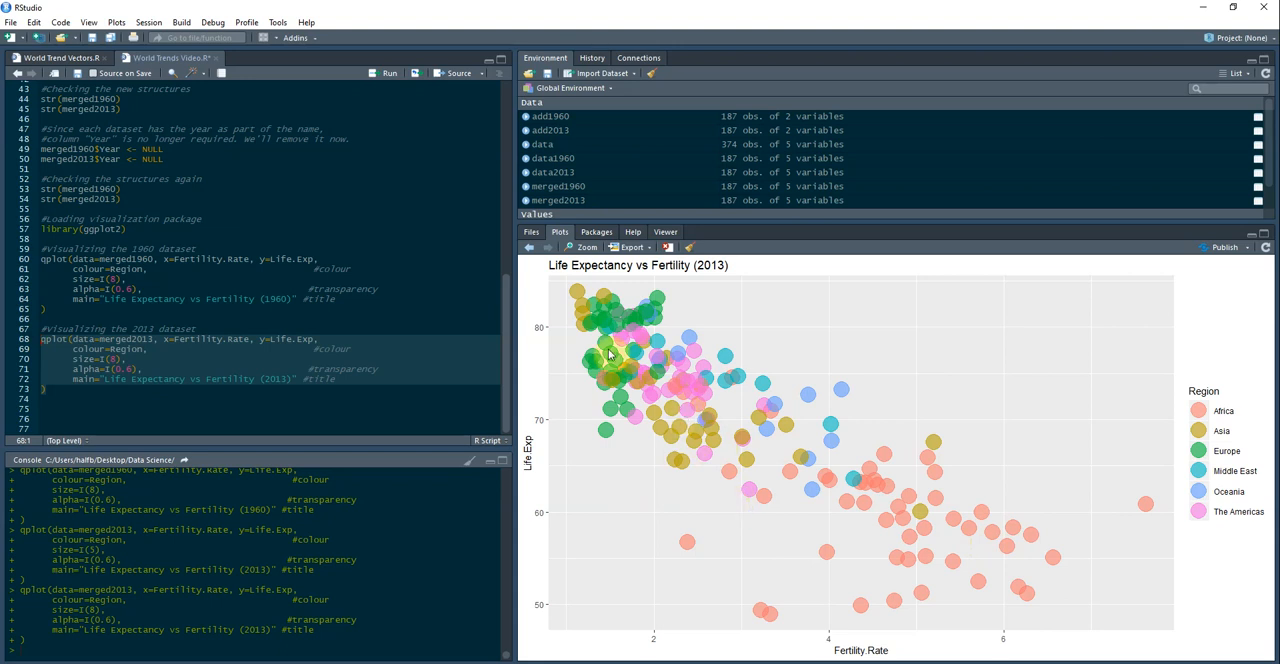
mouse_move(616, 494)
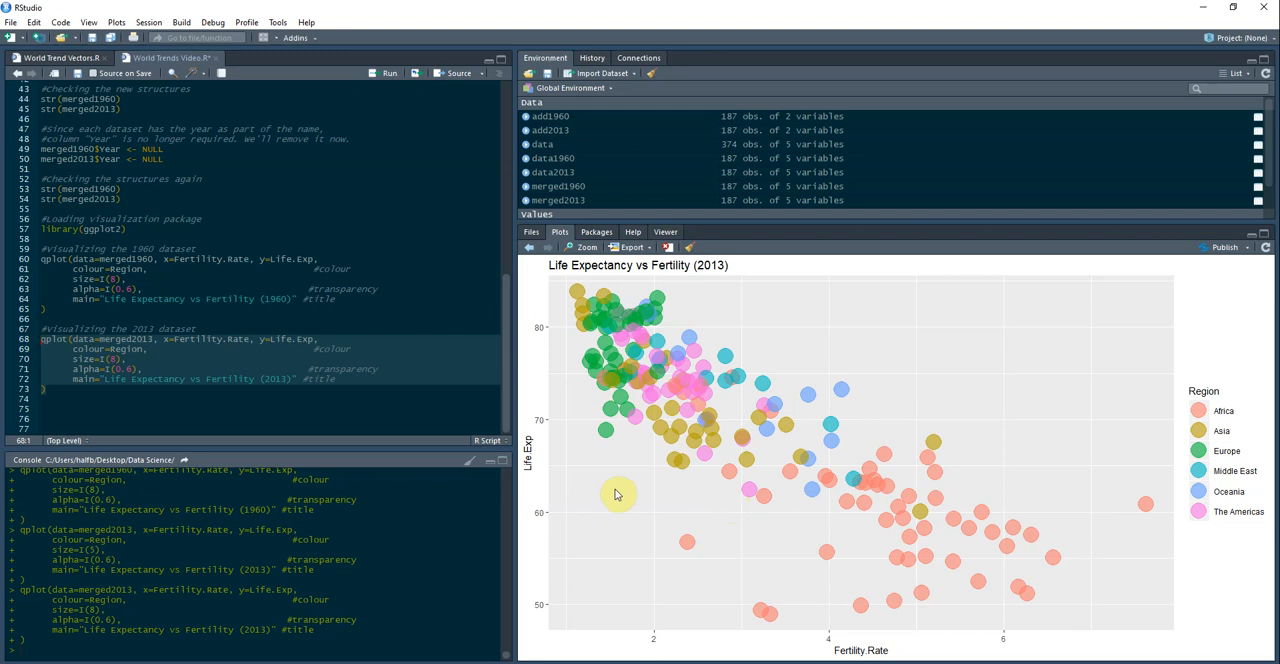
mouse_move(632, 500)
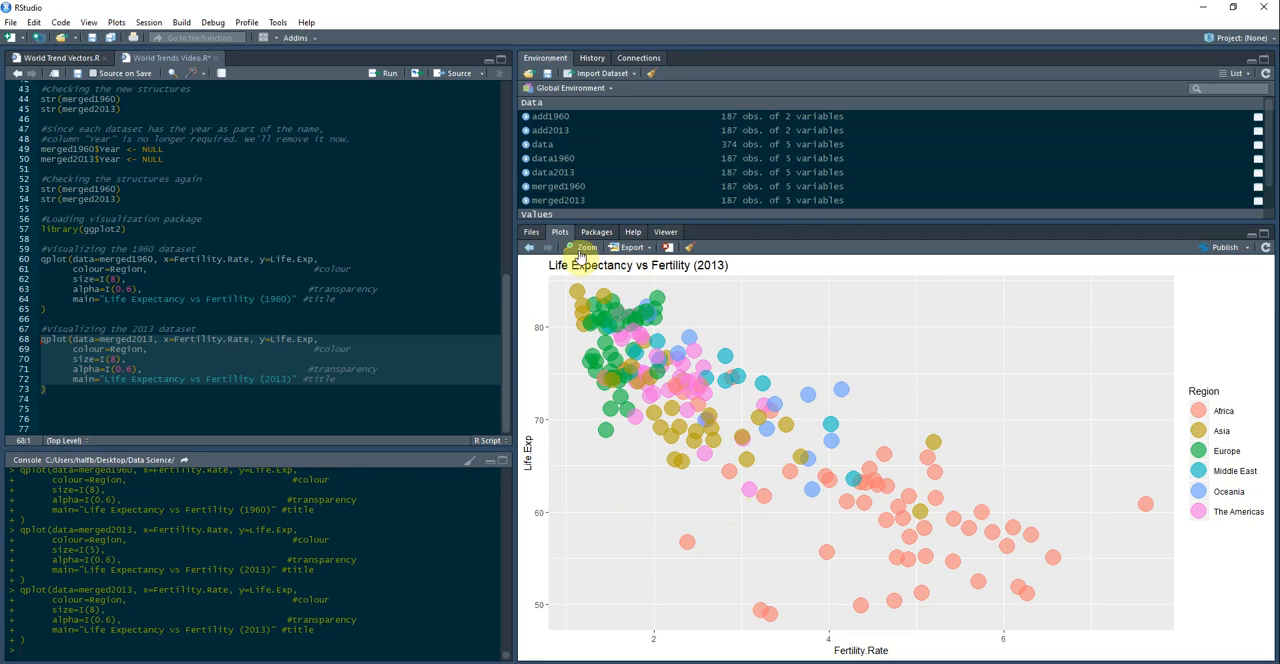
mouse_move(552, 256)
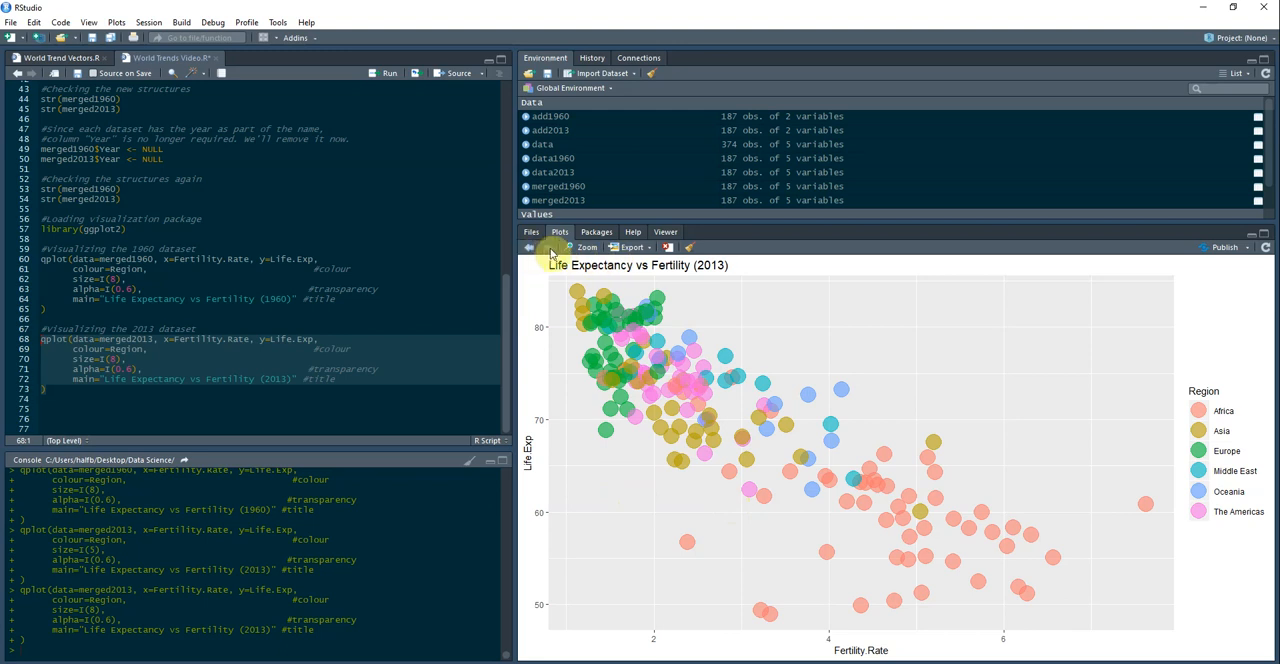
left_click(530, 248)
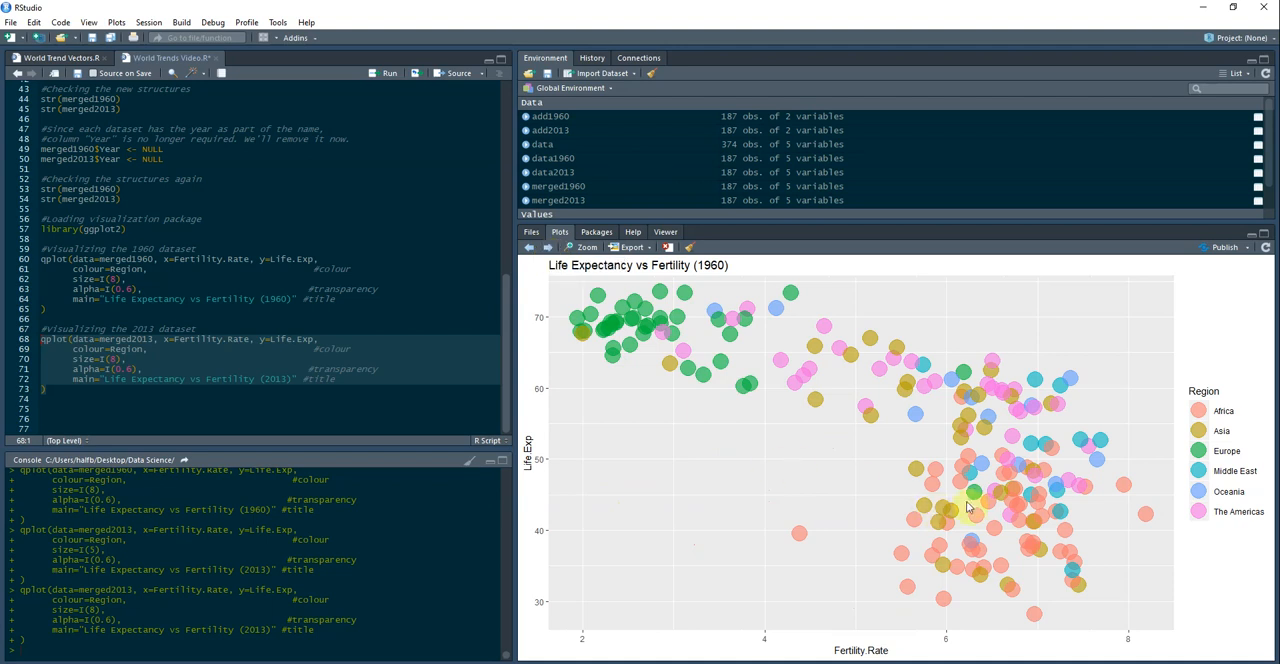
mouse_move(972, 496)
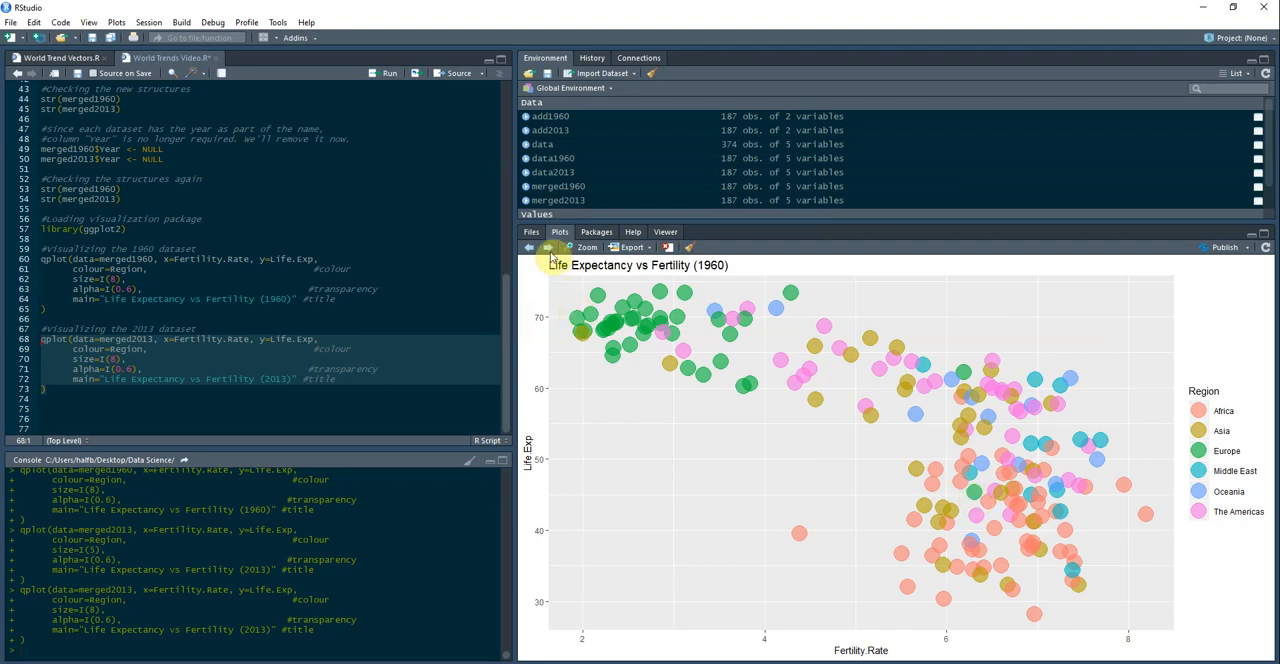
mouse_move(716, 490)
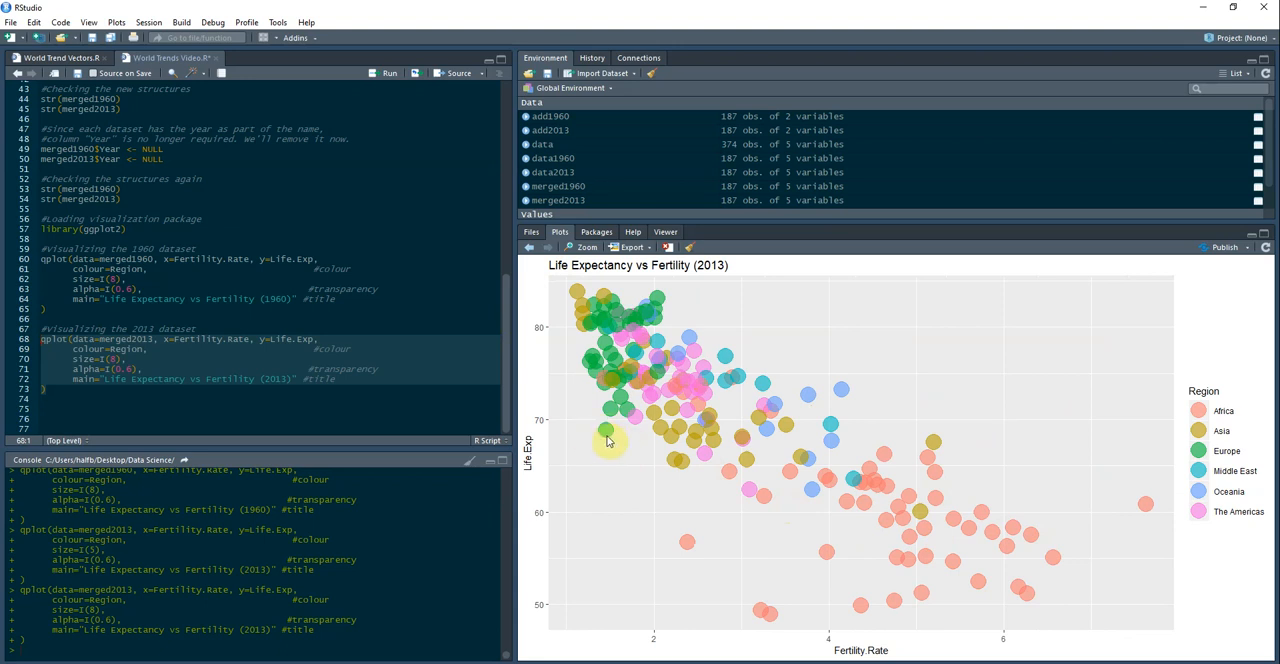
mouse_move(636, 460)
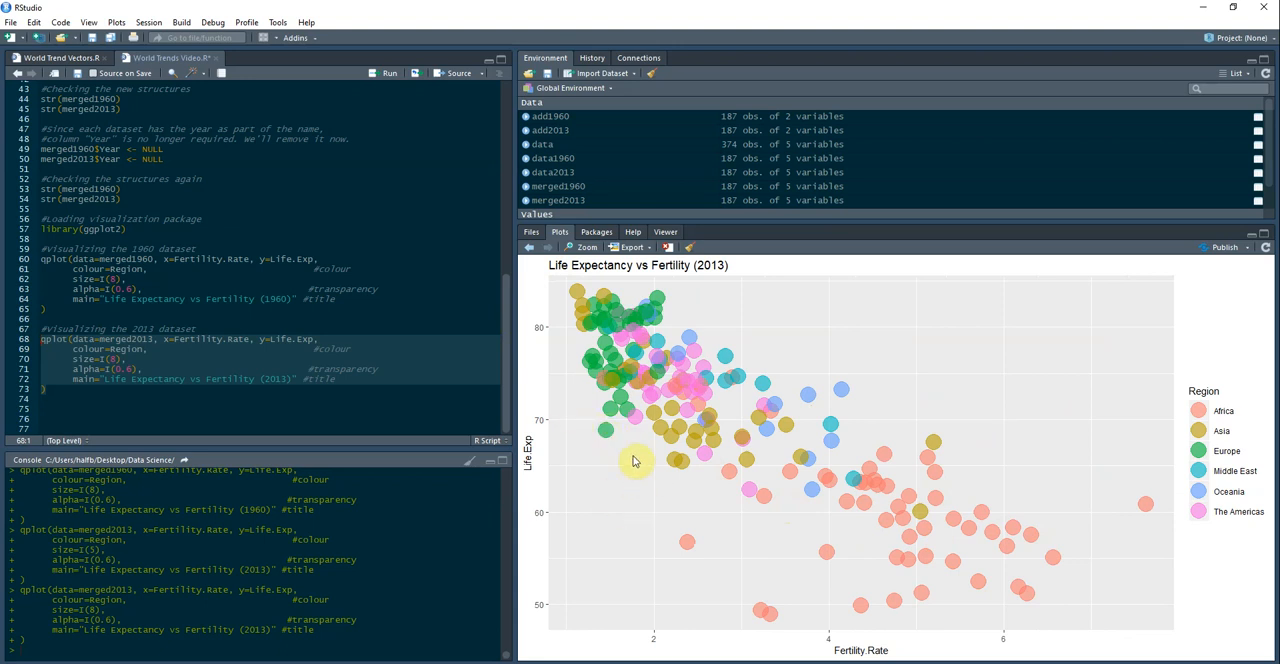
mouse_move(604, 476)
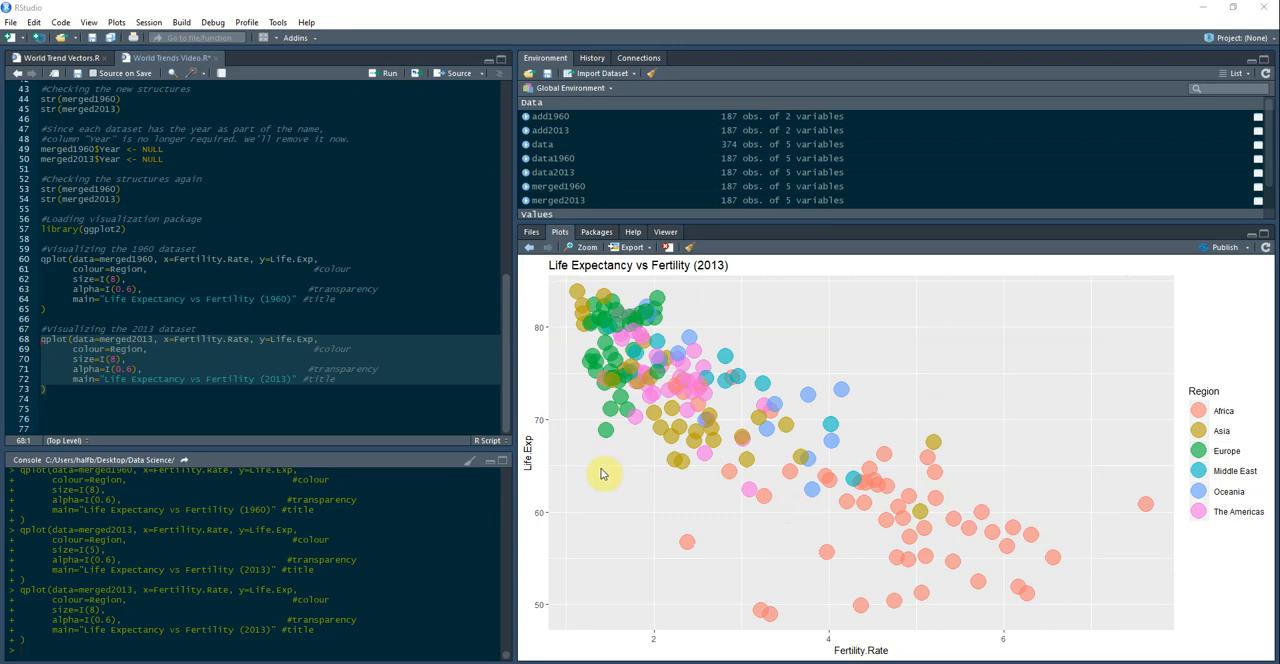
mouse_move(624, 500)
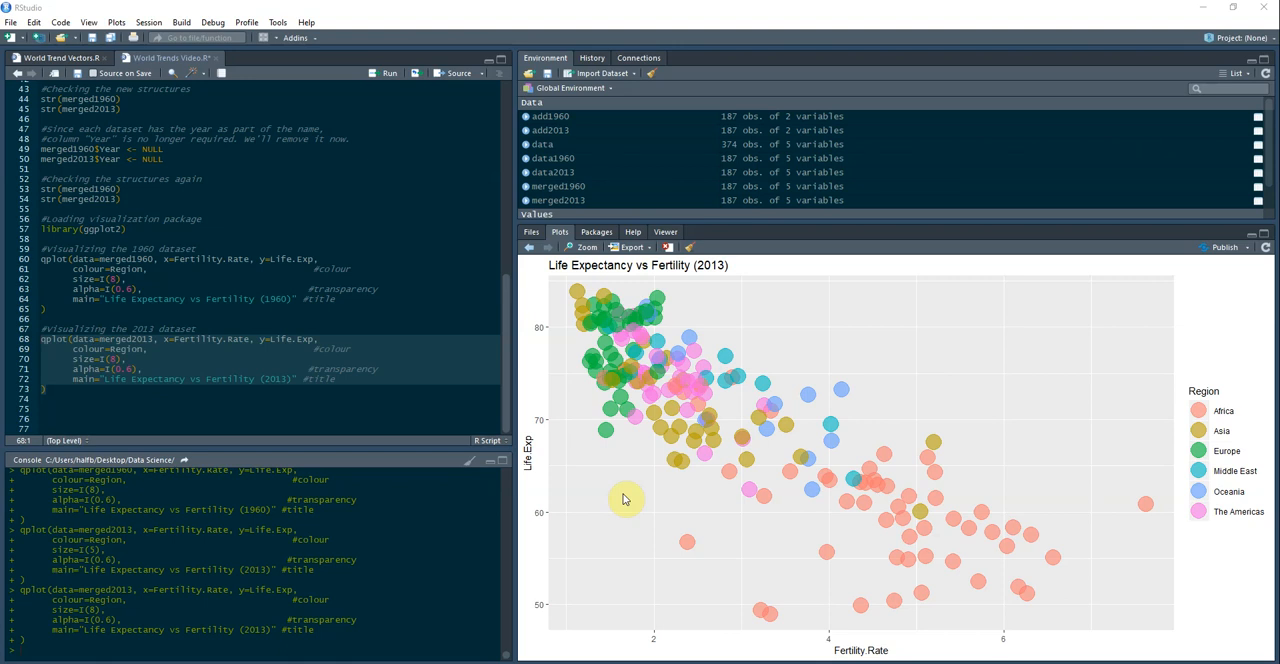
mouse_move(624, 500)
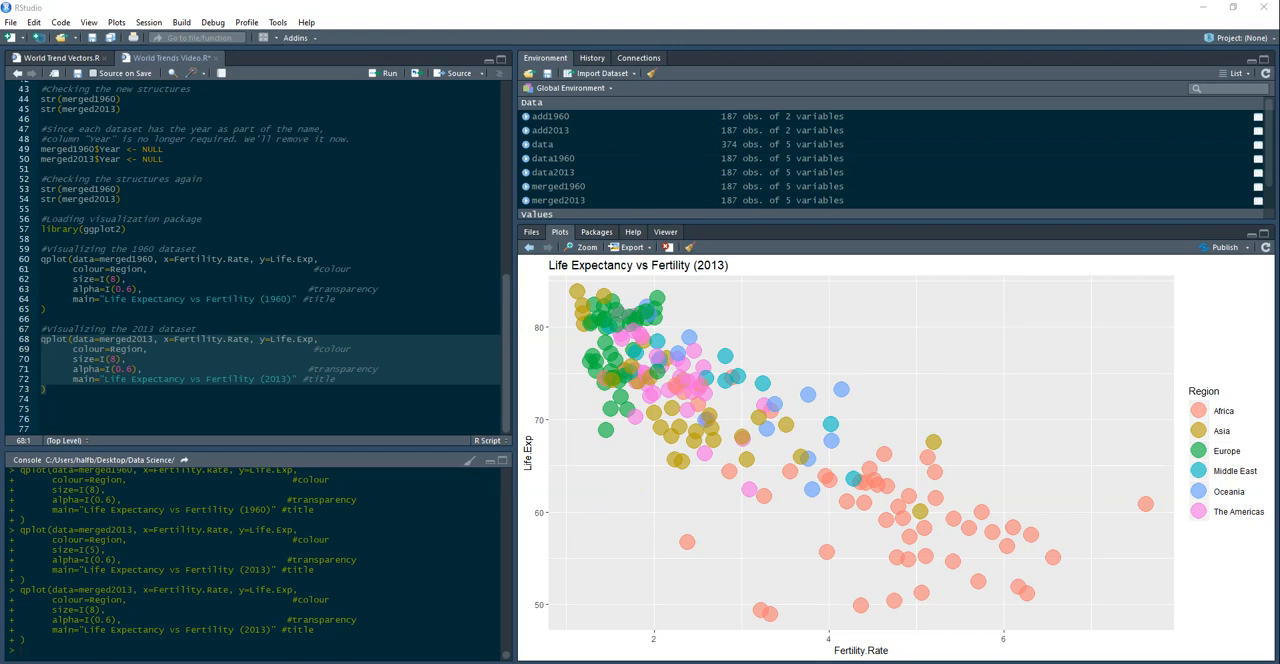